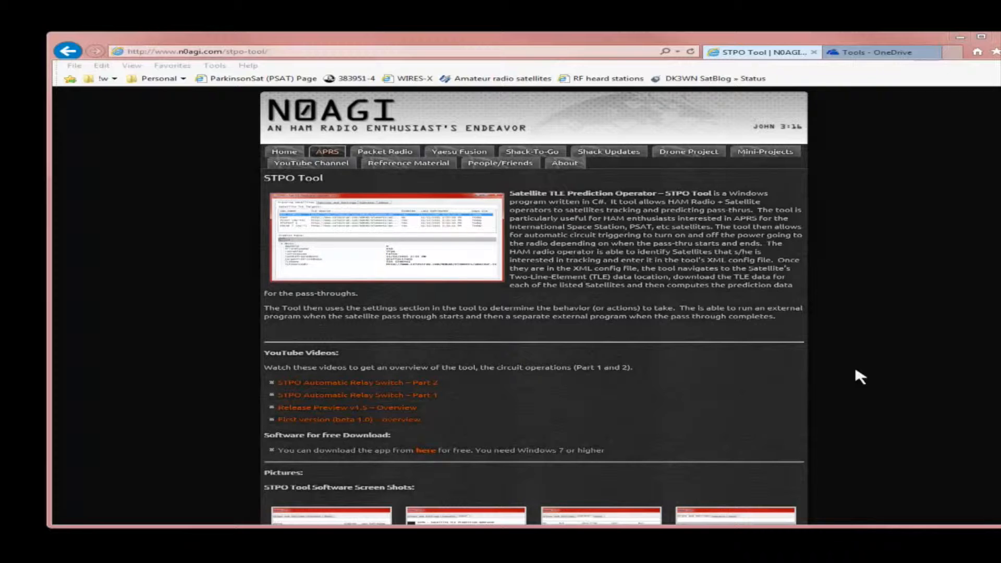
pyautogui.moveTo(924, 83)
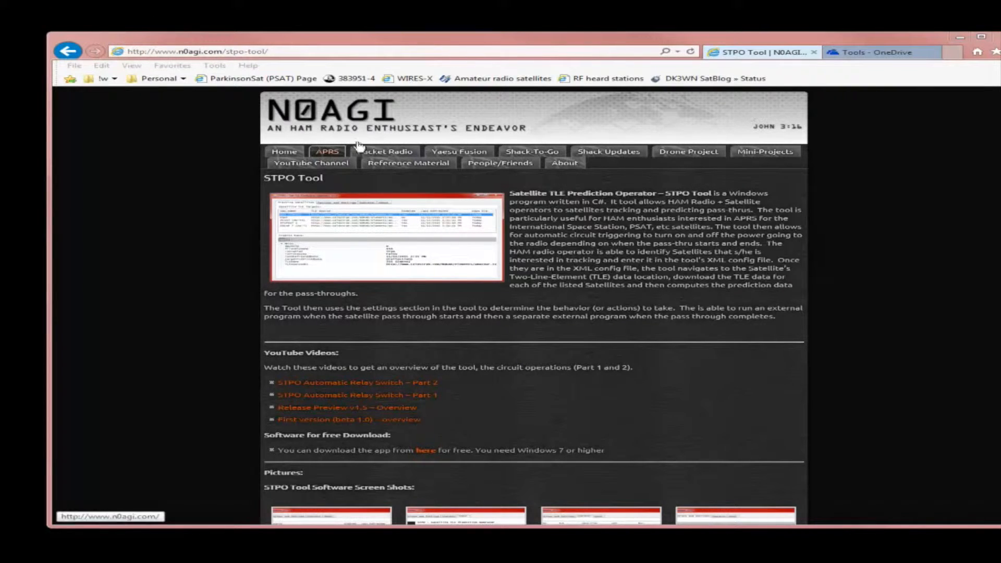
# - From the site's APRS pages, follow the 'here' link to the free STPO download location
pyautogui.click(326, 152)
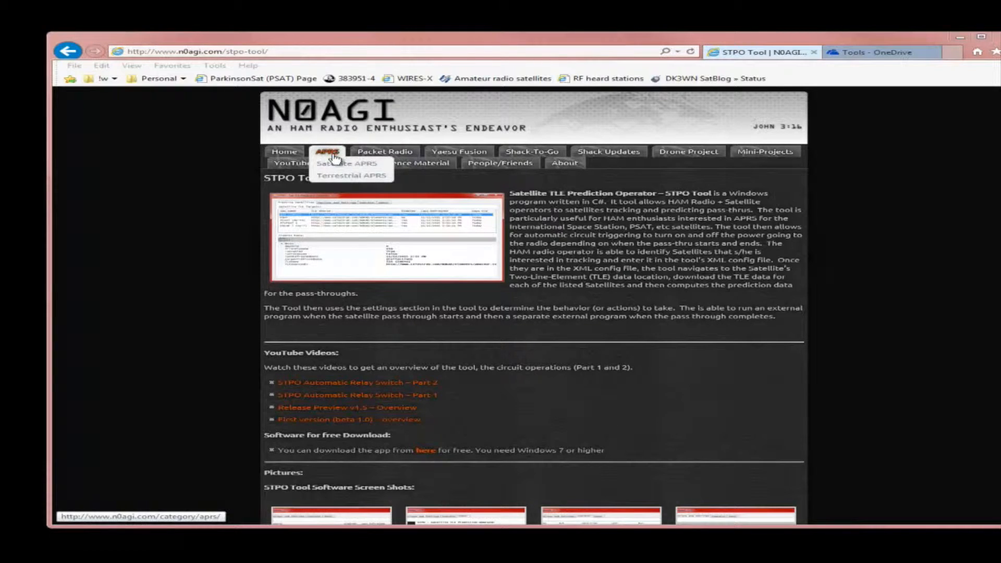
pyautogui.moveTo(346, 164)
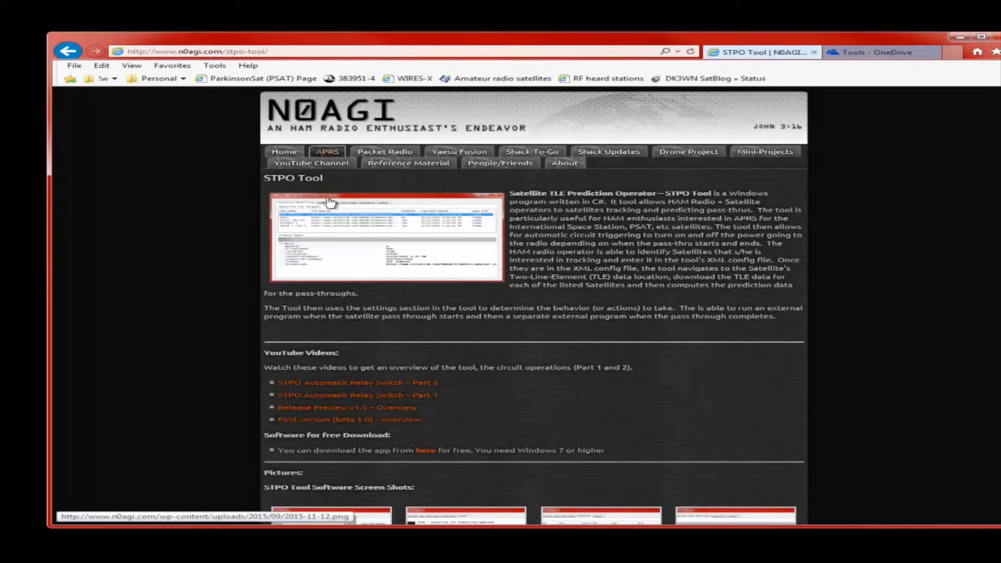
pyautogui.moveTo(532, 419)
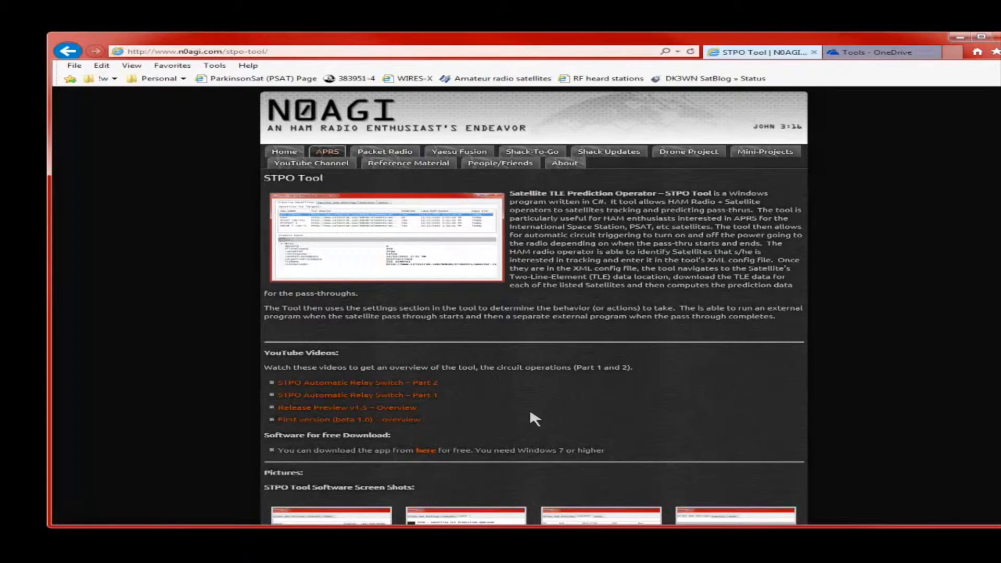
pyautogui.scroll(-3)
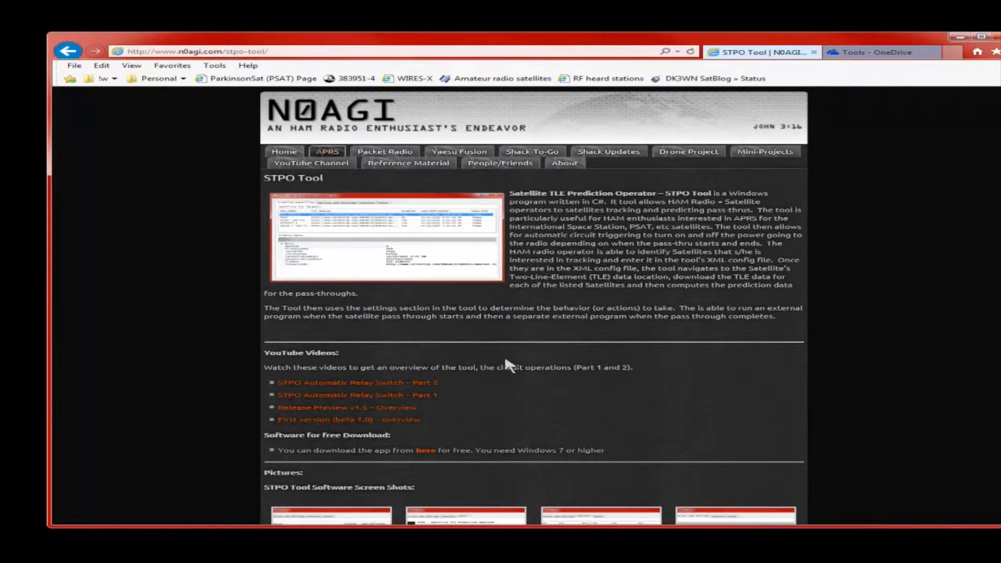
pyautogui.scroll(-3)
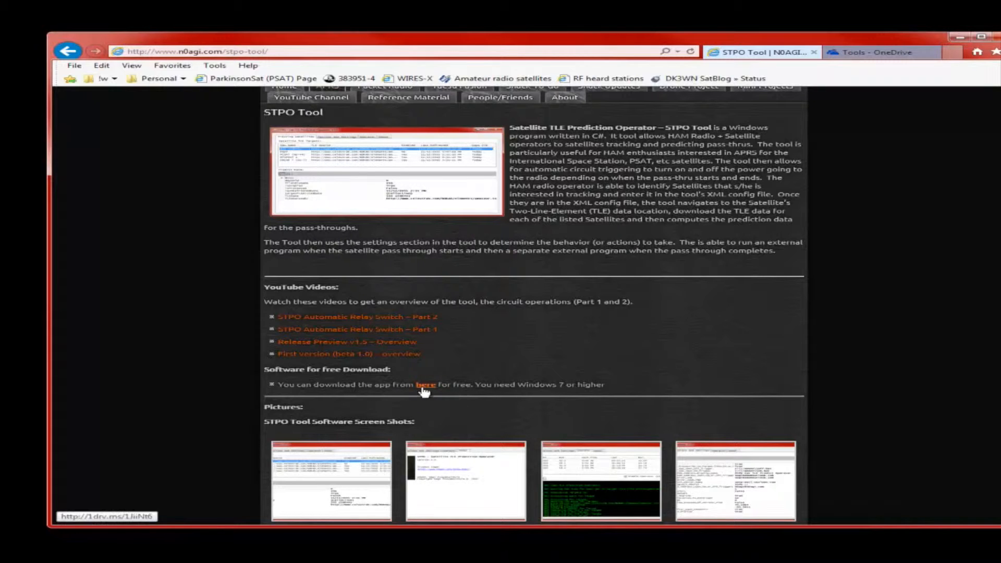
pyautogui.moveTo(655, 251)
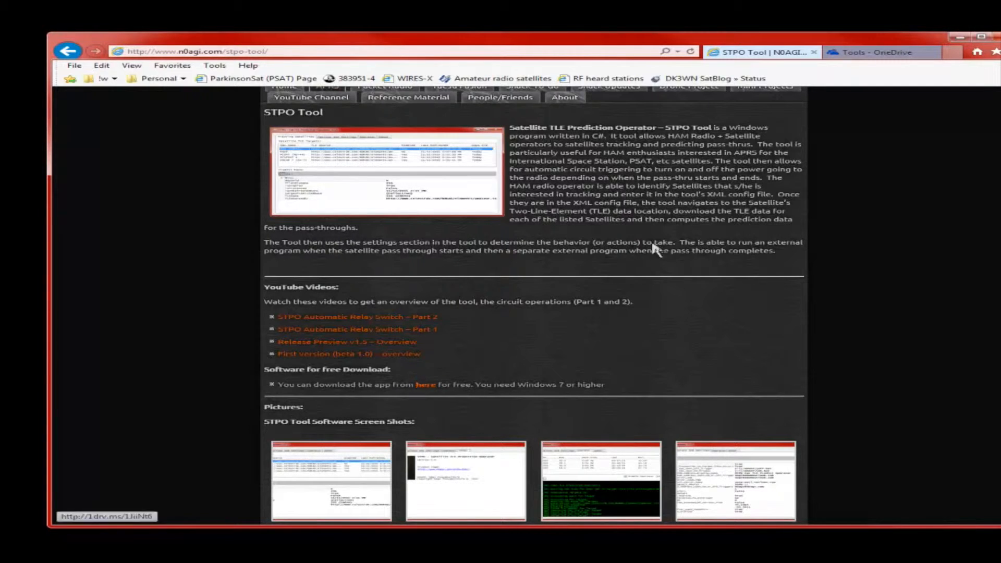
pyautogui.click(869, 52)
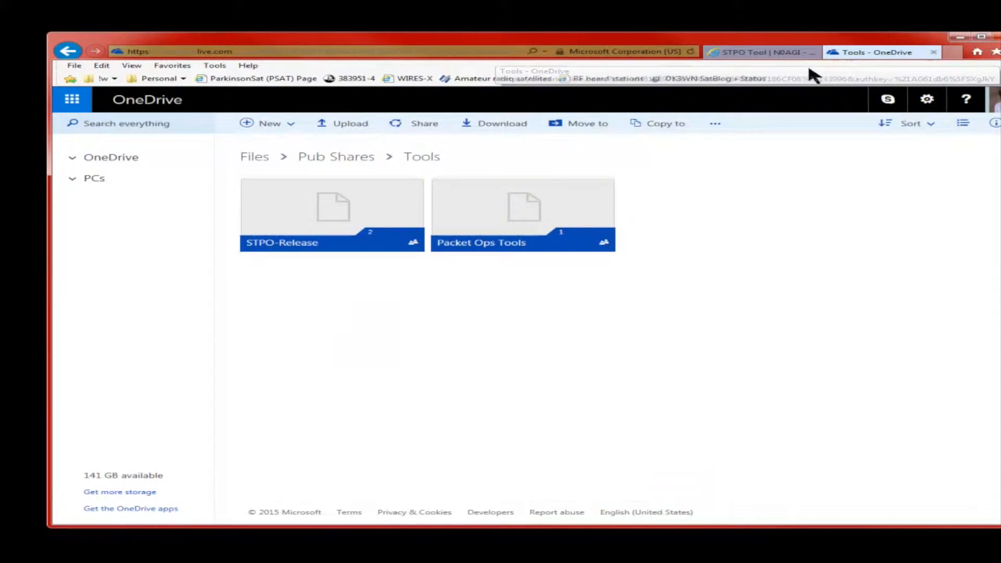
pyautogui.moveTo(326, 252)
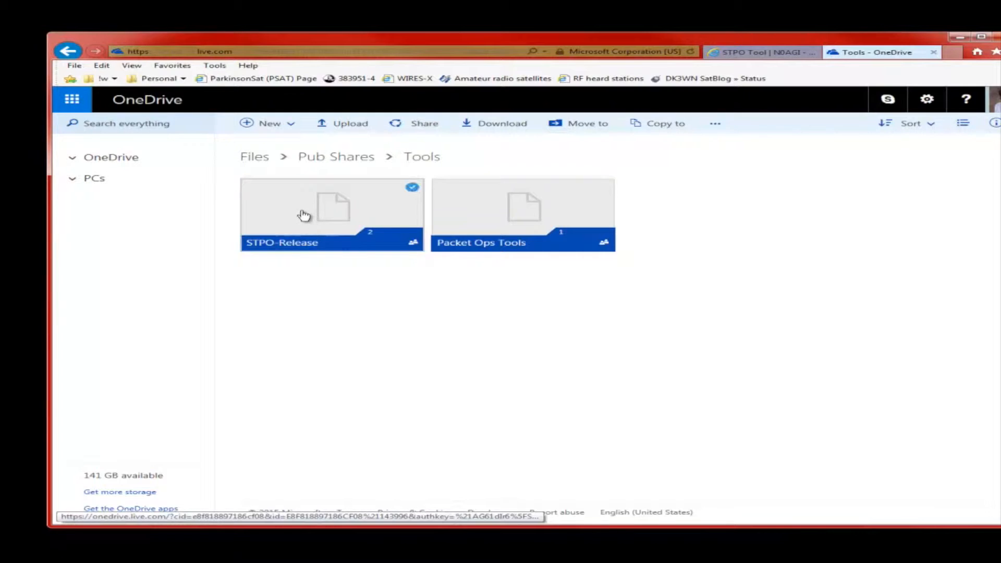
# - In the OneDrive STPO-Release folder with x86 and x64 builds, download the x64 build
pyautogui.doubleClick(330, 214)
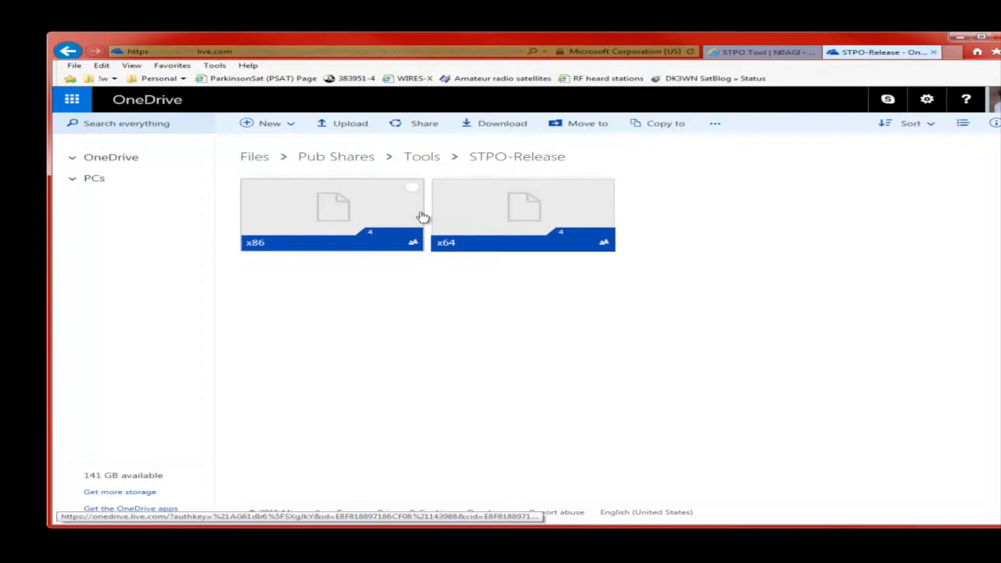
pyautogui.moveTo(351, 214)
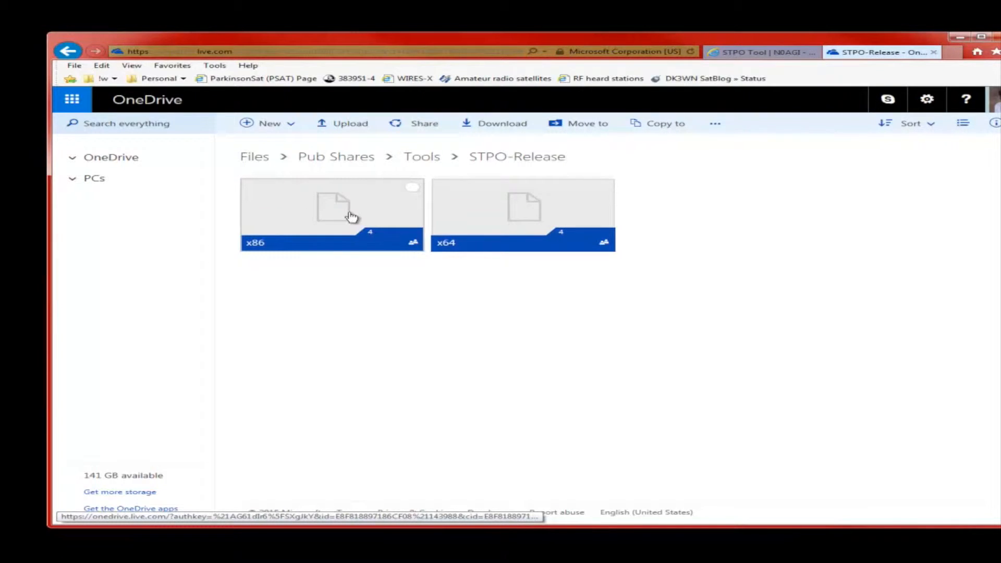
pyautogui.moveTo(480, 214)
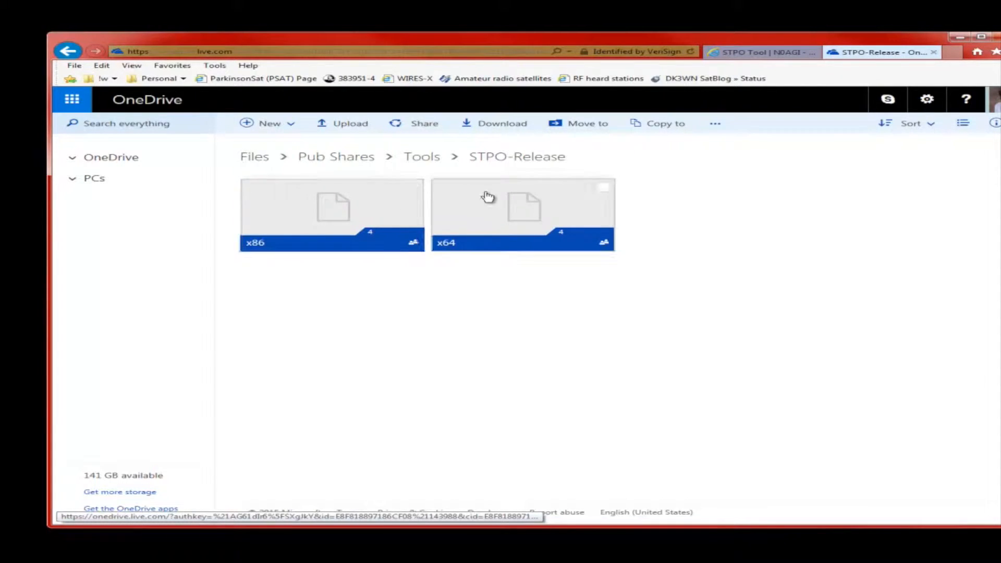
pyautogui.moveTo(511, 209)
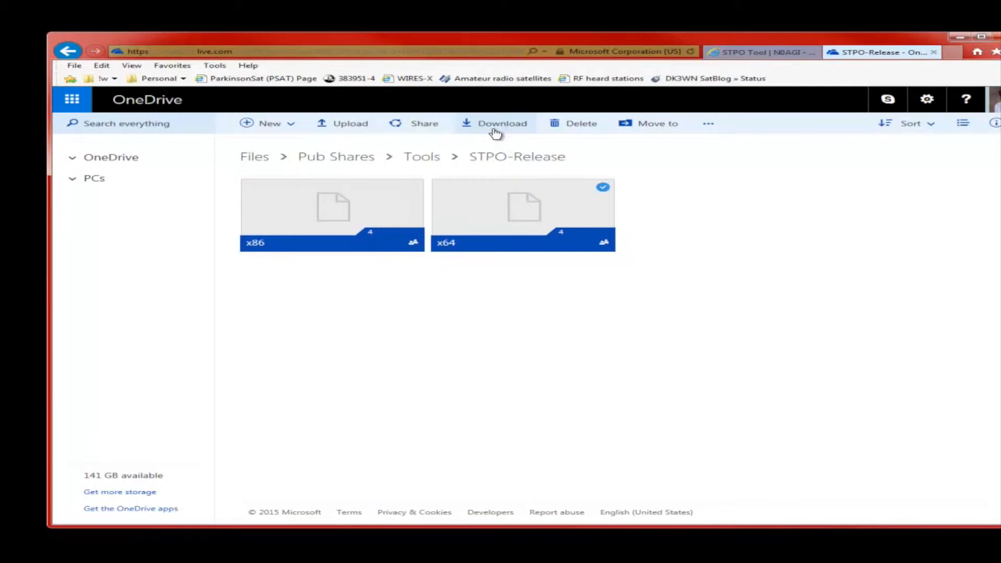
pyautogui.click(502, 123)
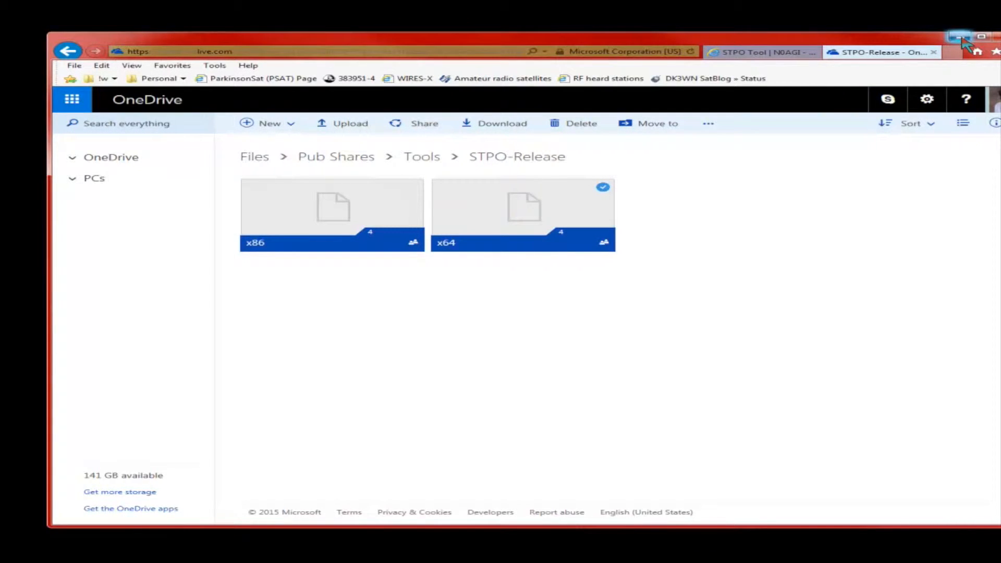
pyautogui.moveTo(954, 38)
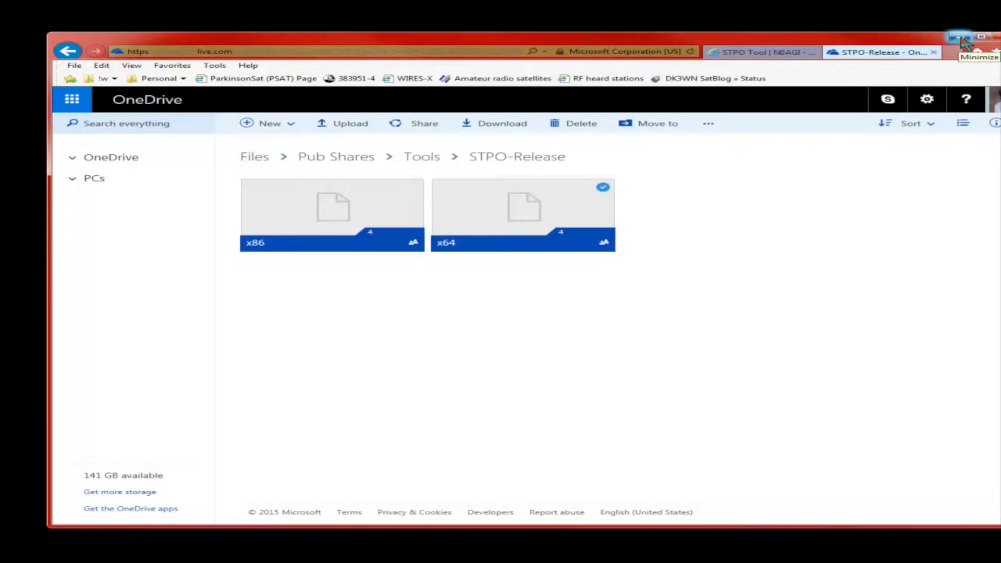
# - Minimize the browser and review STPO's operator log of upcoming pass-thrus
pyautogui.click(952, 36)
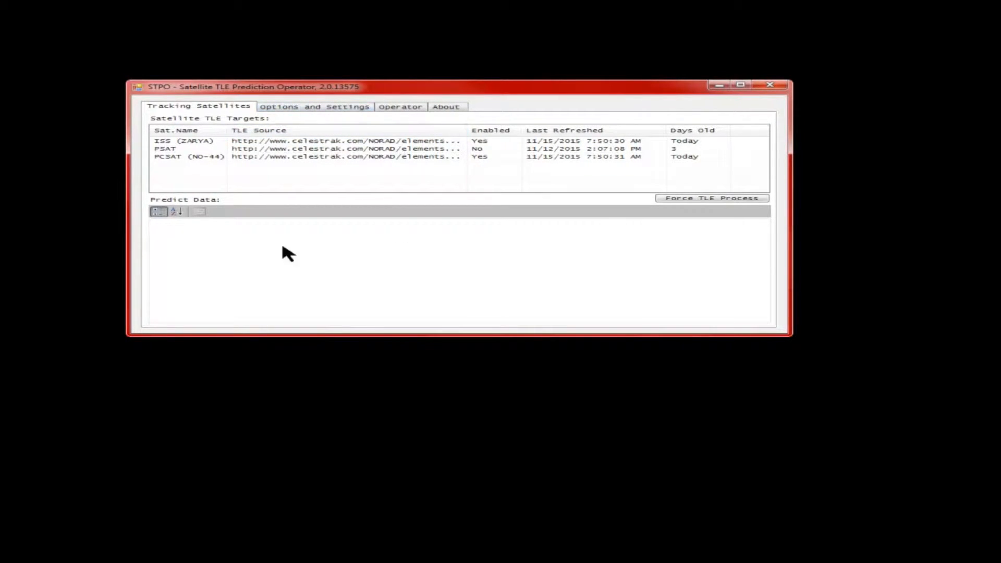
pyautogui.click(401, 107)
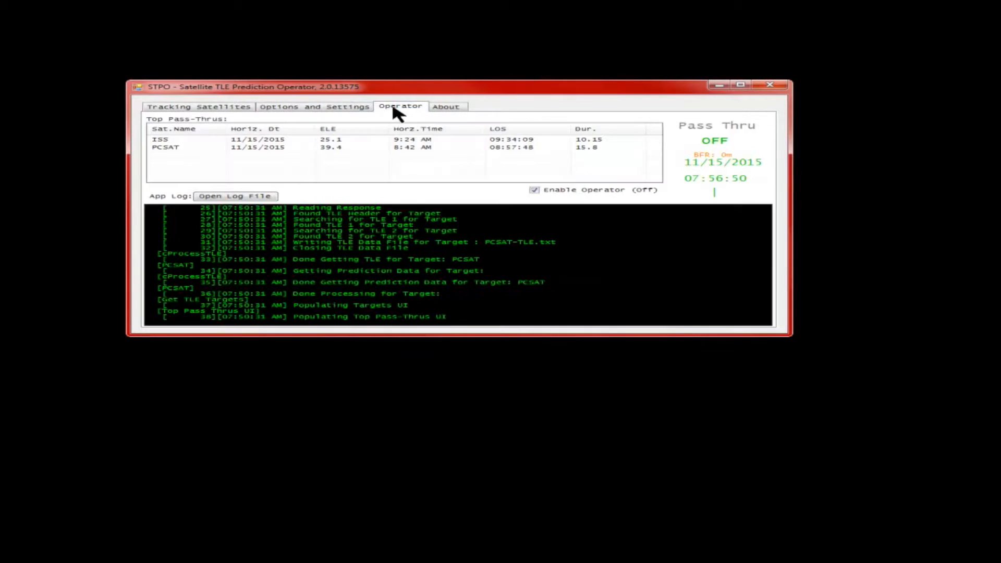
pyautogui.click(199, 106)
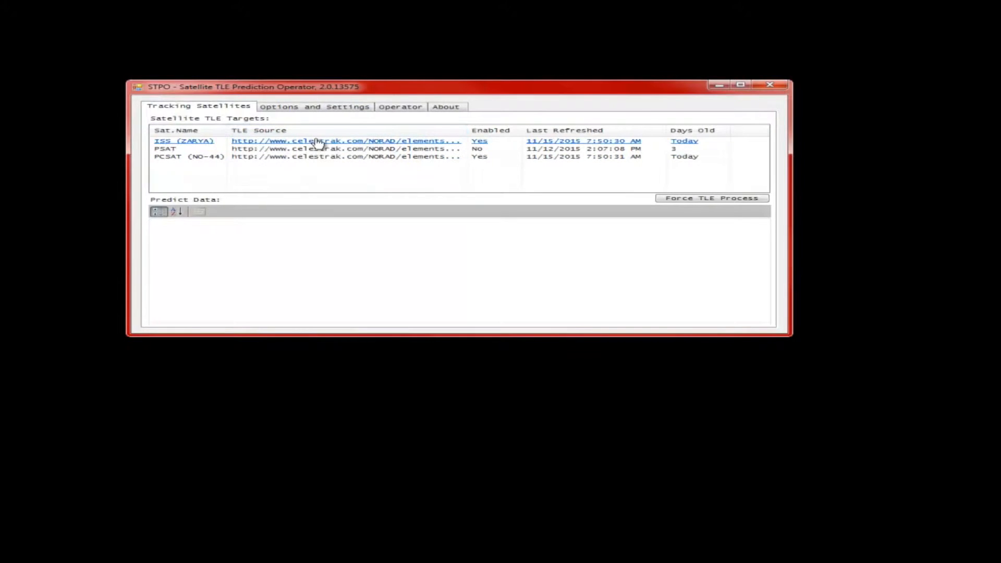
# - Show prediction details for PCSAT (NO-44), then for PSAT
pyautogui.click(189, 156)
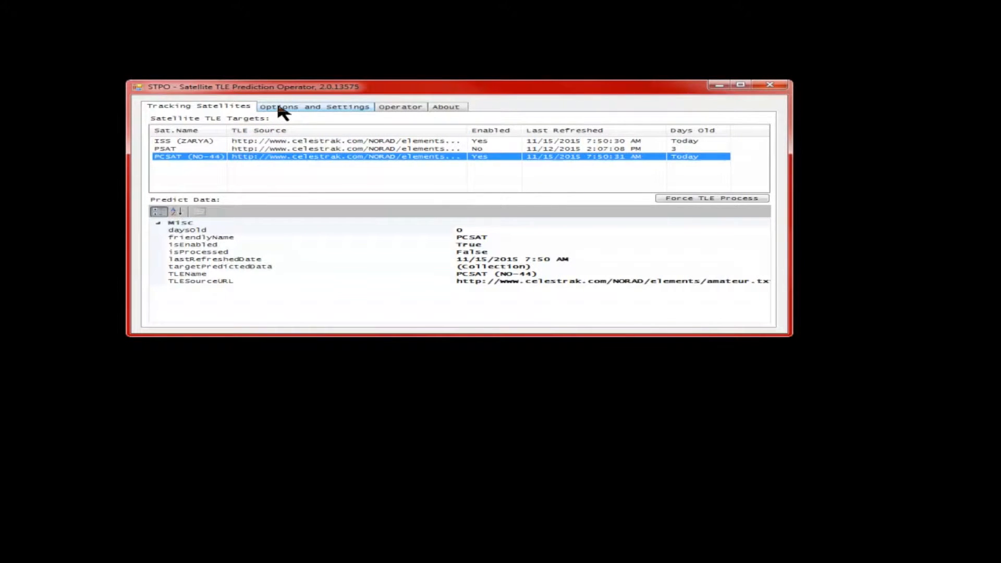
pyautogui.click(186, 140)
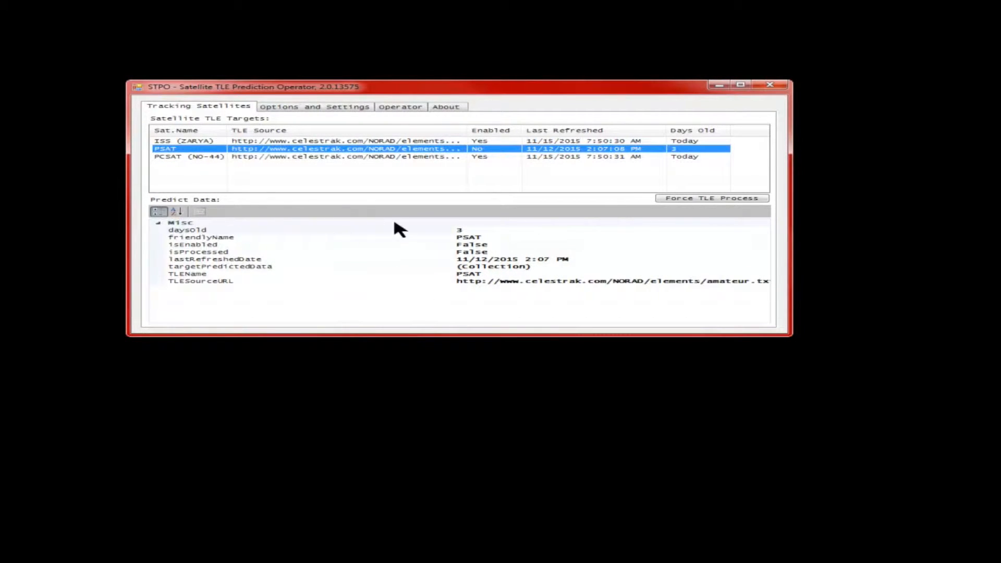
pyautogui.moveTo(274, 251)
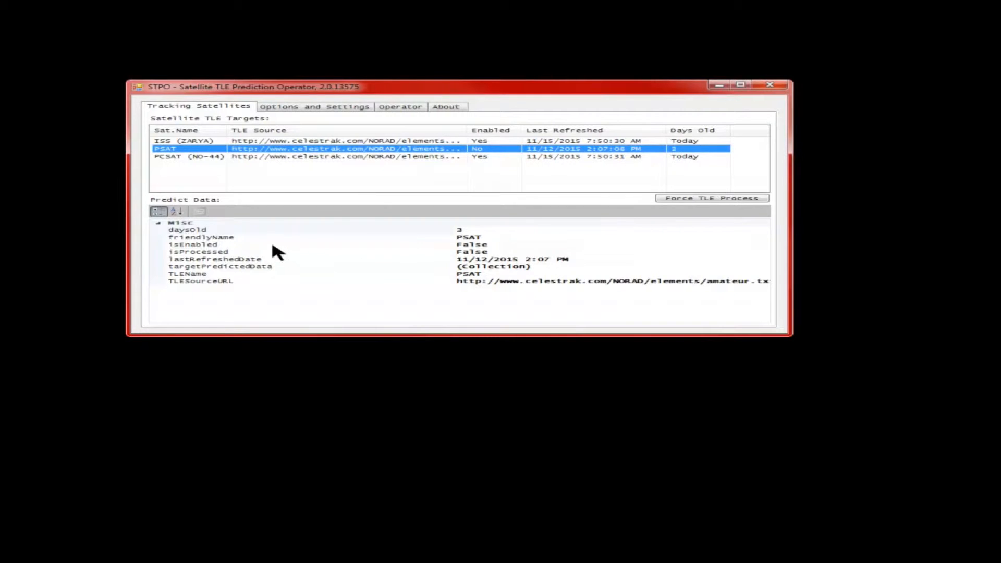
# - Cycle through the ISS (ZARYA), PSAT and PCSAT (NO-44) targets' prediction details
pyautogui.click(185, 141)
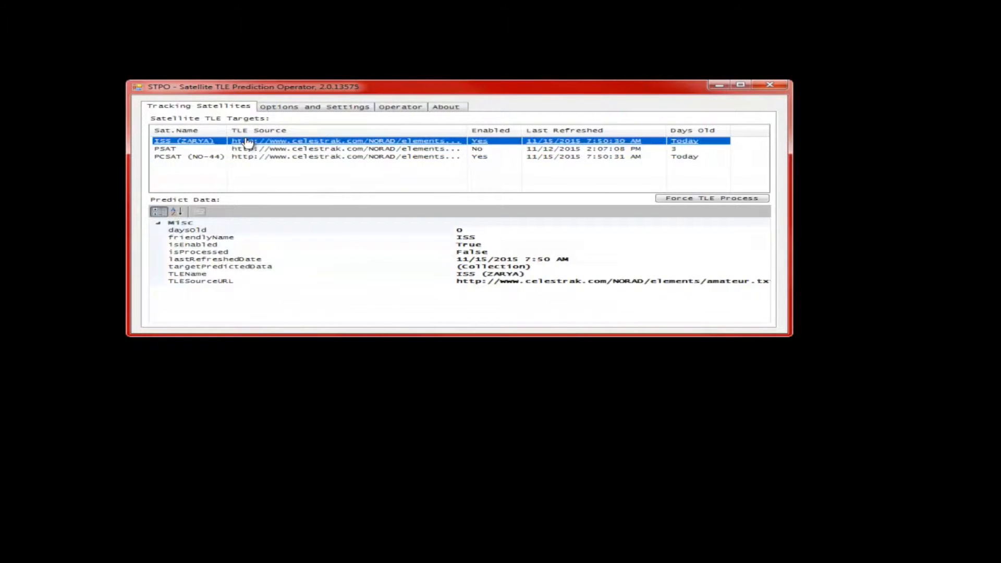
pyautogui.click(188, 157)
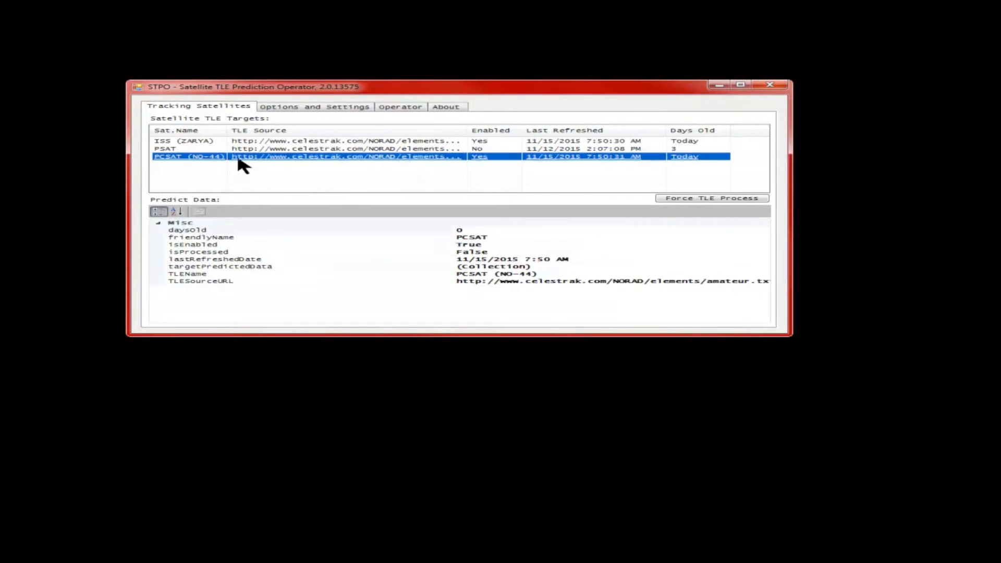
pyautogui.click(186, 141)
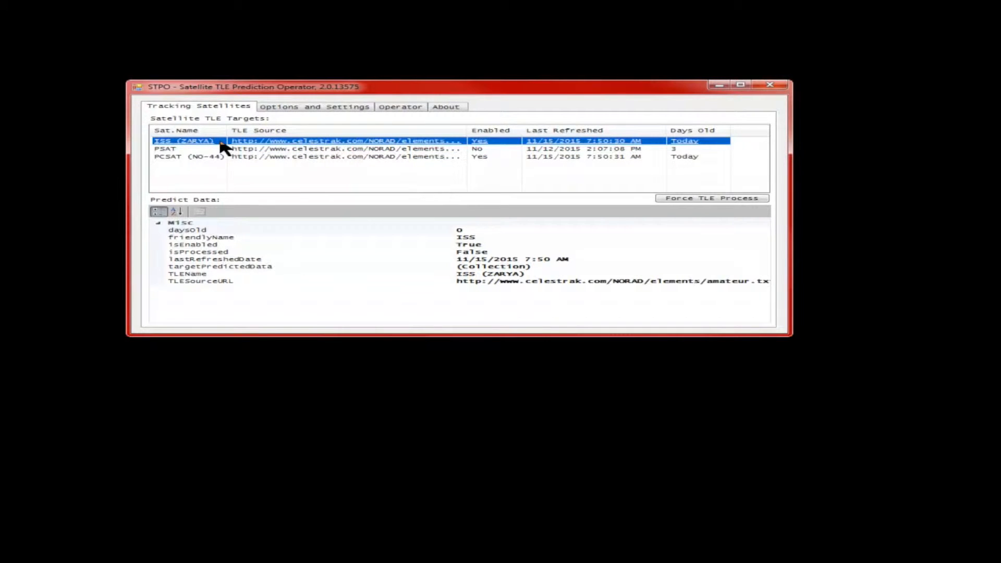
pyautogui.click(186, 148)
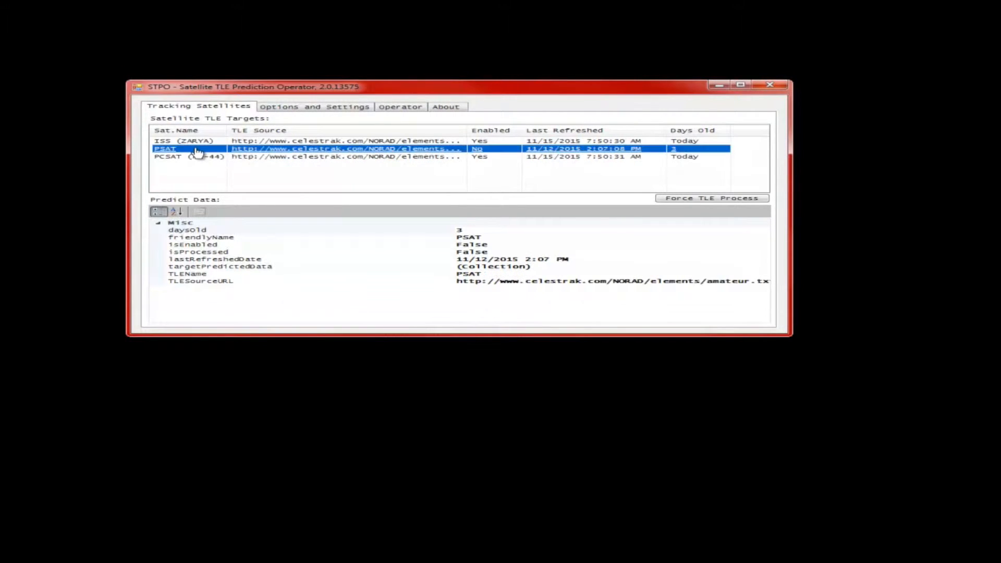
pyautogui.click(186, 156)
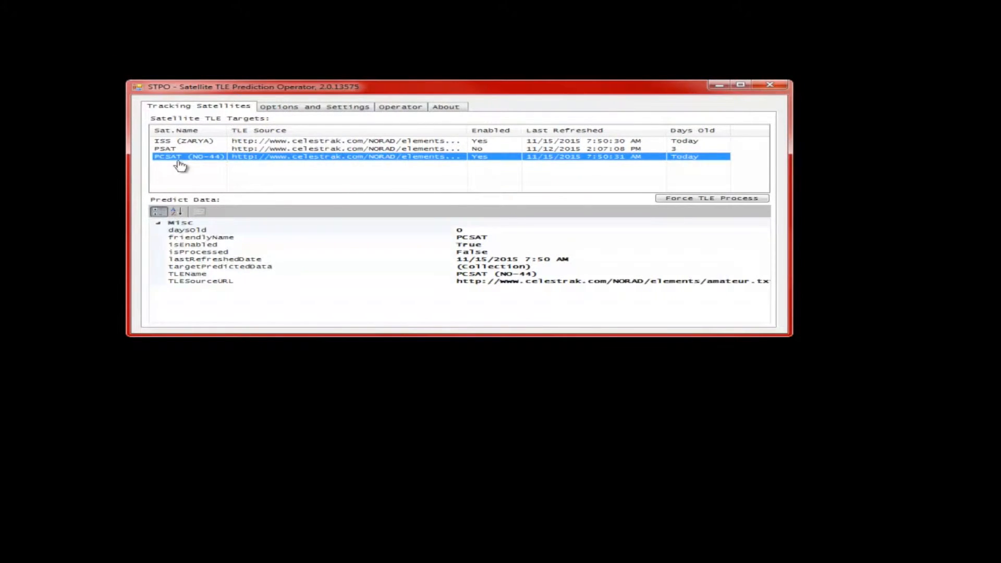
pyautogui.click(183, 141)
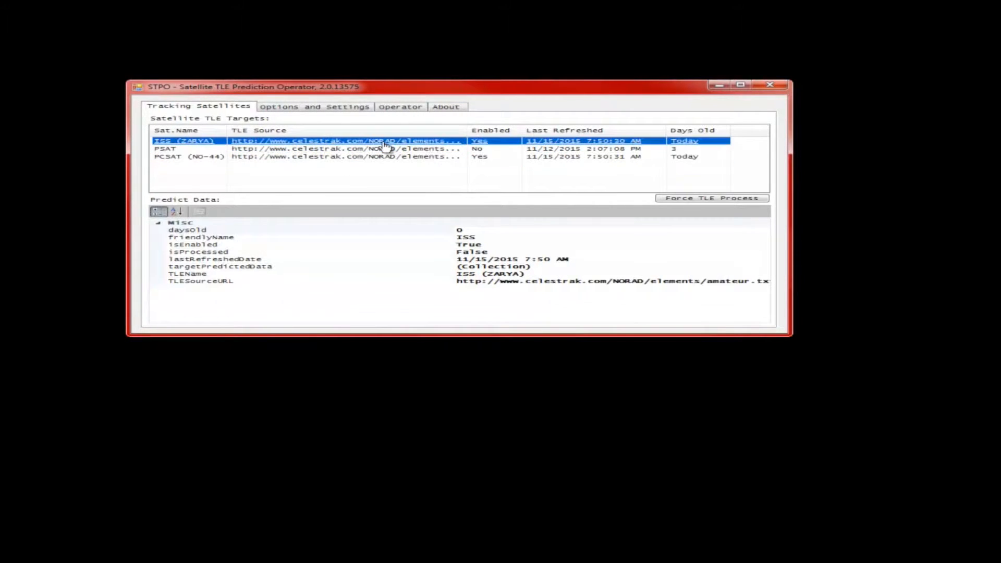
pyautogui.moveTo(482, 146)
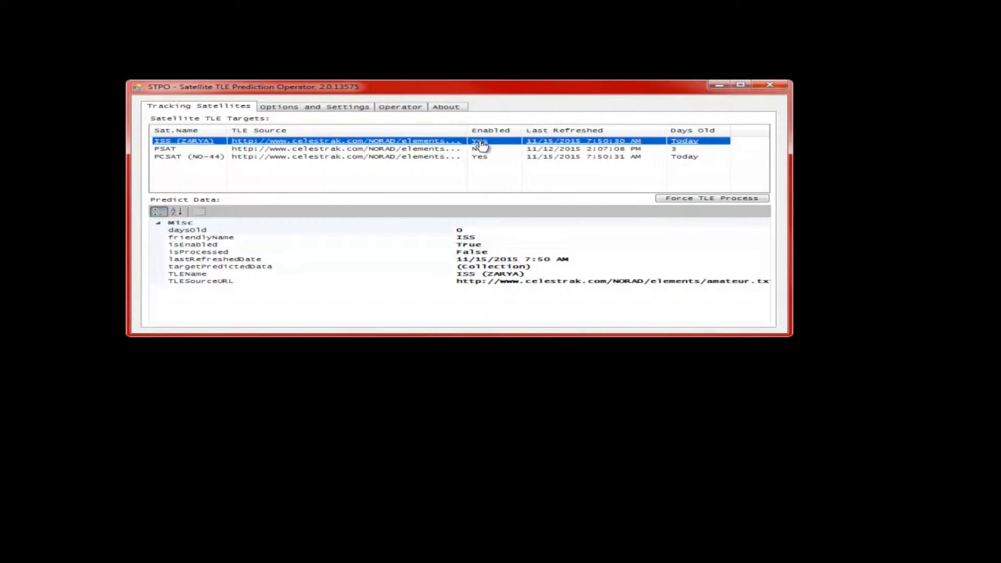
# - Widen the target columns to reveal full TLE source URLs and show PSAT's predict data
pyautogui.click(345, 149)
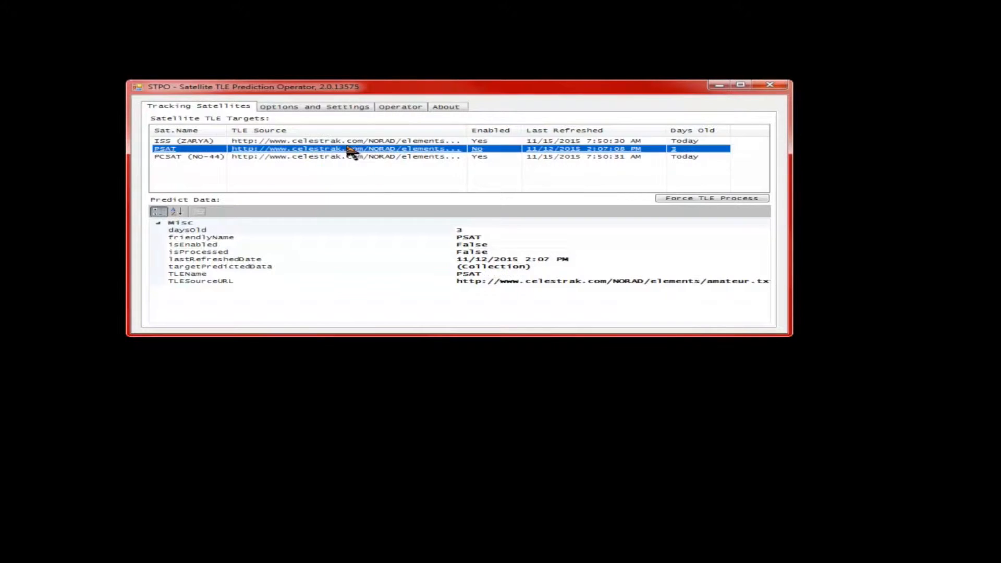
pyautogui.click(186, 141)
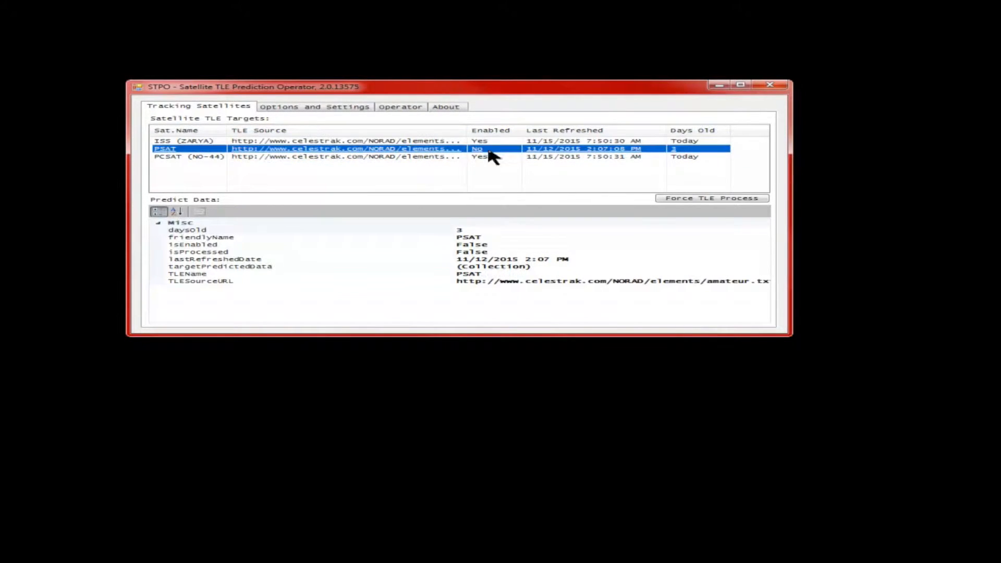
pyautogui.click(189, 141)
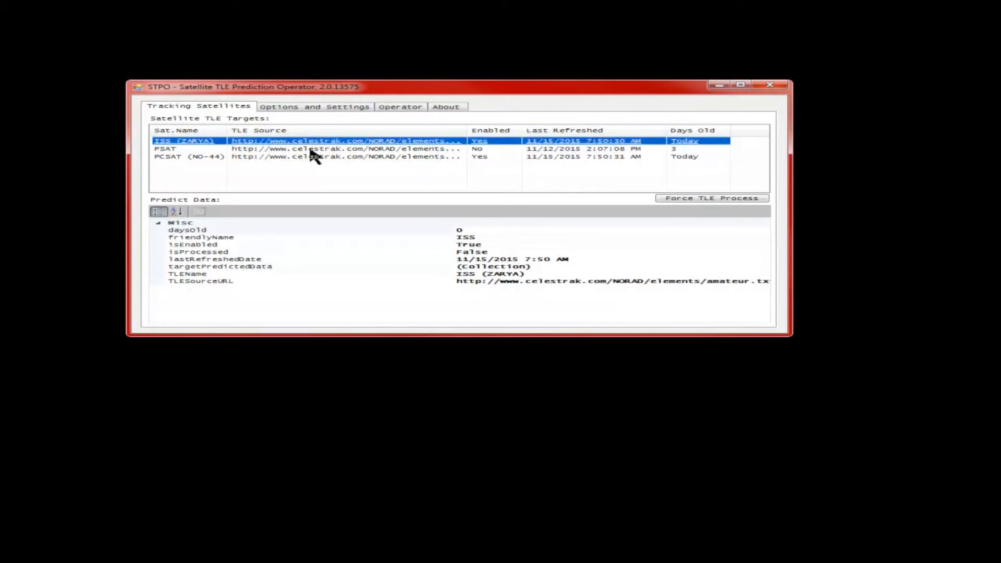
pyautogui.moveTo(389, 128)
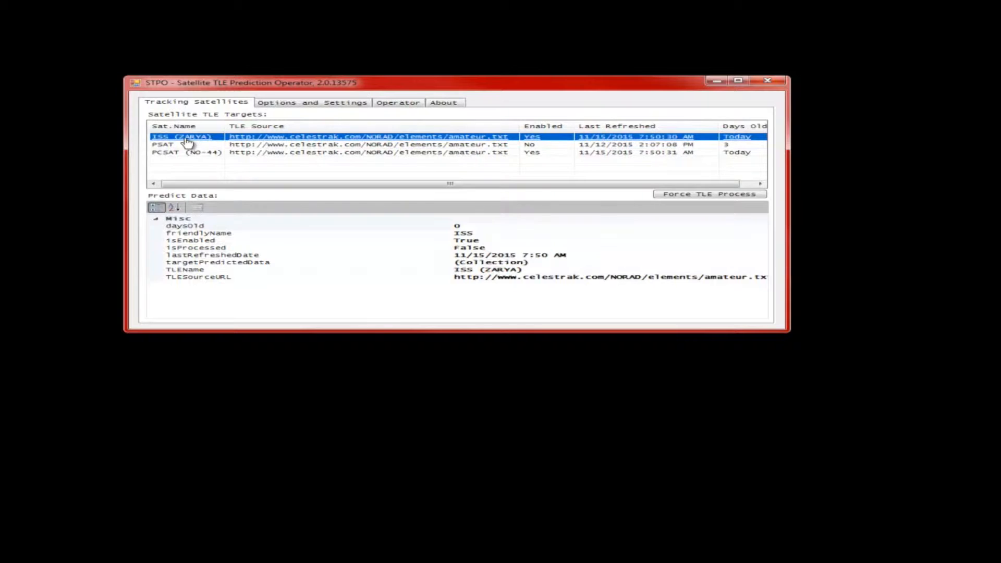
pyautogui.click(186, 144)
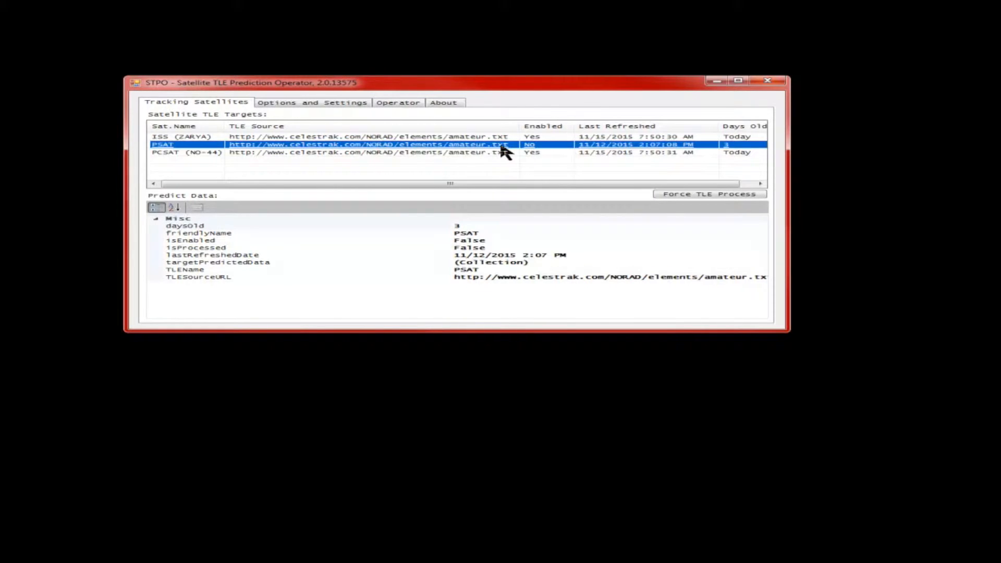
# - Show the Options and Settings property grid with alarm, email, operator and TLE refresh options
pyautogui.click(312, 103)
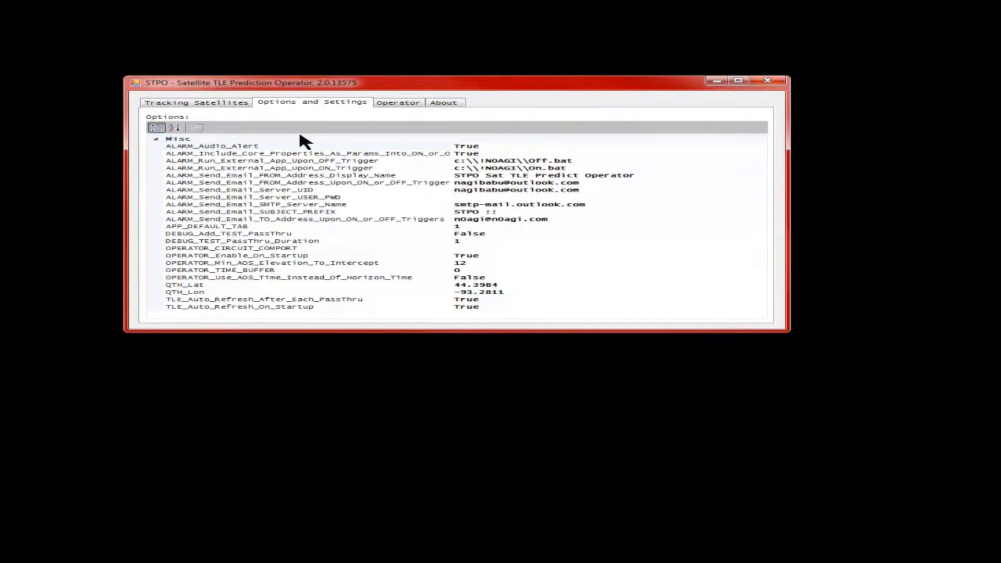
pyautogui.moveTo(574, 277)
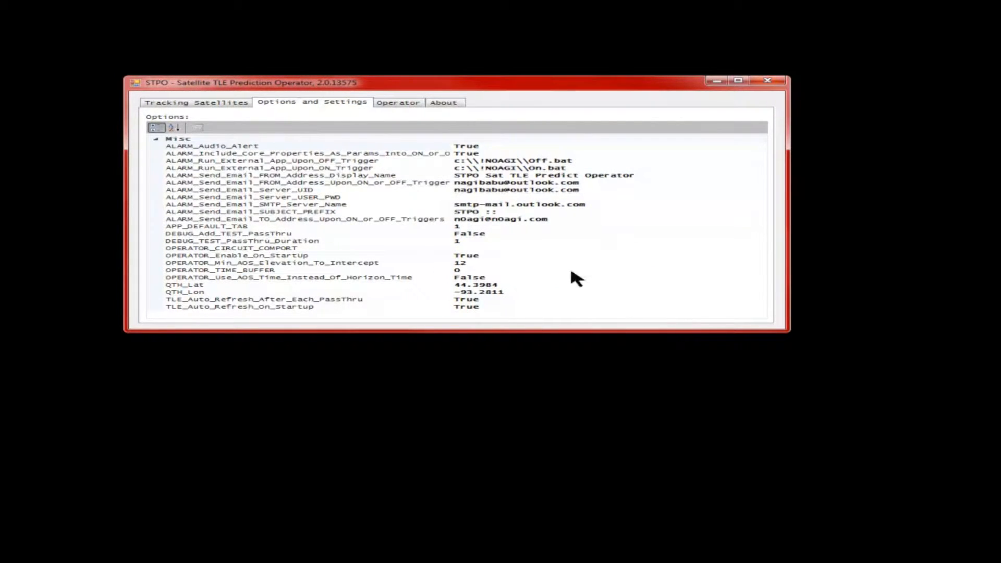
pyautogui.moveTo(668, 212)
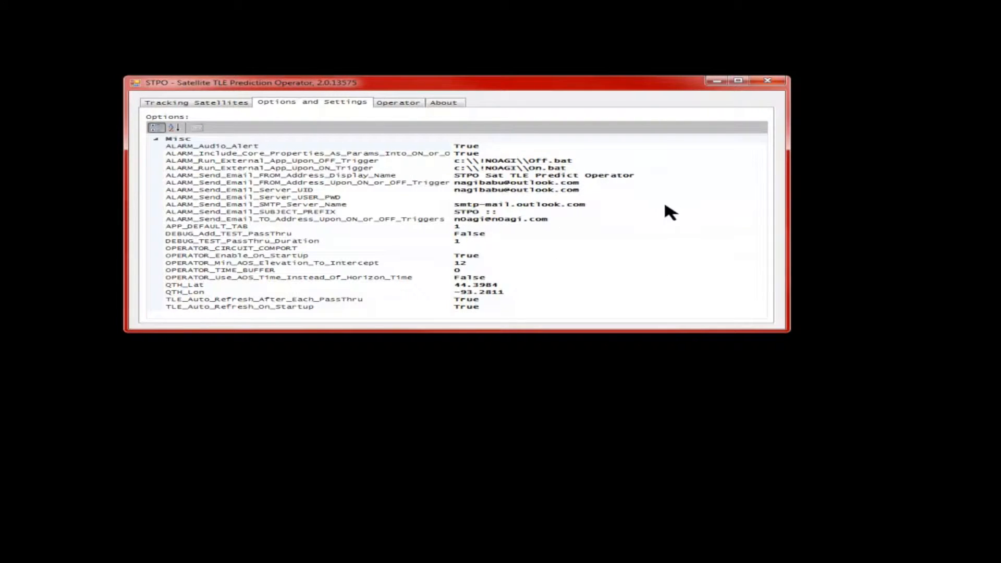
pyautogui.moveTo(420, 320)
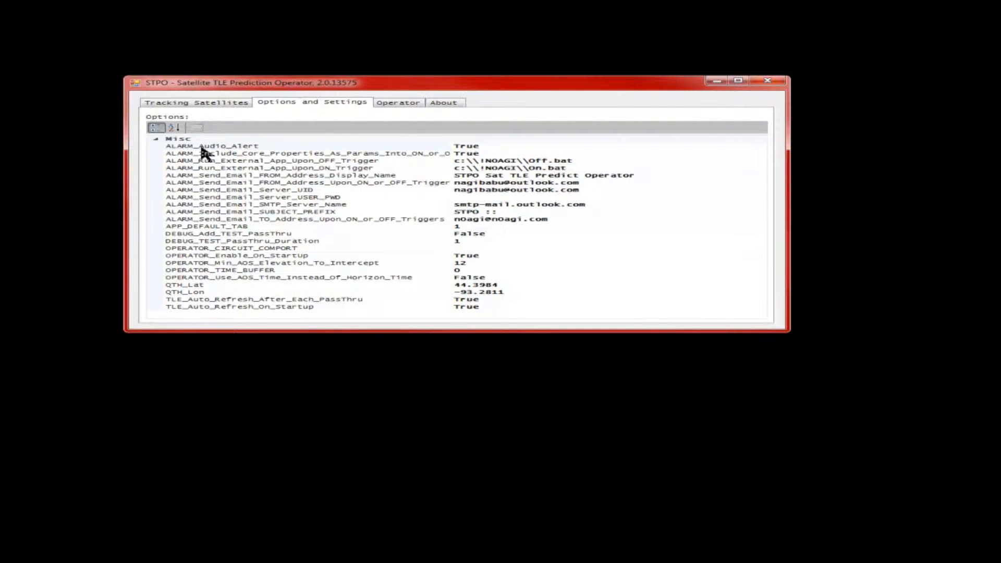
pyautogui.moveTo(220, 166)
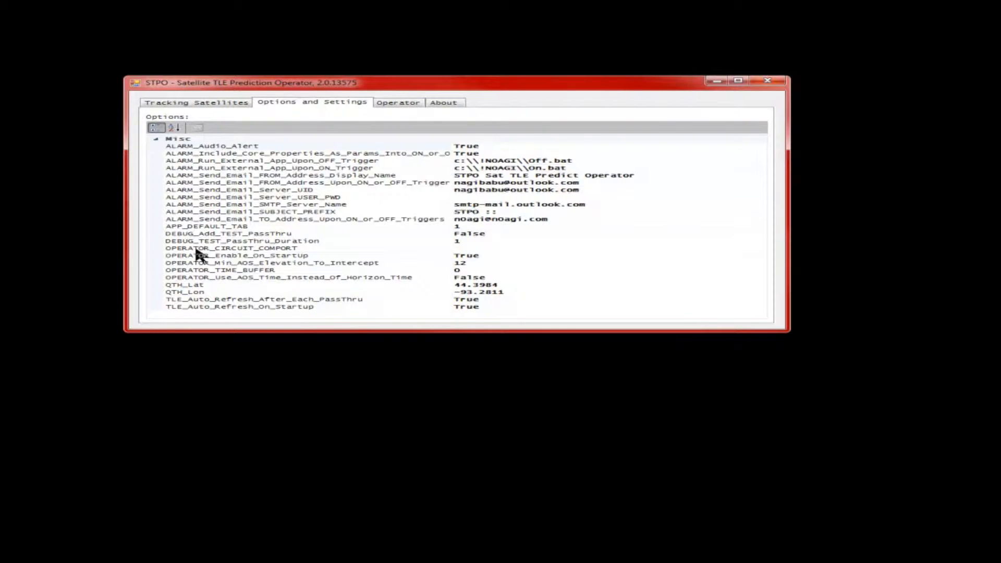
pyautogui.moveTo(211, 220)
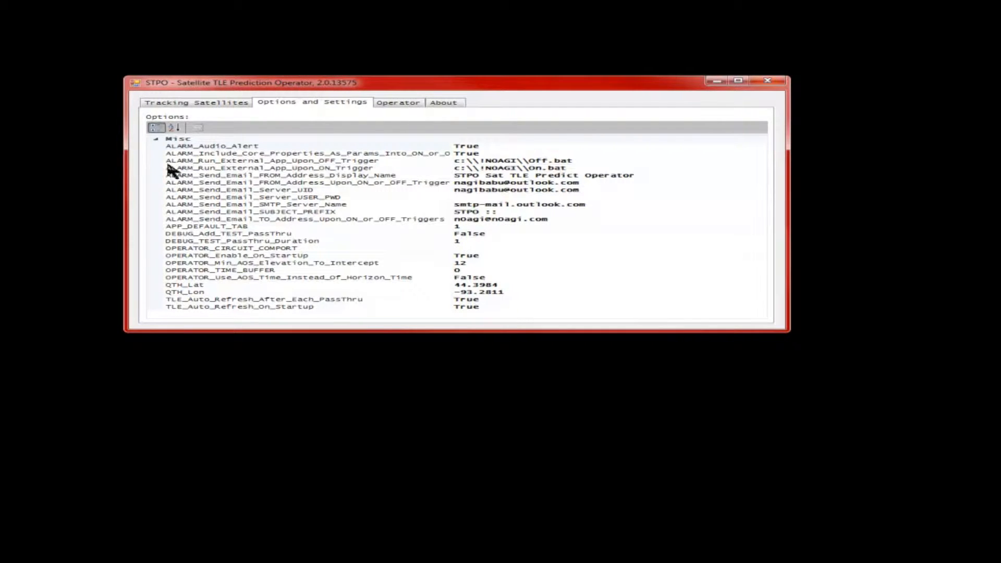
pyautogui.moveTo(240, 167)
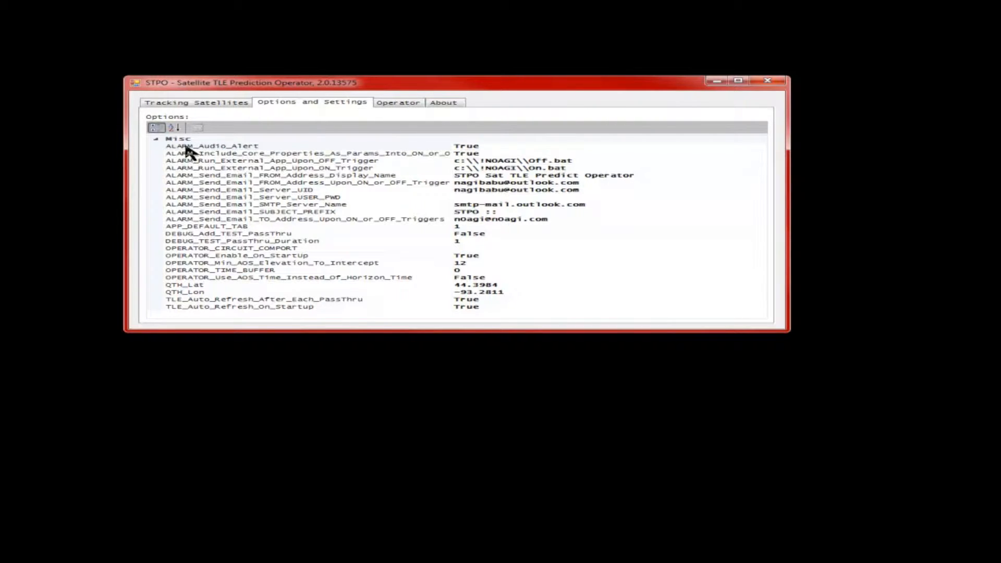
pyautogui.moveTo(204, 223)
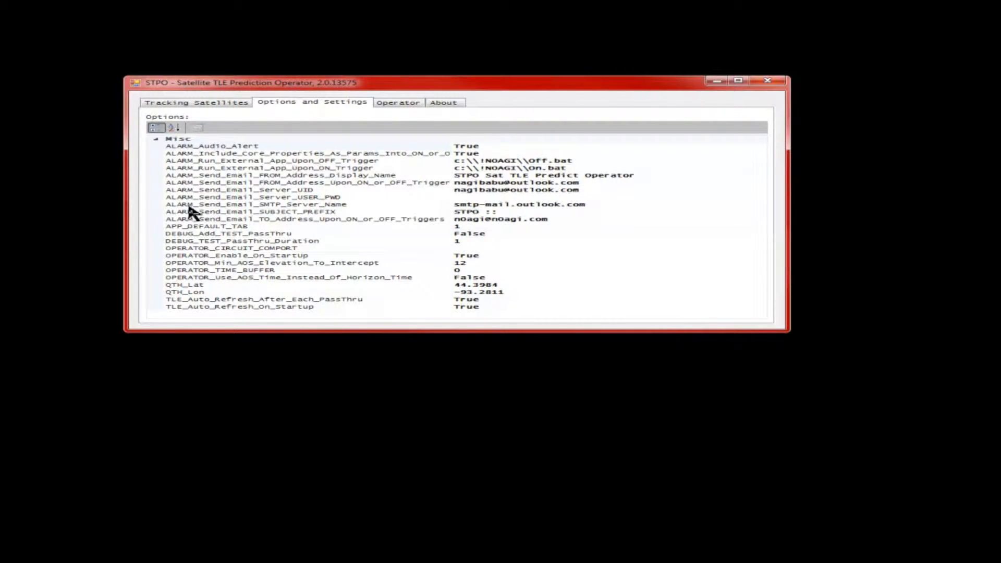
pyautogui.moveTo(191, 153)
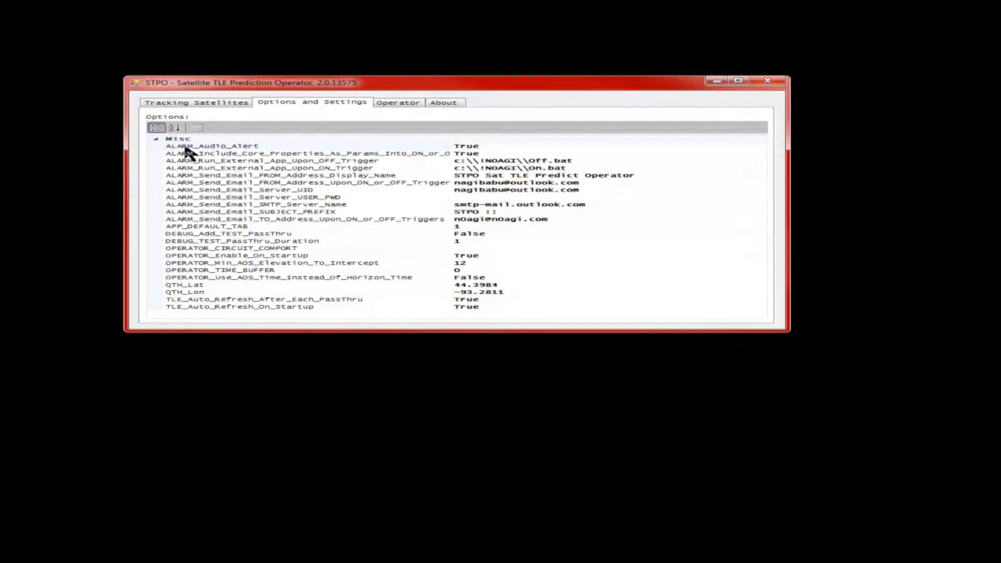
# - Widen the setting names from ALARM_Audio_Alert to read the core-properties-into-triggers option in full
pyautogui.click(211, 146)
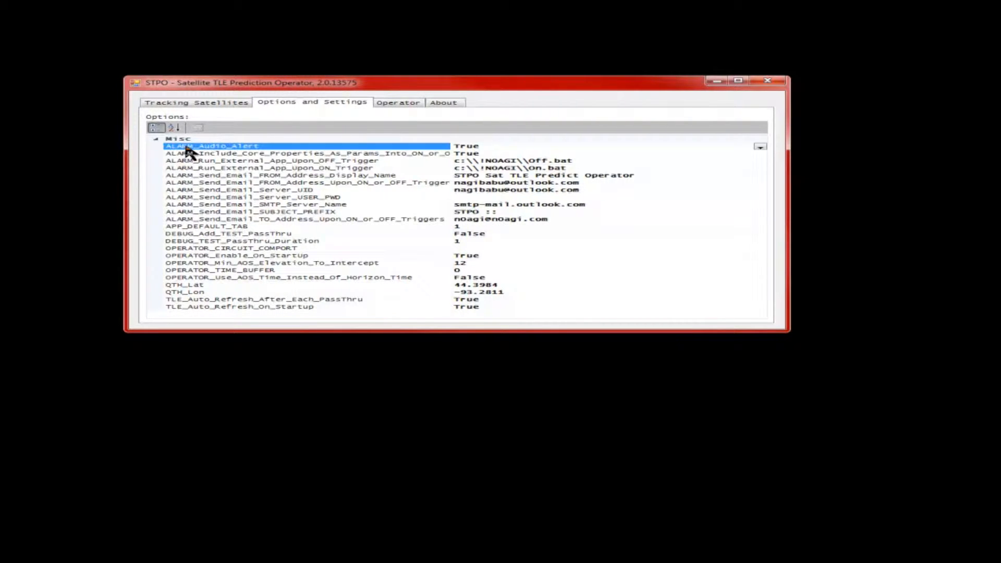
pyautogui.moveTo(265, 151)
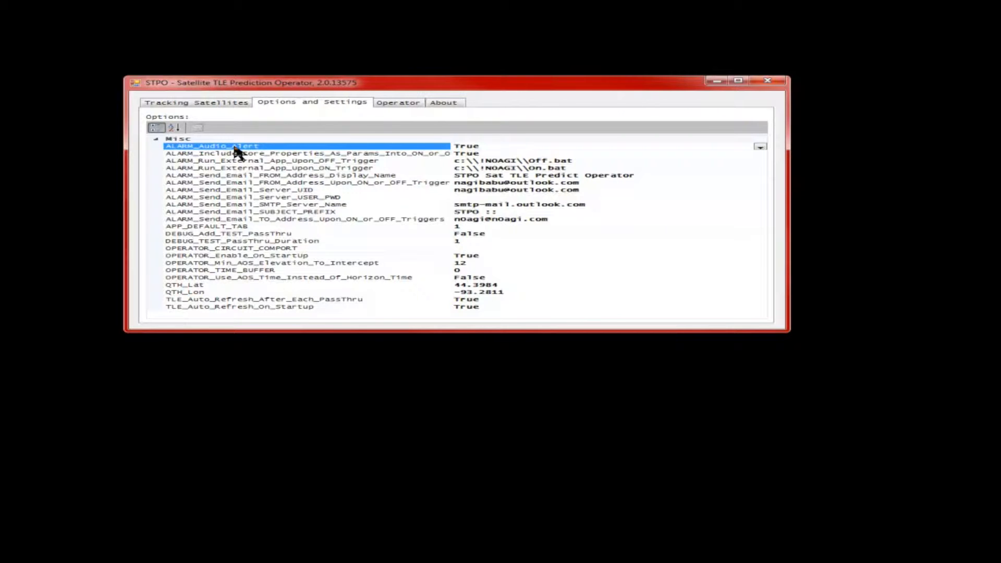
pyautogui.click(307, 154)
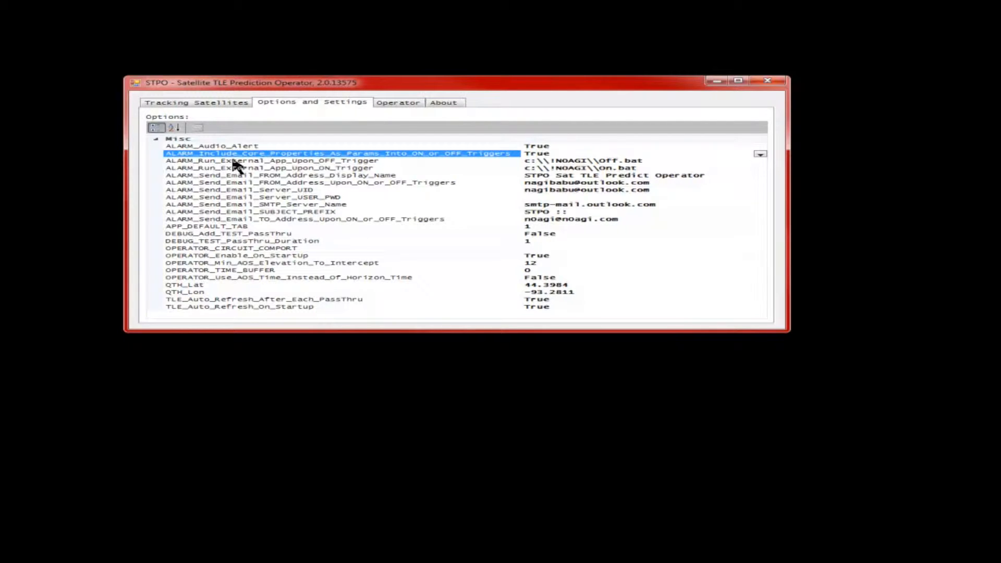
pyautogui.moveTo(240, 160)
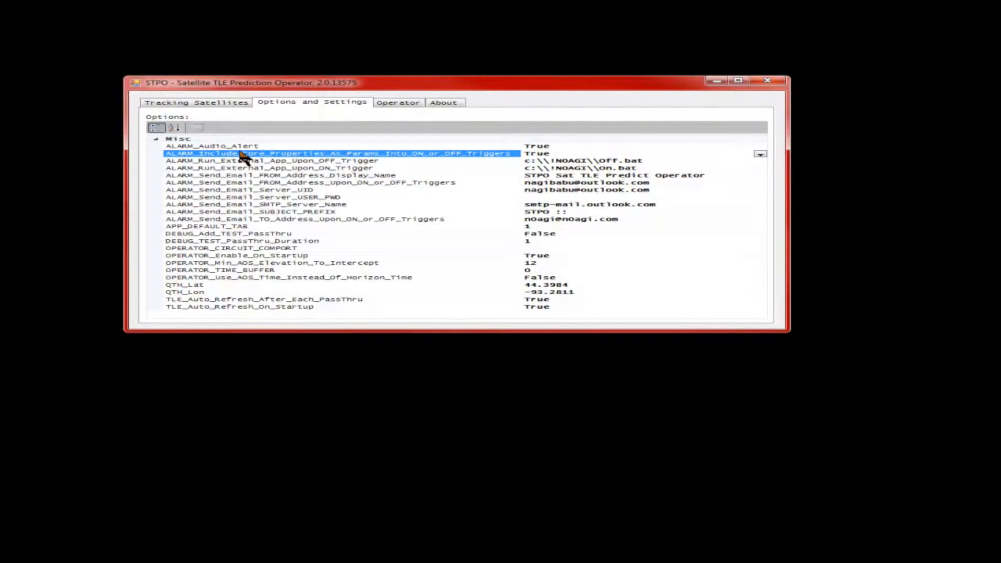
pyautogui.moveTo(491, 159)
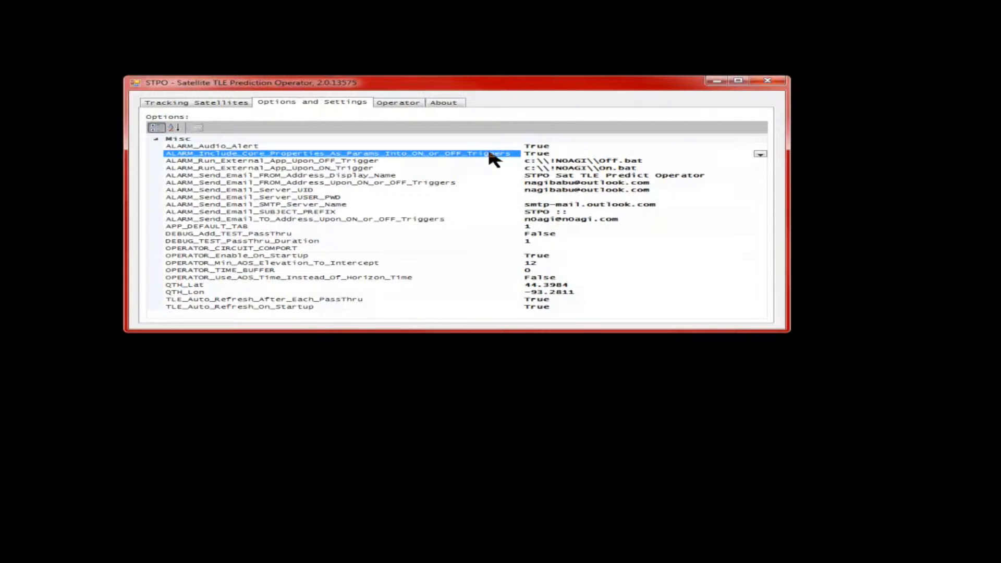
pyautogui.click(274, 161)
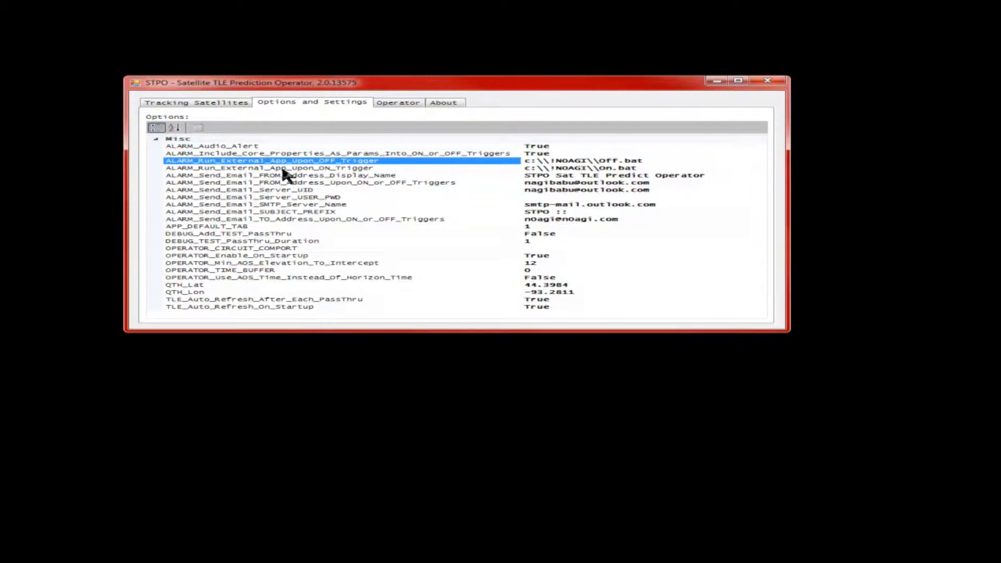
pyautogui.moveTo(654, 177)
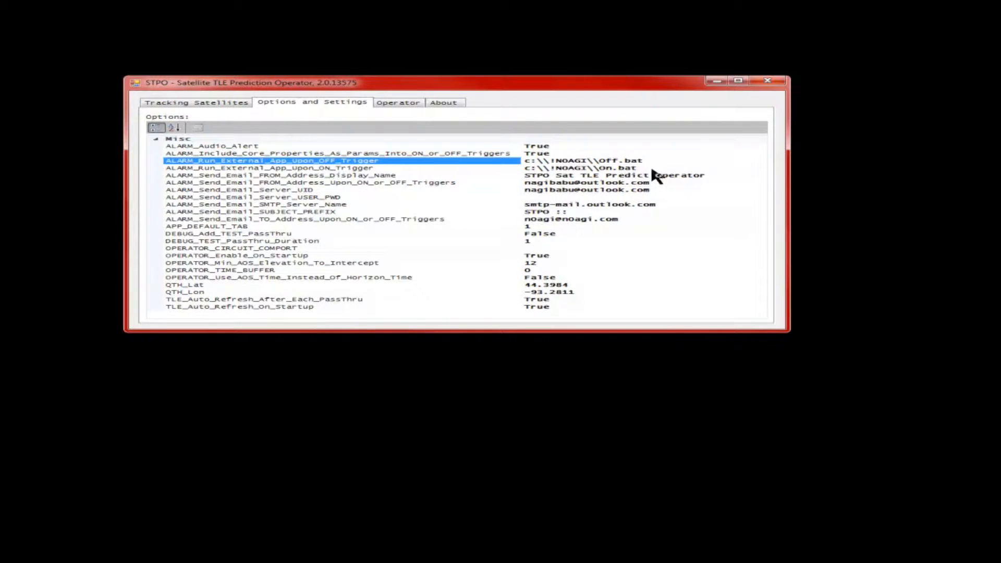
pyautogui.click(271, 168)
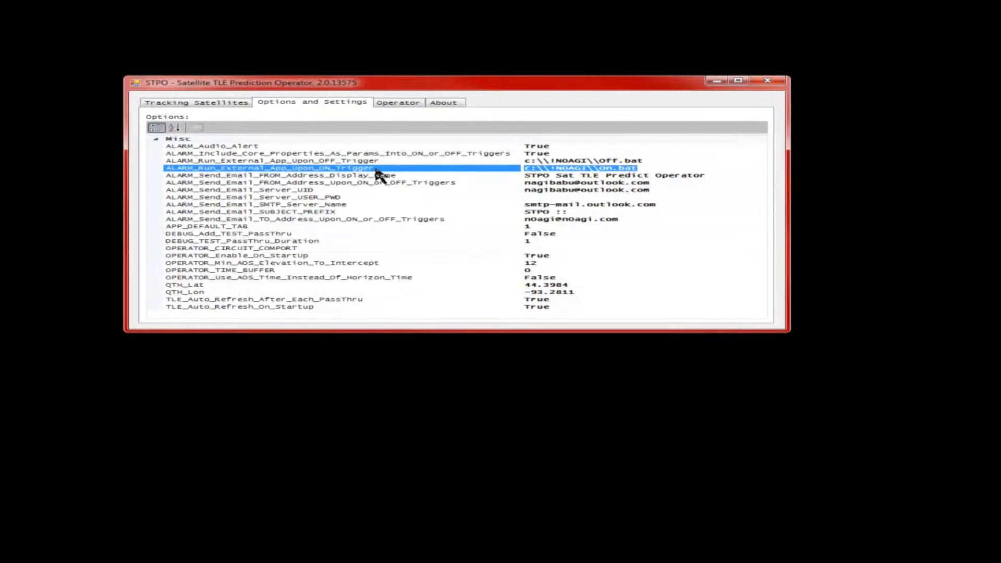
pyautogui.click(268, 161)
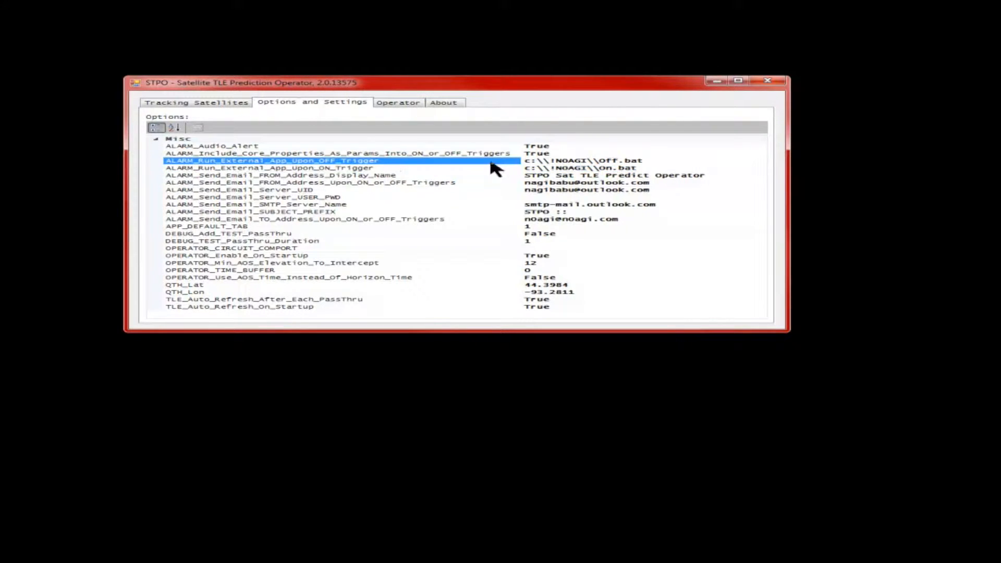
pyautogui.click(580, 160)
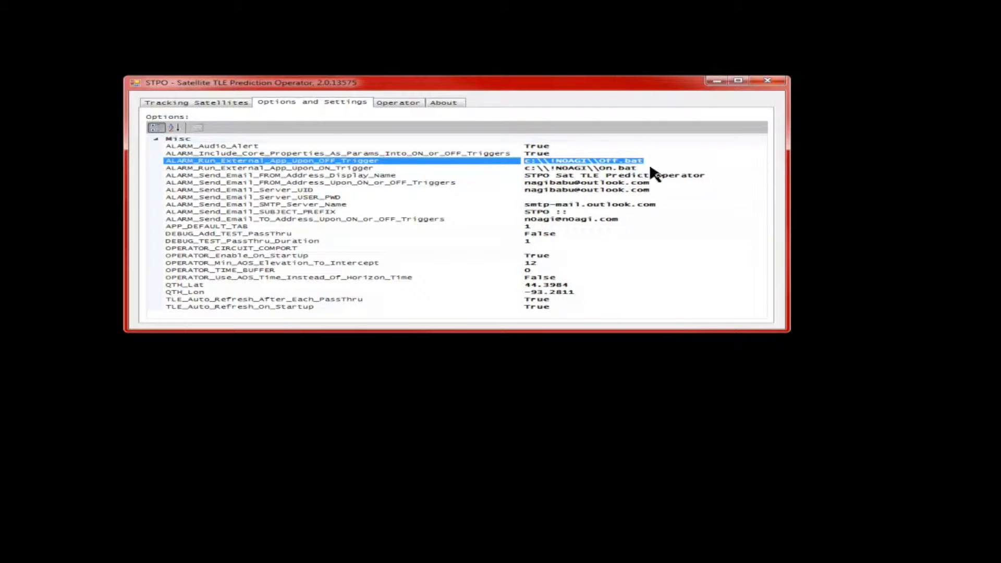
pyautogui.click(268, 168)
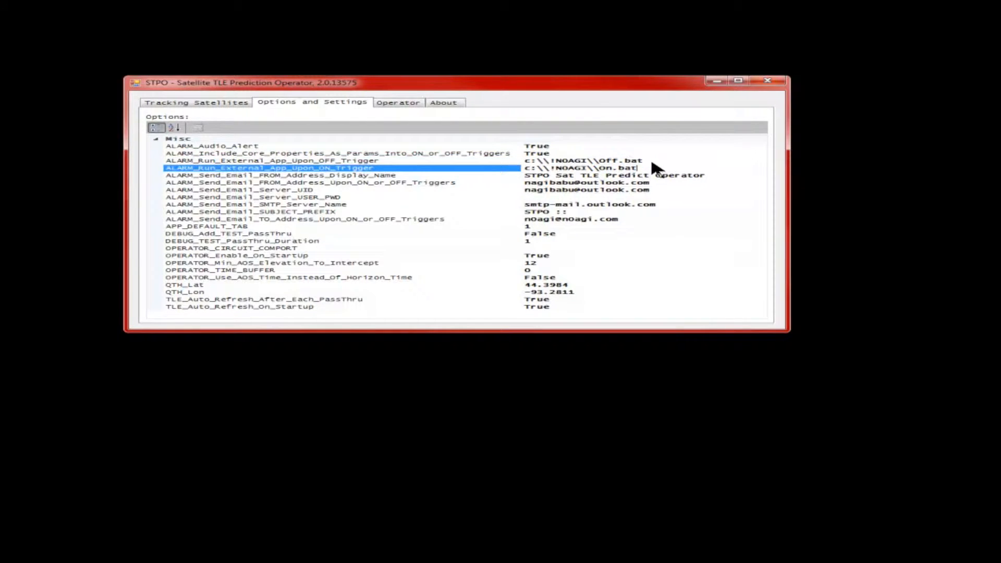
pyautogui.click(274, 160)
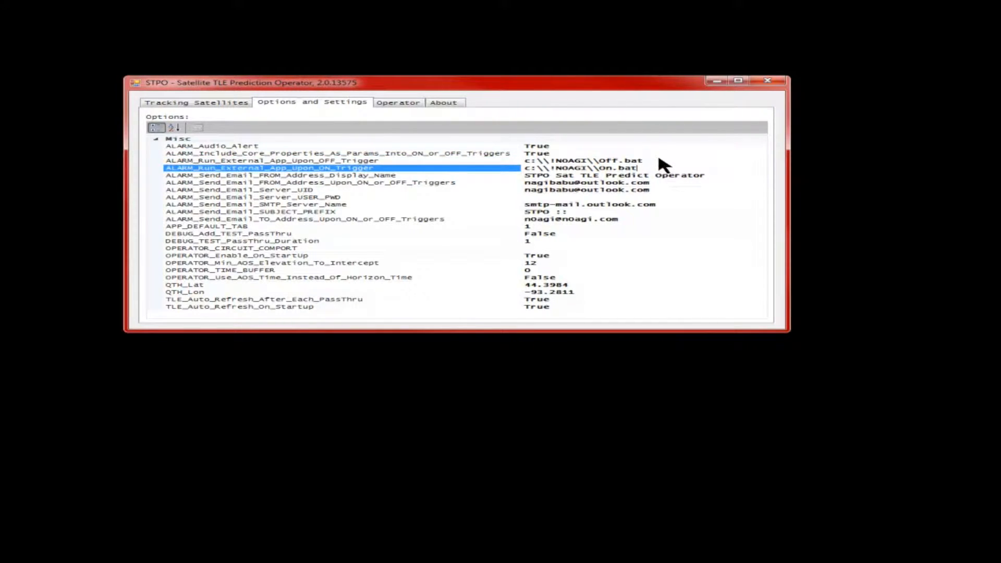
pyautogui.click(274, 160)
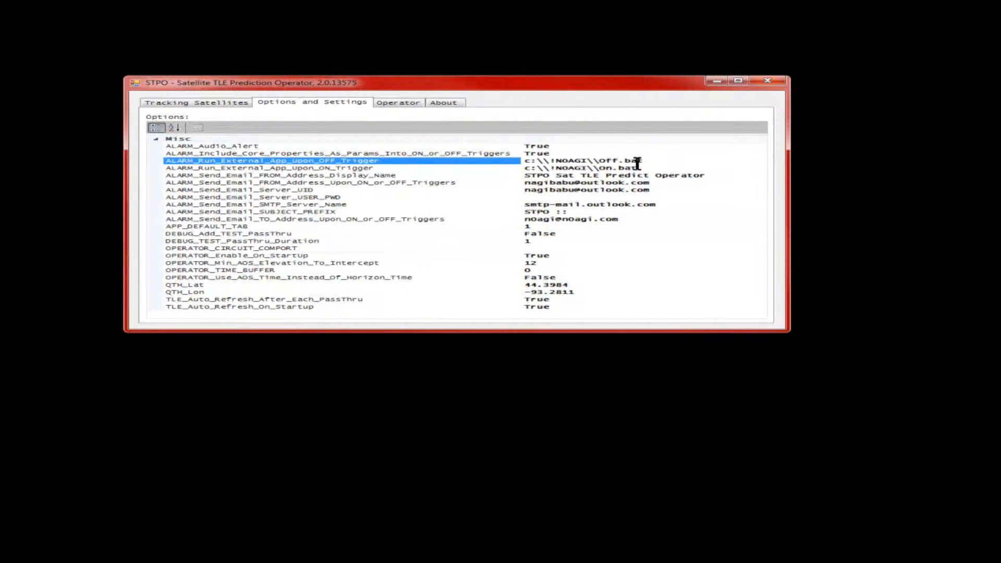
pyautogui.click(268, 168)
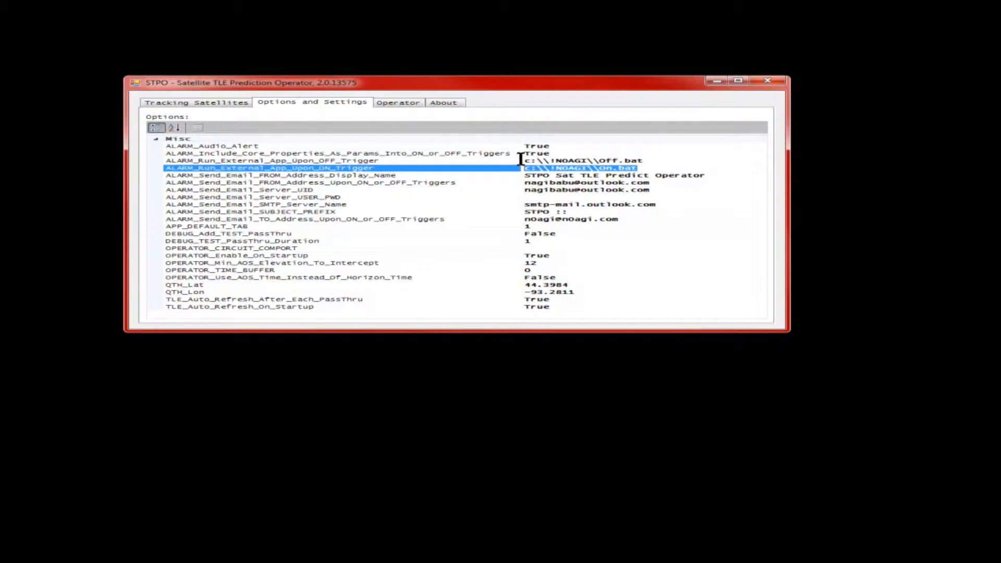
pyautogui.moveTo(502, 164)
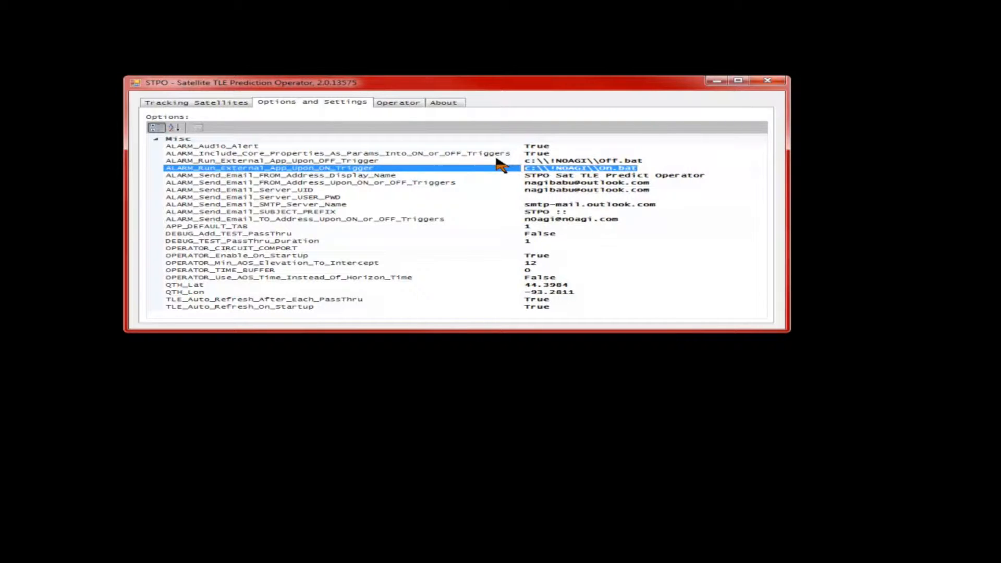
pyautogui.click(281, 175)
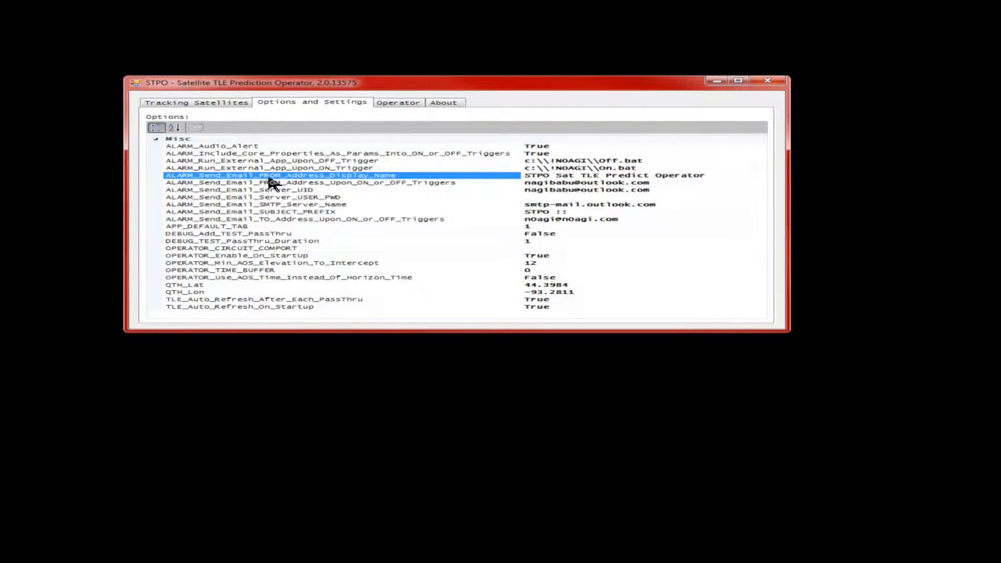
pyautogui.moveTo(457, 178)
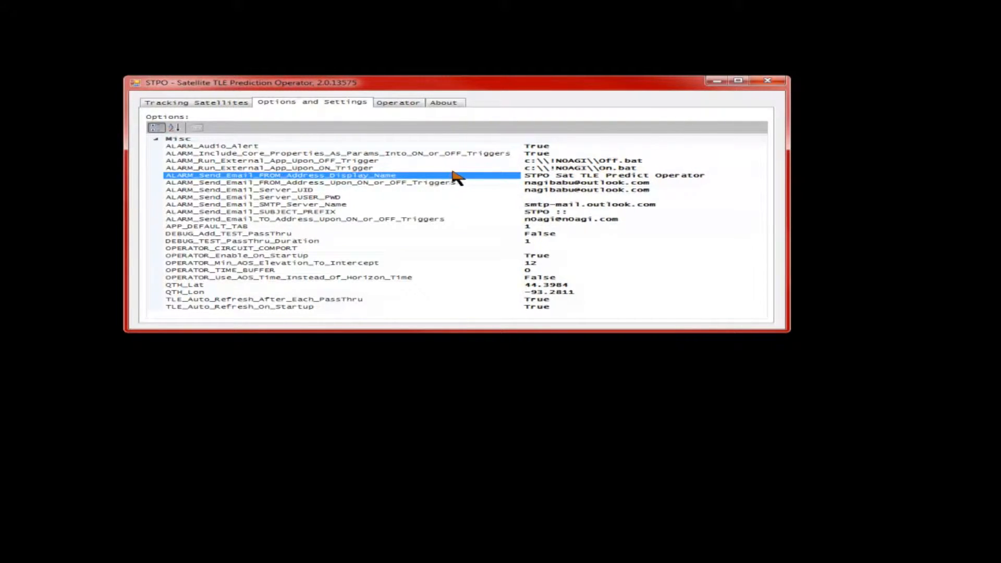
pyautogui.moveTo(396, 184)
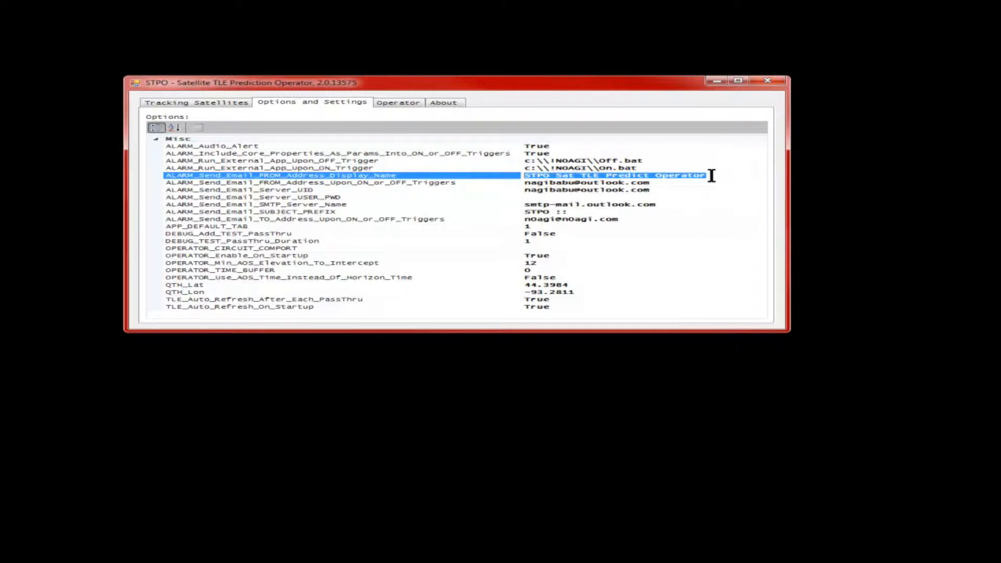
pyautogui.moveTo(478, 192)
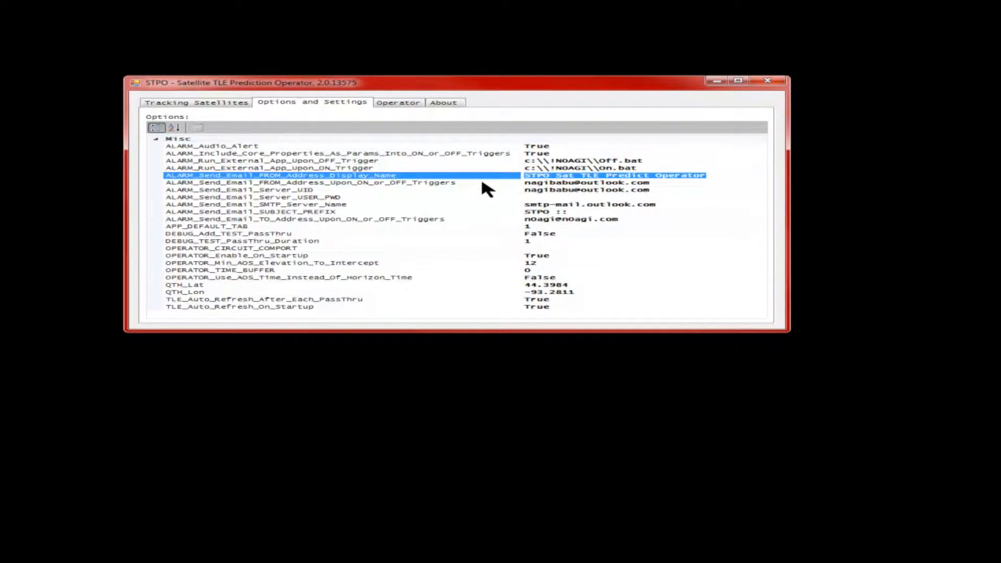
pyautogui.moveTo(491, 189)
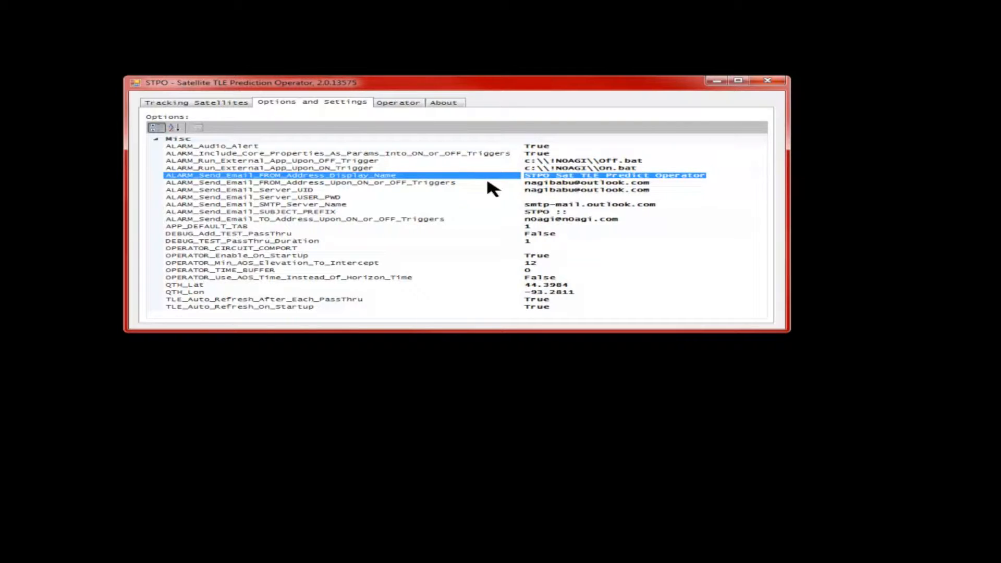
pyautogui.moveTo(466, 190)
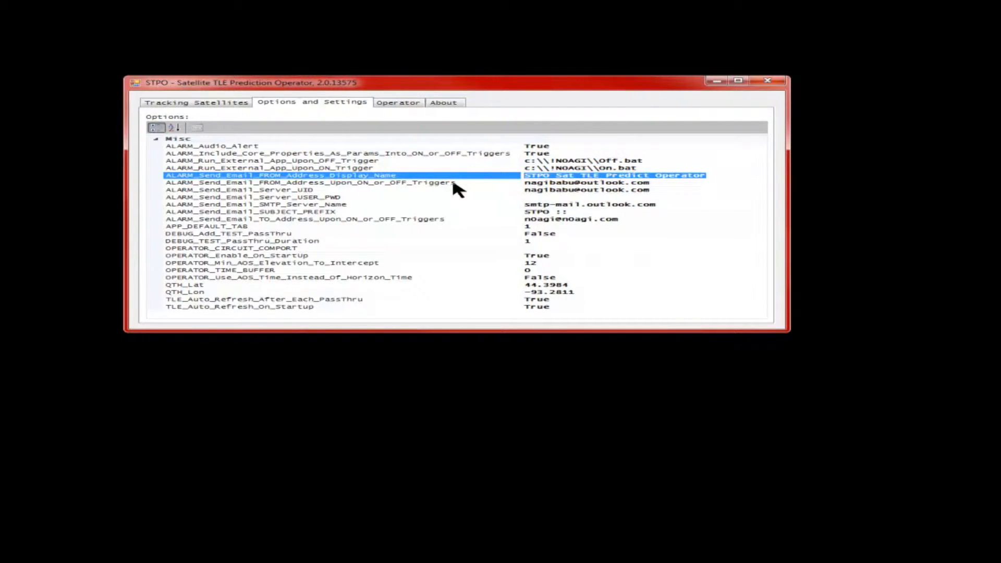
pyautogui.click(309, 182)
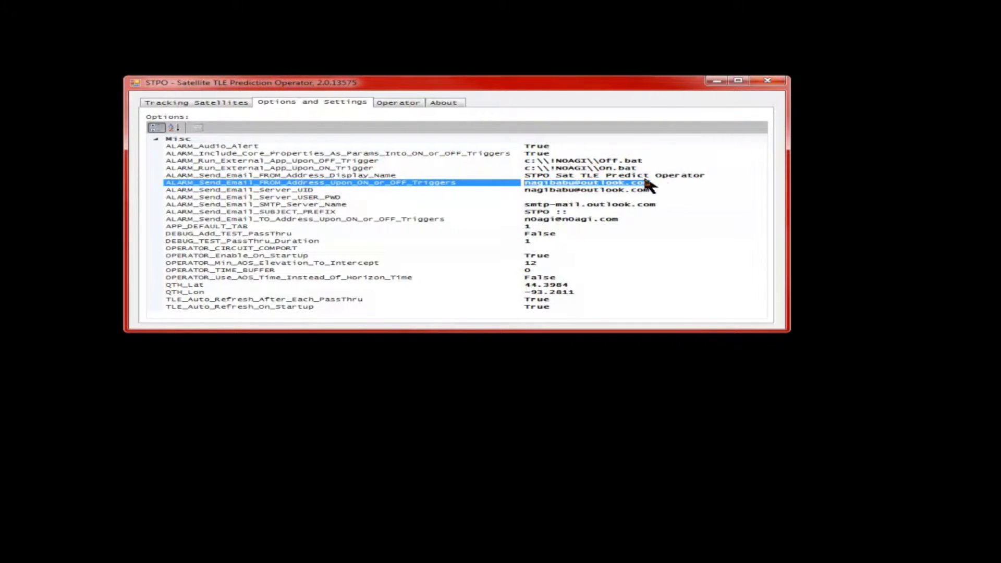
pyautogui.moveTo(581, 198)
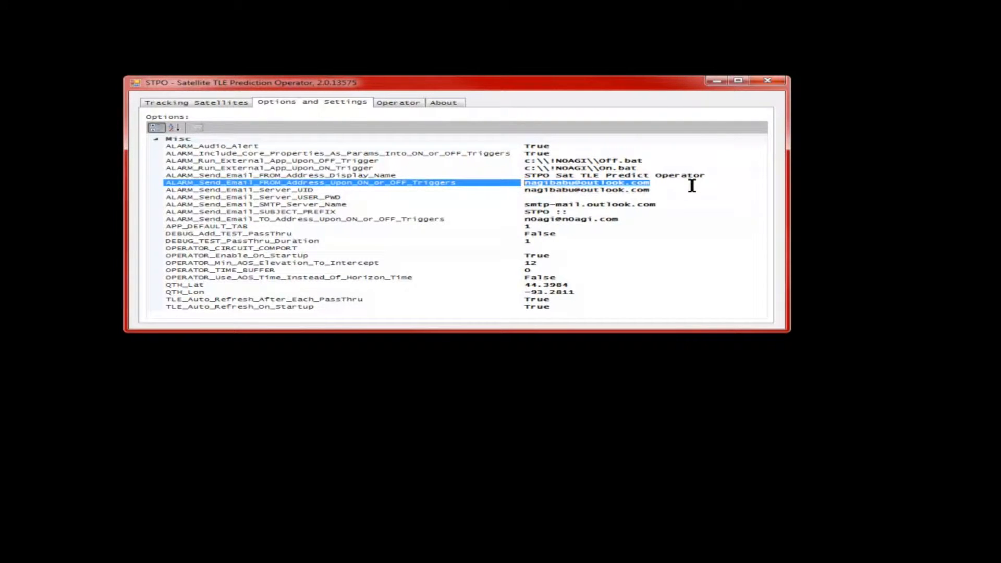
pyautogui.click(256, 189)
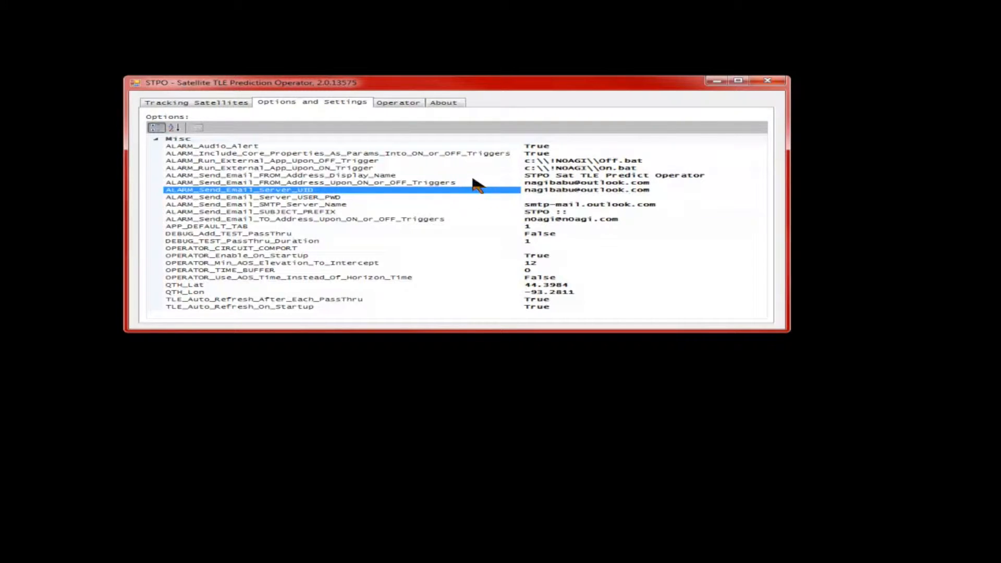
pyautogui.moveTo(393, 205)
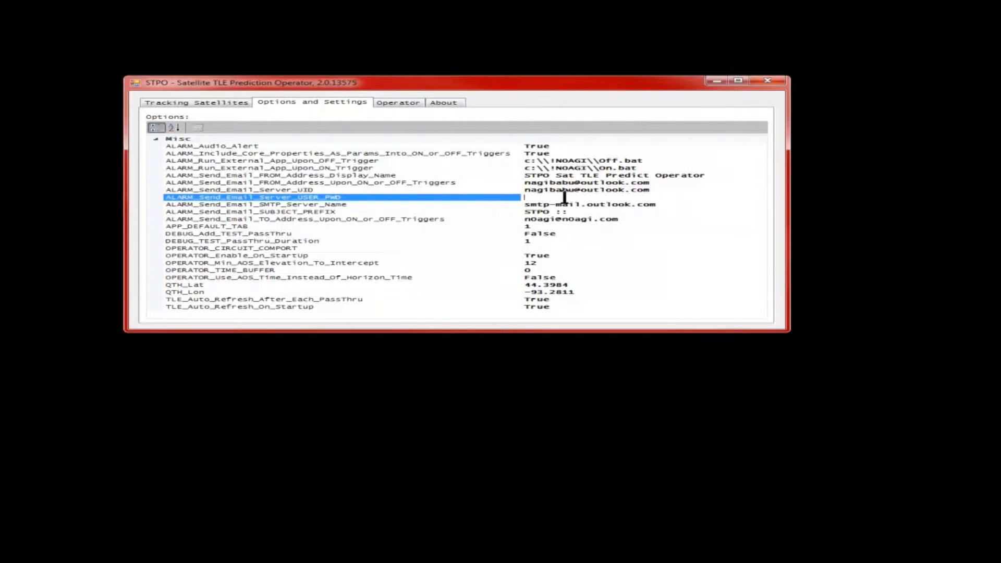
pyautogui.click(587, 204)
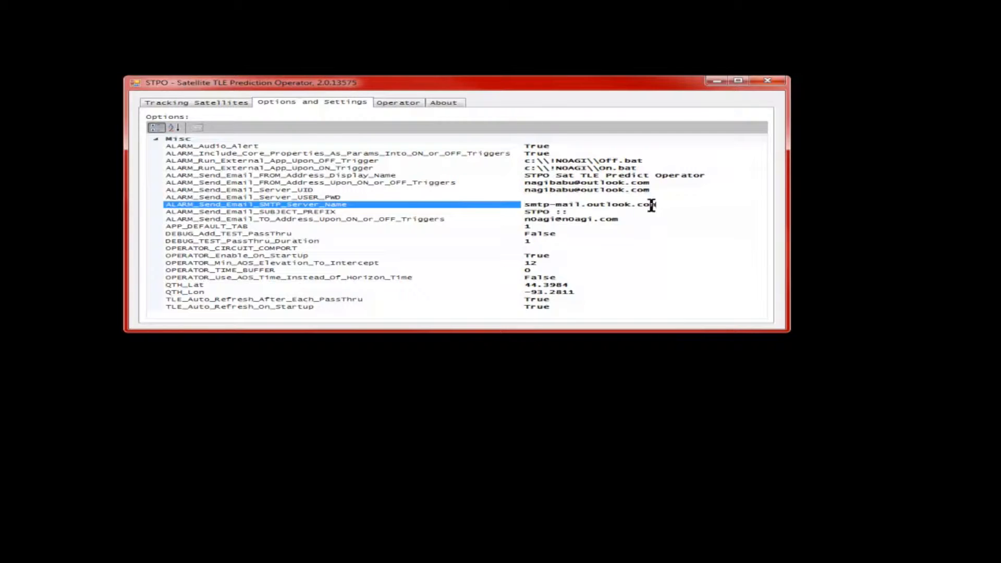
pyautogui.doubleClick(587, 204)
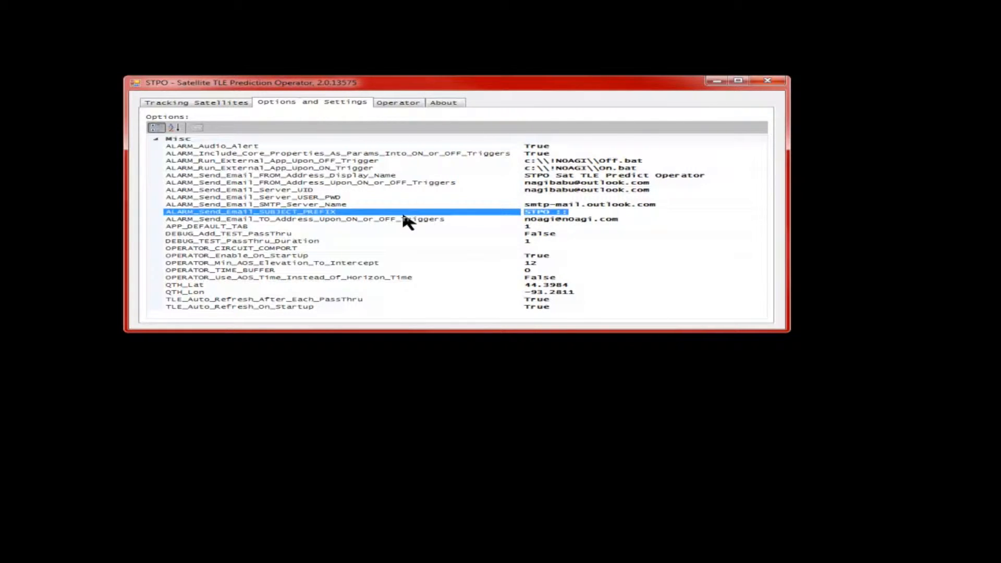
pyautogui.moveTo(538, 224)
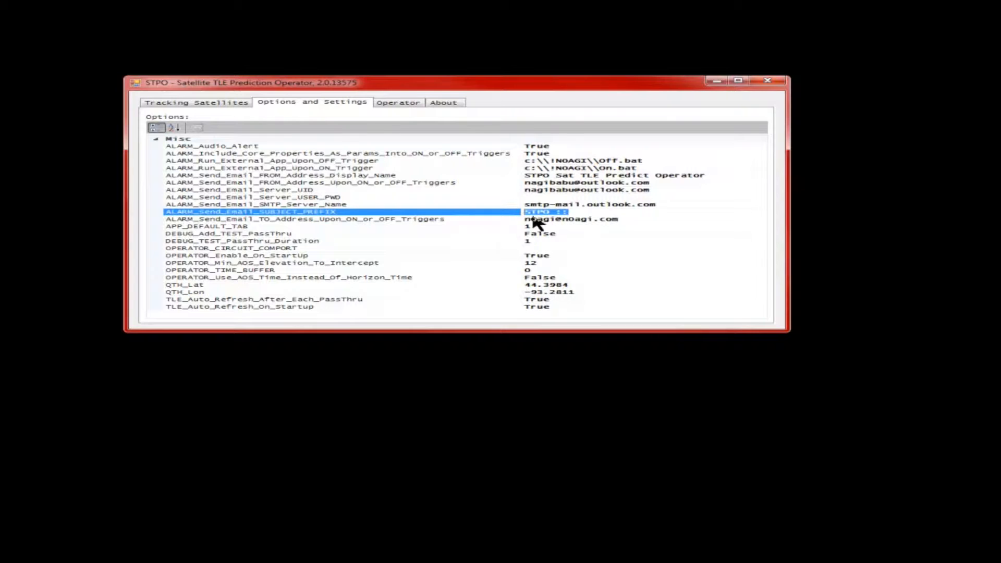
pyautogui.click(304, 218)
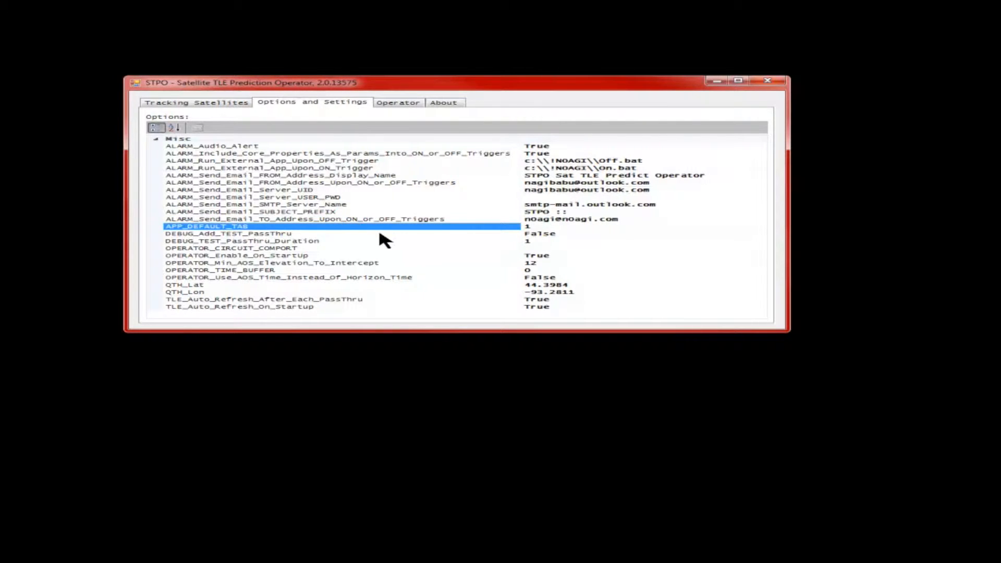
pyautogui.moveTo(338, 165)
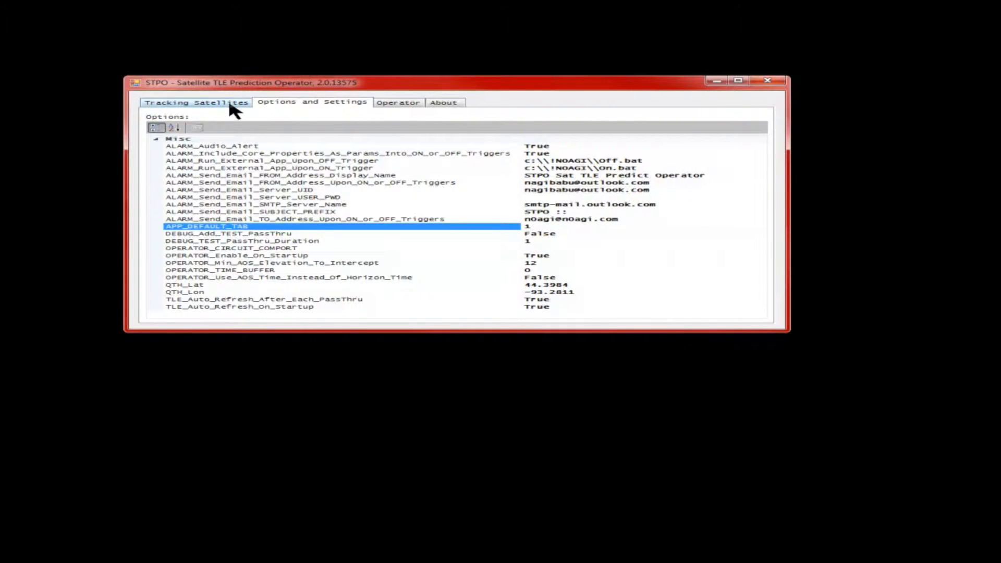
pyautogui.click(196, 104)
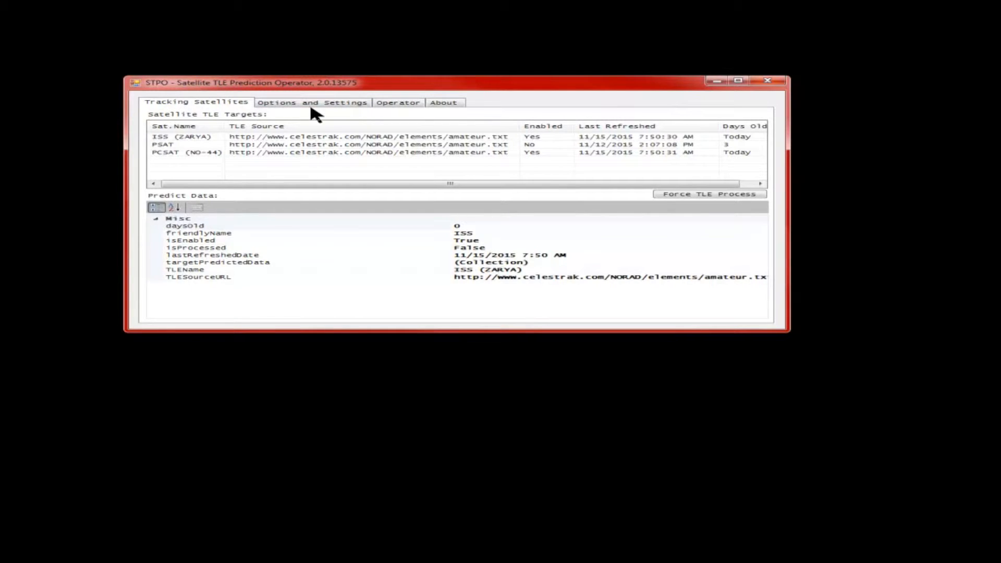
pyautogui.click(312, 102)
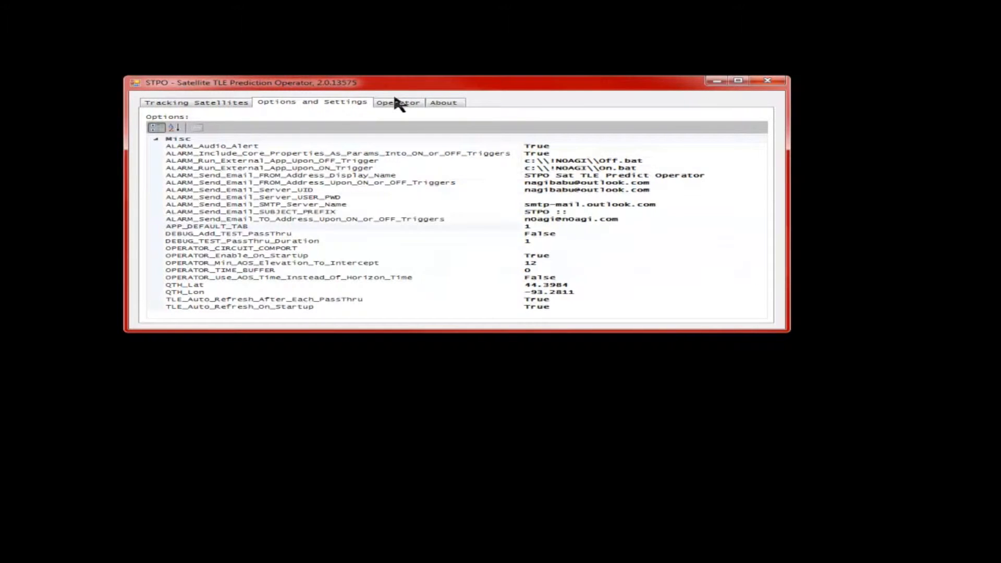
pyautogui.moveTo(448, 160)
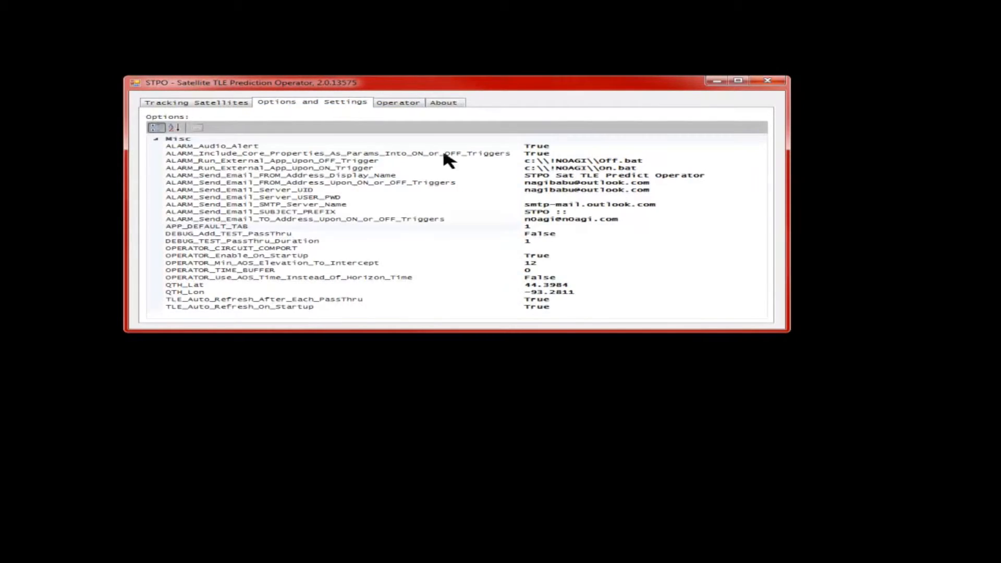
pyautogui.click(230, 226)
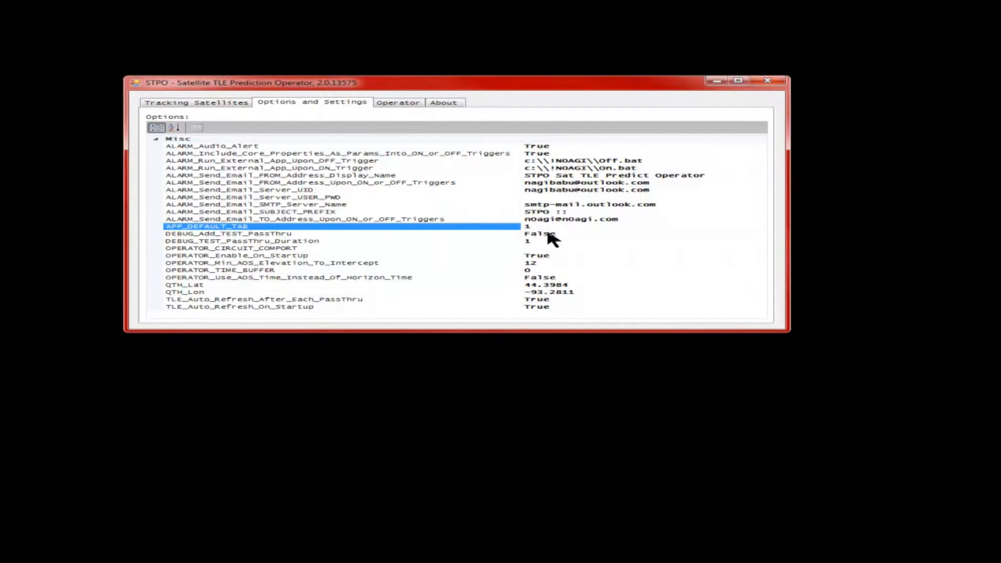
pyautogui.click(397, 103)
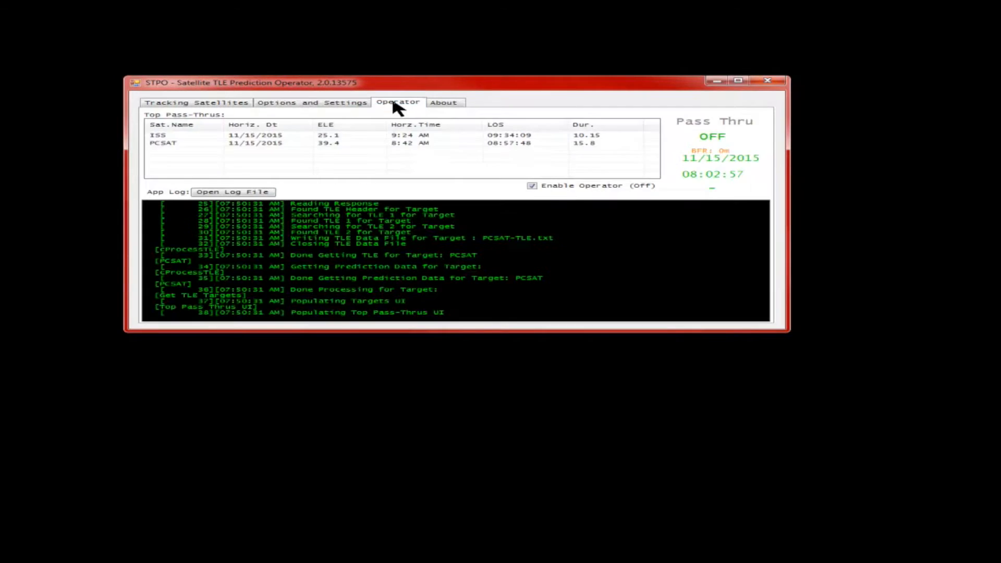
pyautogui.click(312, 102)
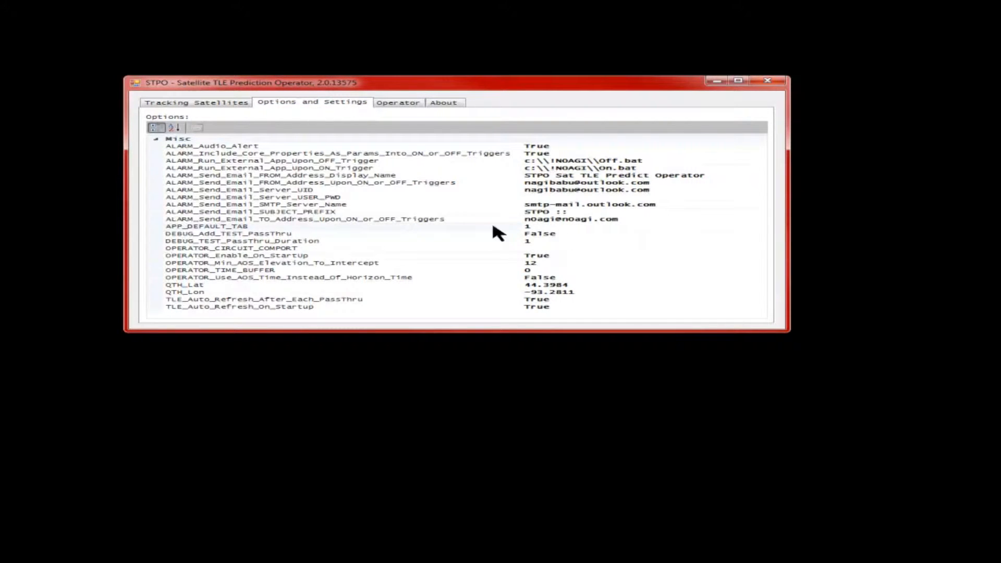
pyautogui.moveTo(326, 237)
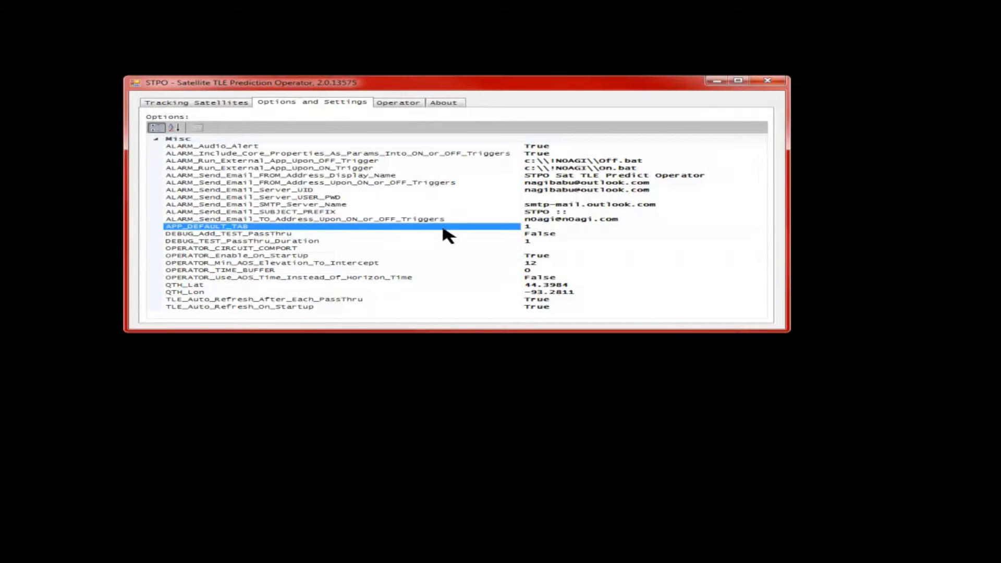
pyautogui.click(274, 232)
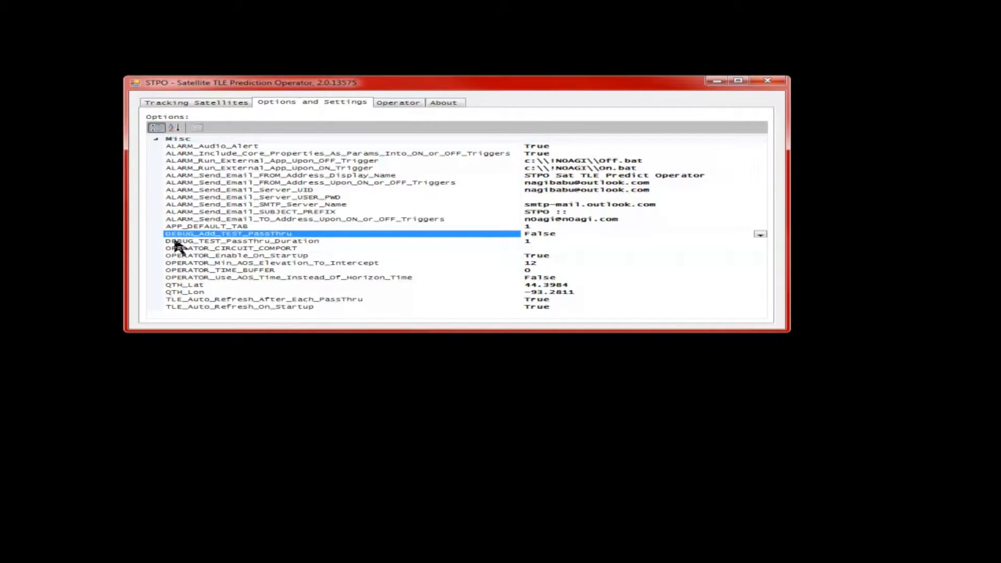
pyautogui.moveTo(396, 128)
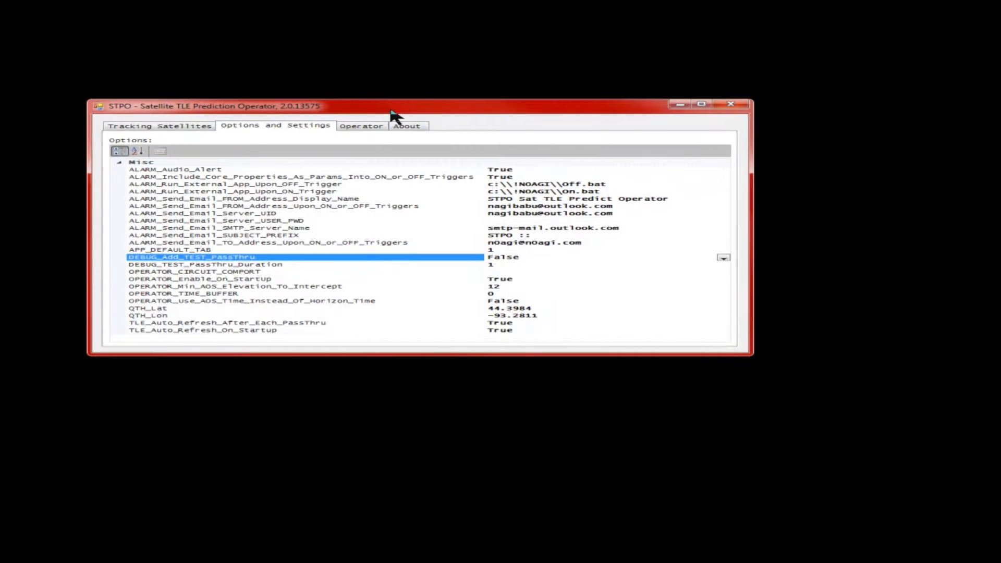
pyautogui.moveTo(541, 116)
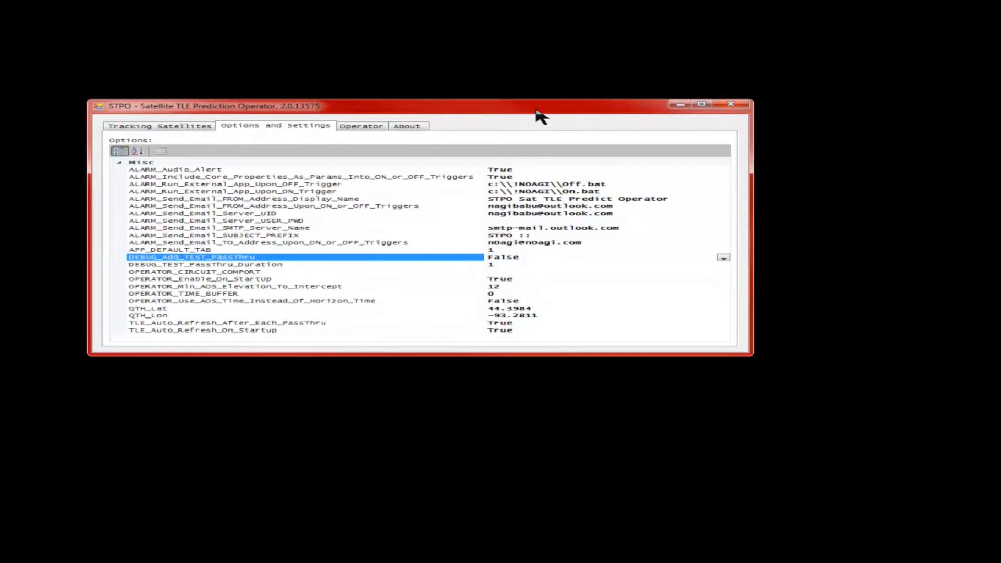
pyautogui.moveTo(376, 154)
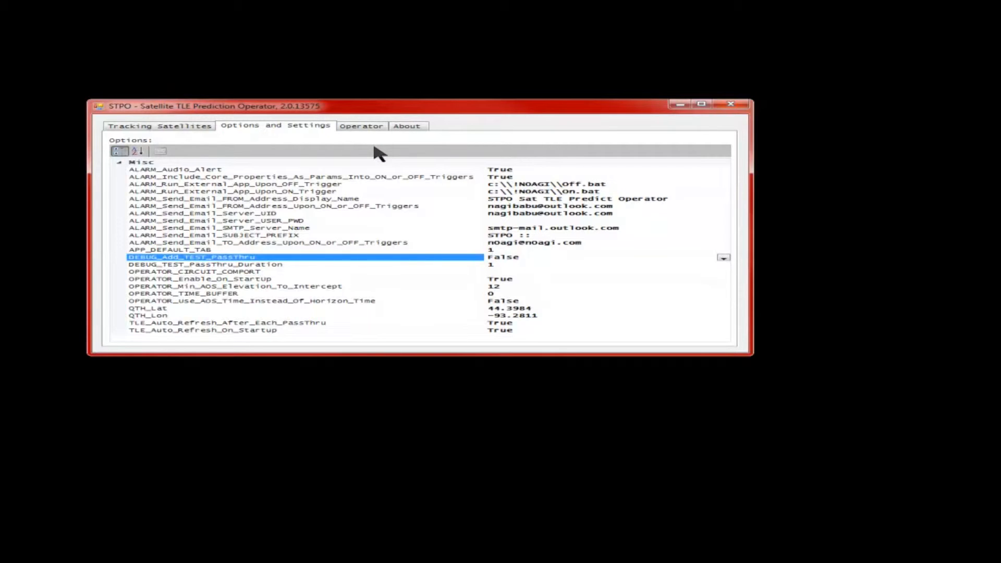
pyautogui.moveTo(248, 260)
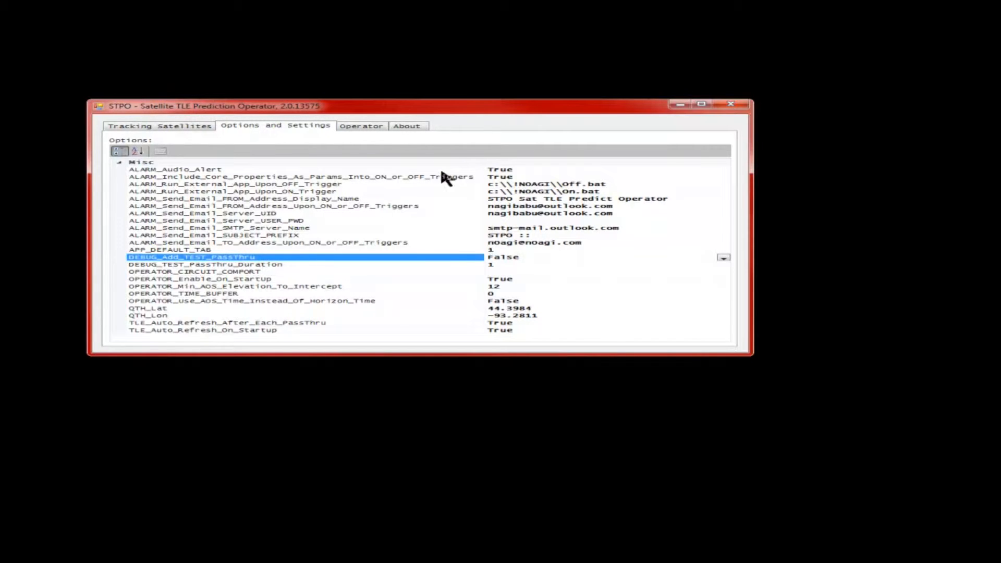
pyautogui.moveTo(610, 184)
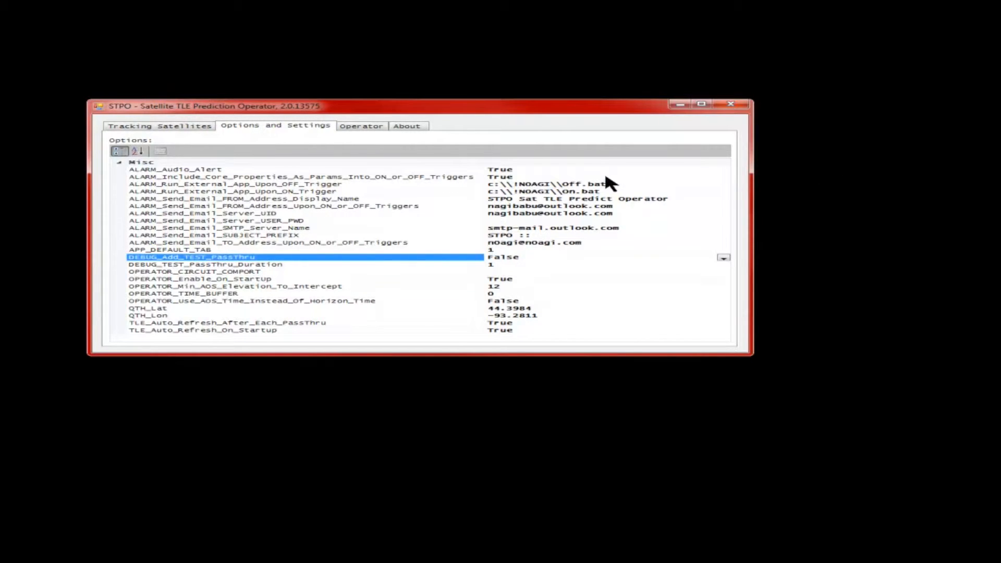
pyautogui.moveTo(508, 167)
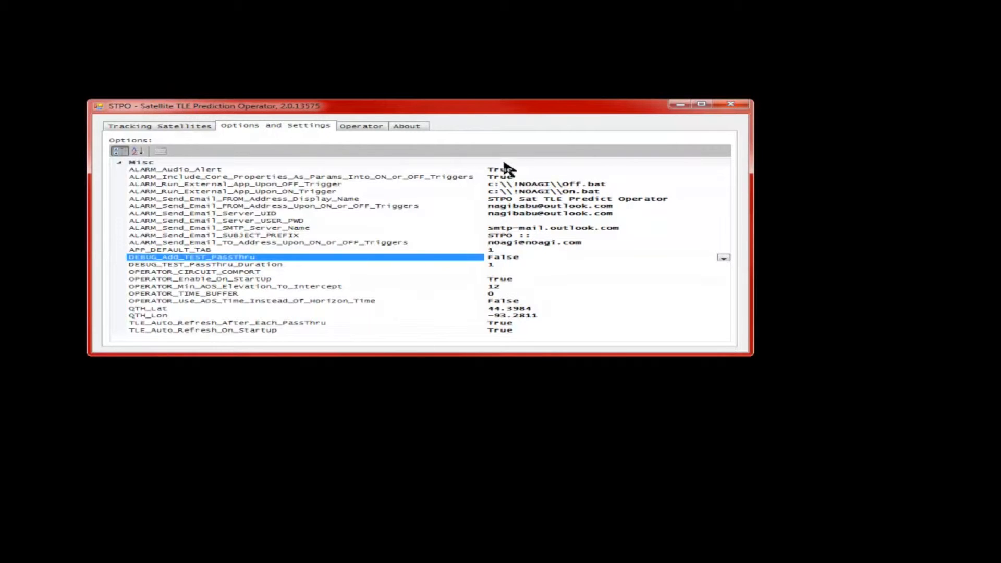
pyautogui.moveTo(400, 275)
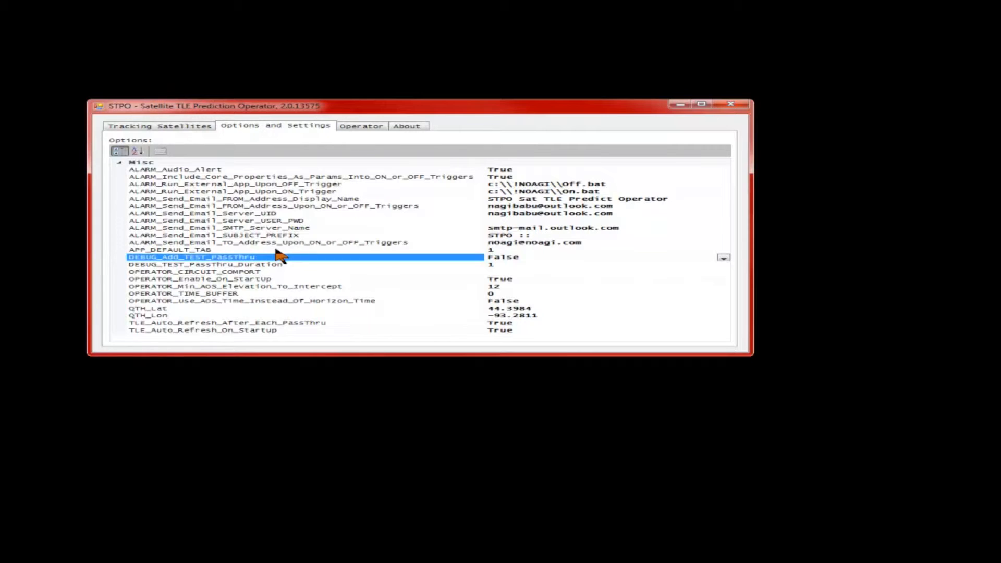
pyautogui.moveTo(414, 254)
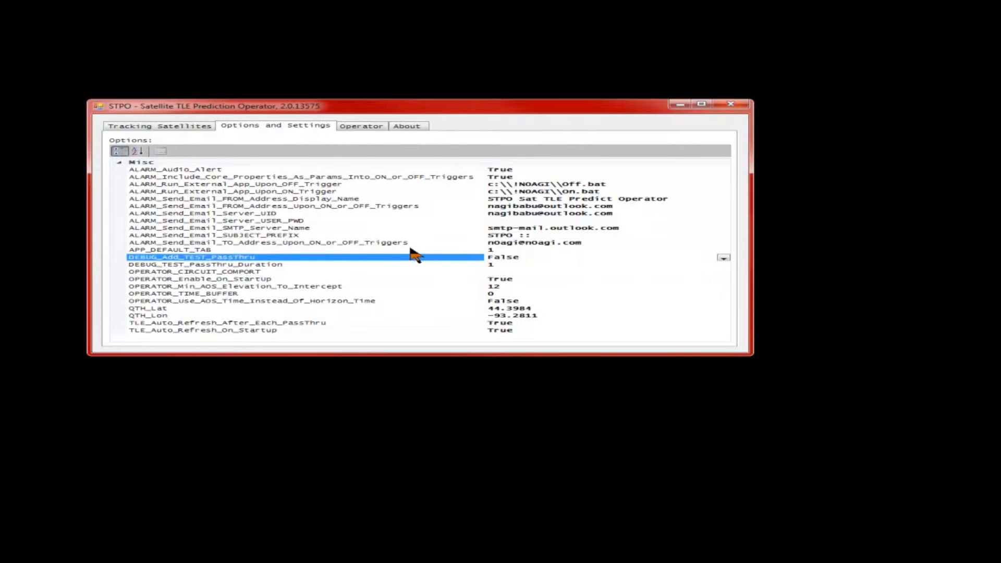
pyautogui.moveTo(367, 261)
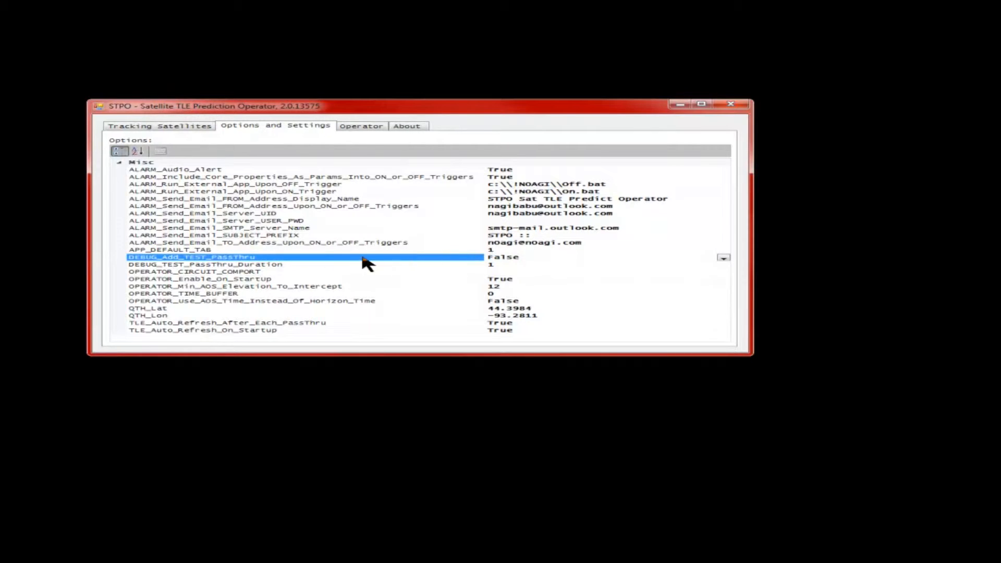
pyautogui.moveTo(361, 265)
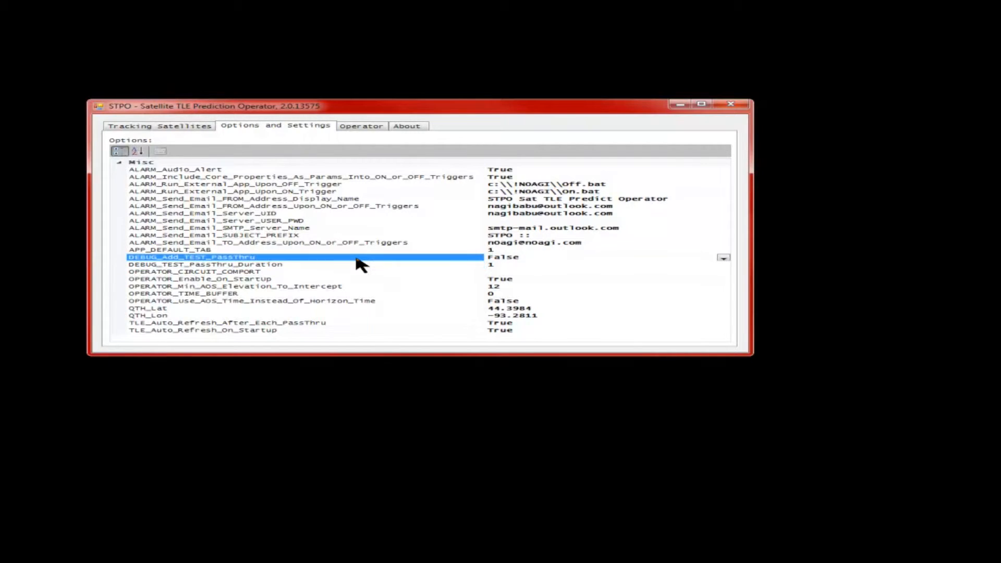
pyautogui.click(204, 264)
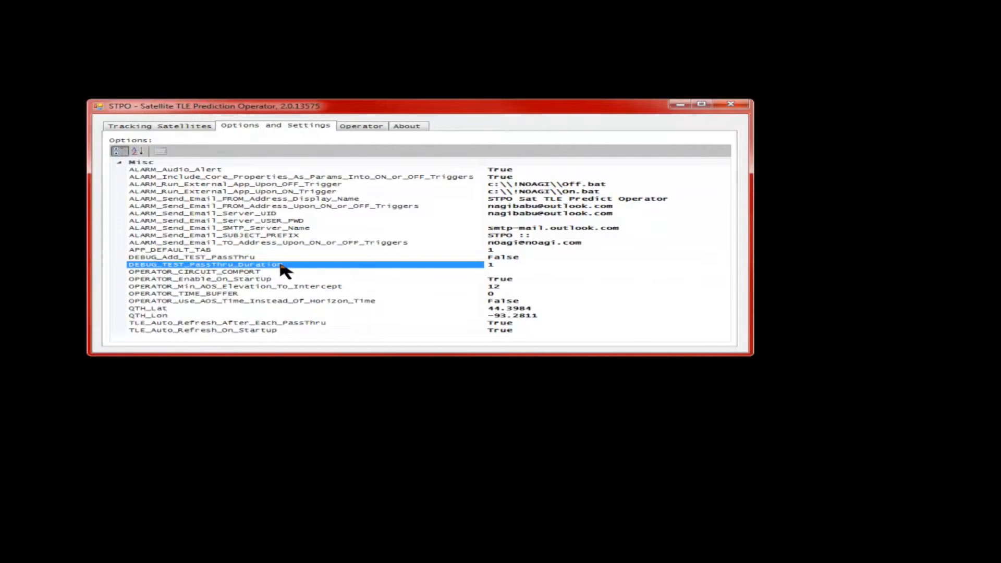
pyautogui.moveTo(226, 272)
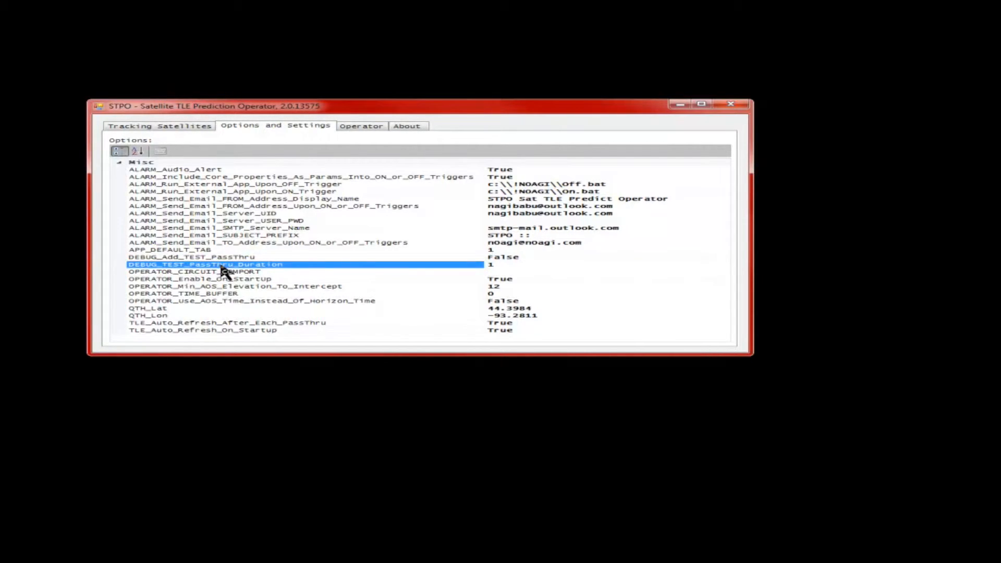
pyautogui.moveTo(508, 275)
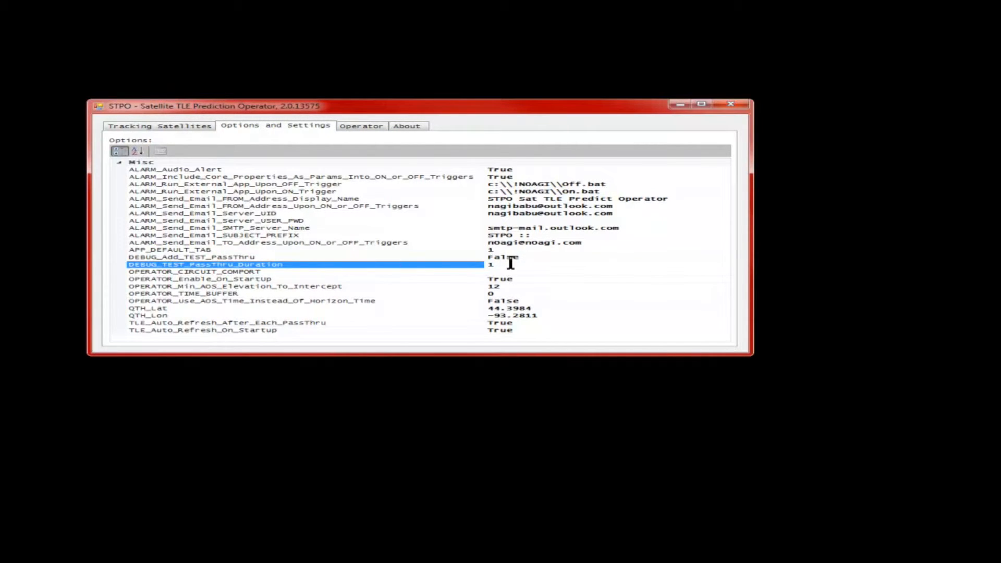
pyautogui.click(491, 264)
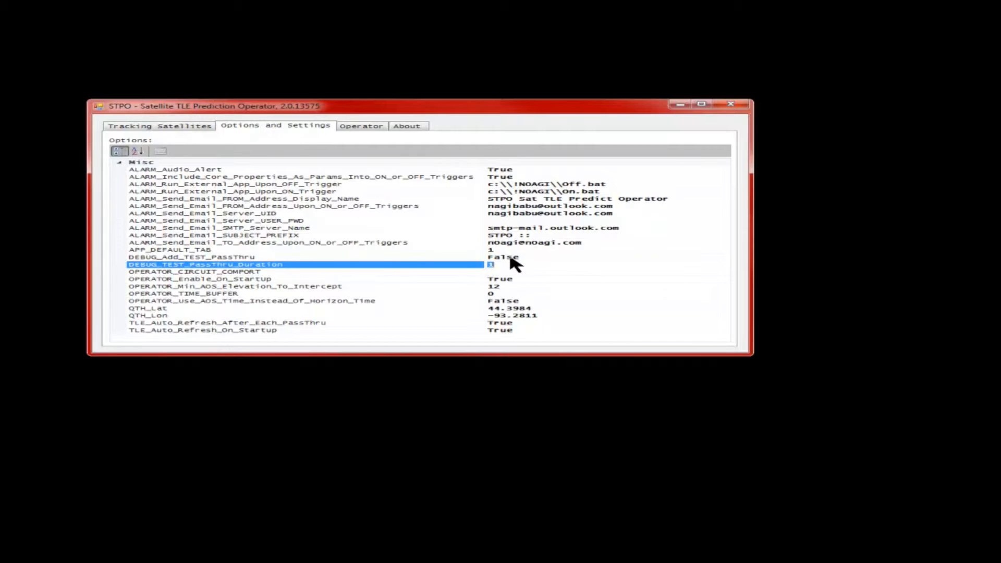
pyautogui.moveTo(469, 277)
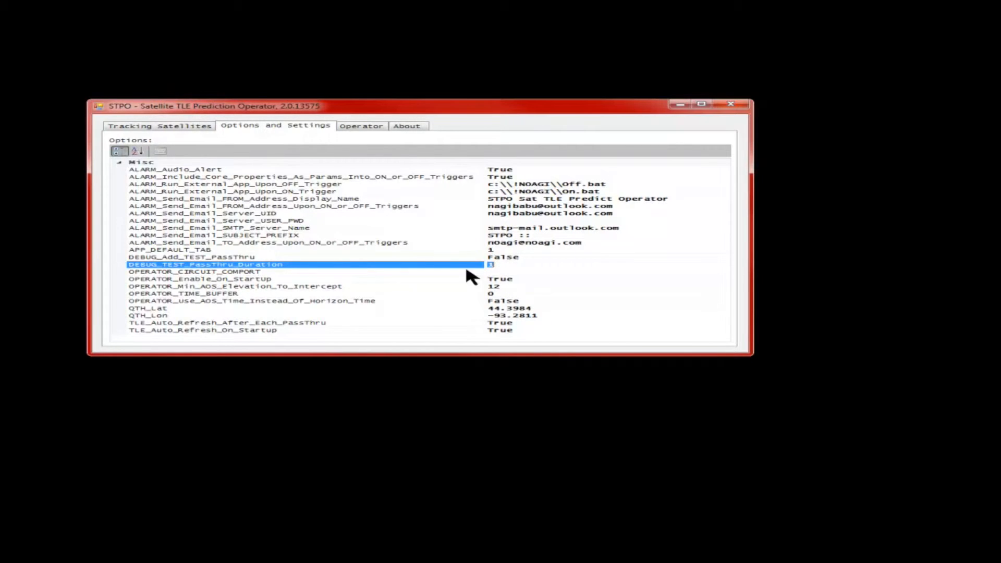
pyautogui.click(502, 263)
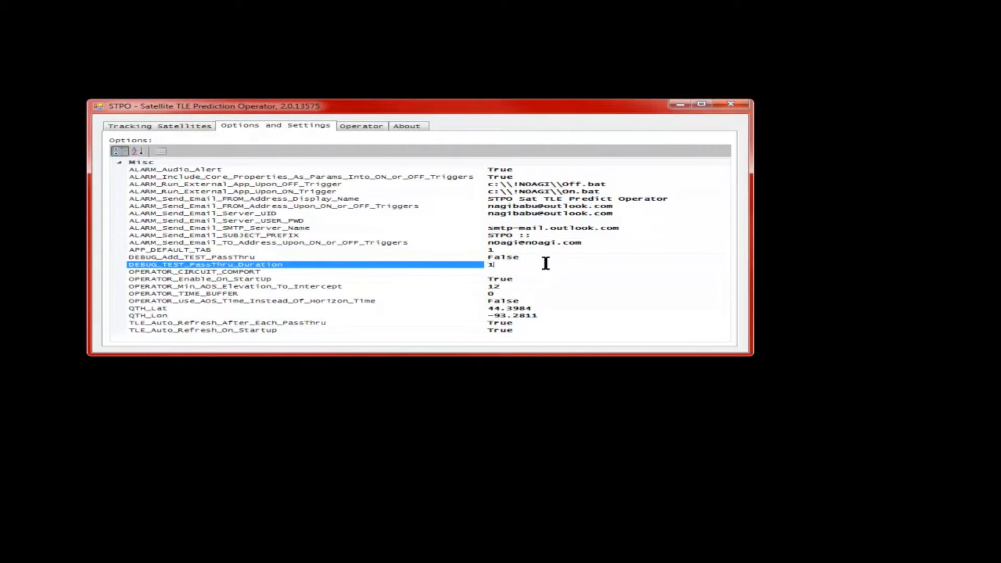
pyautogui.write('0')
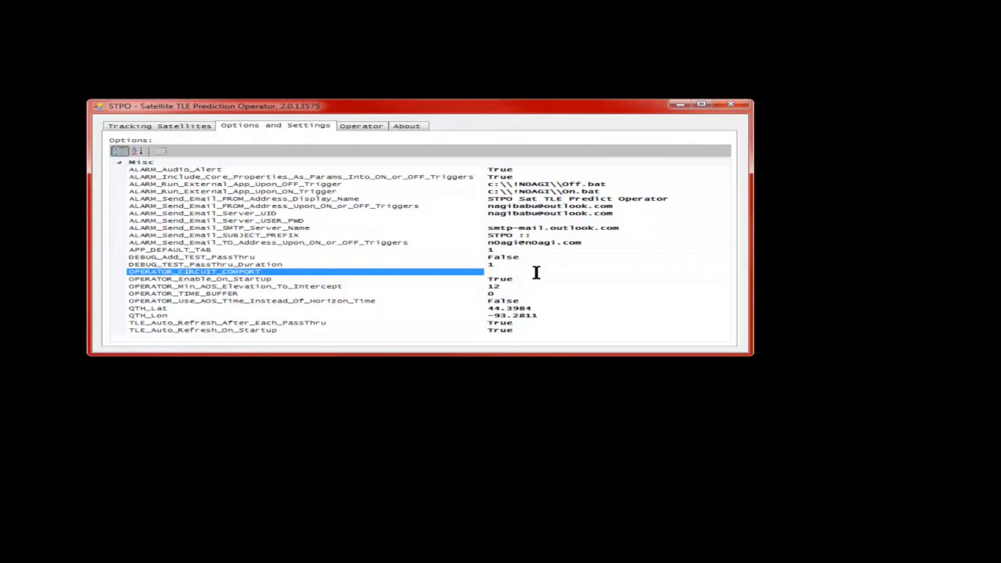
pyautogui.click(498, 271)
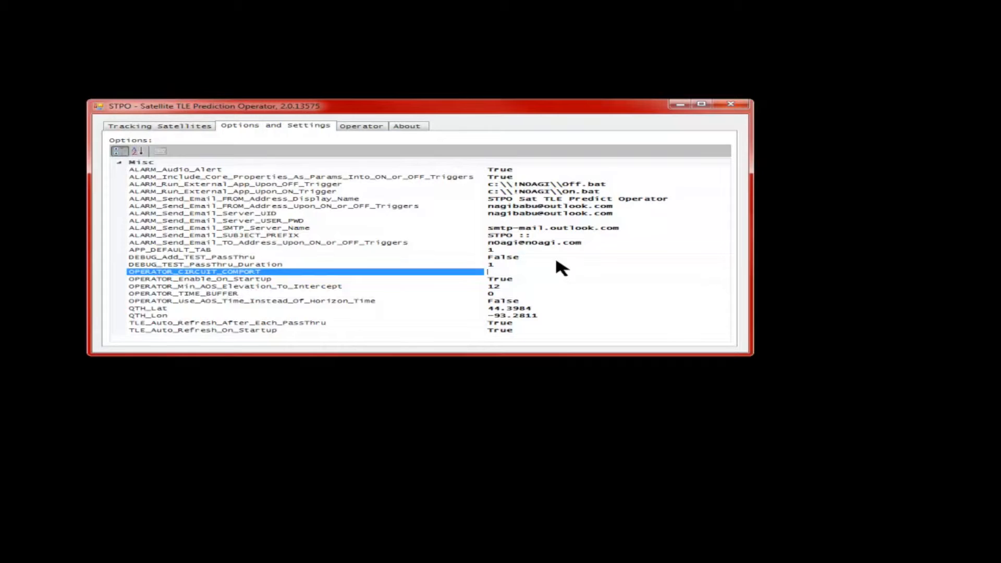
pyautogui.write('COM')
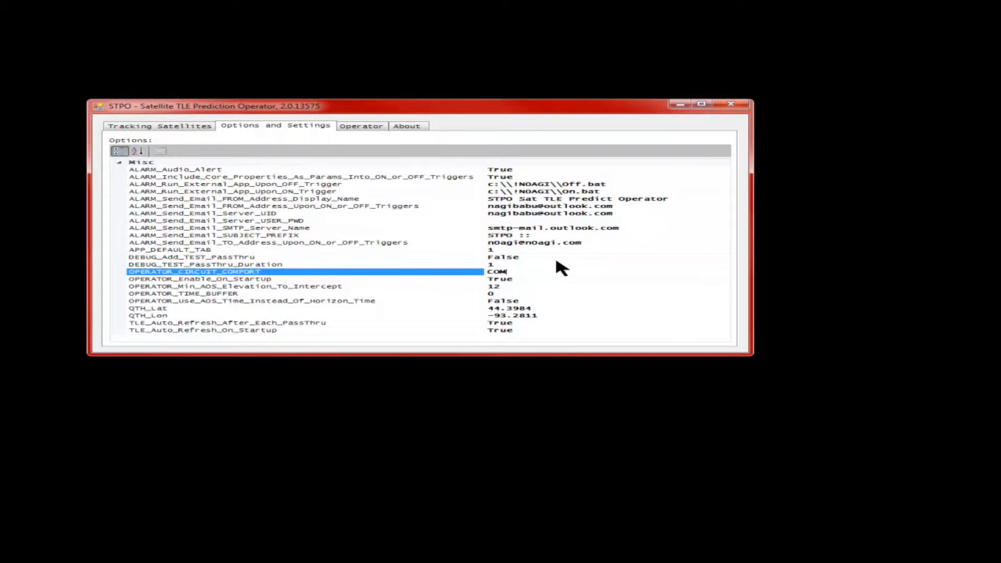
pyautogui.write('9')
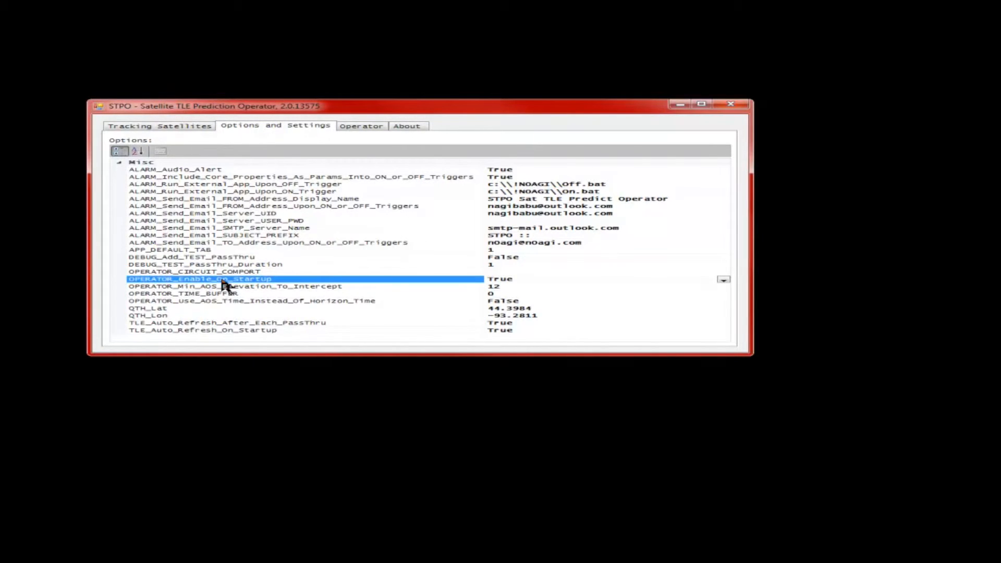
# - Keep OPERATOR_Enable_On_Startup True and lower Min_AOS_Elevation_To_Intercept from 12 to 10
pyautogui.click(234, 183)
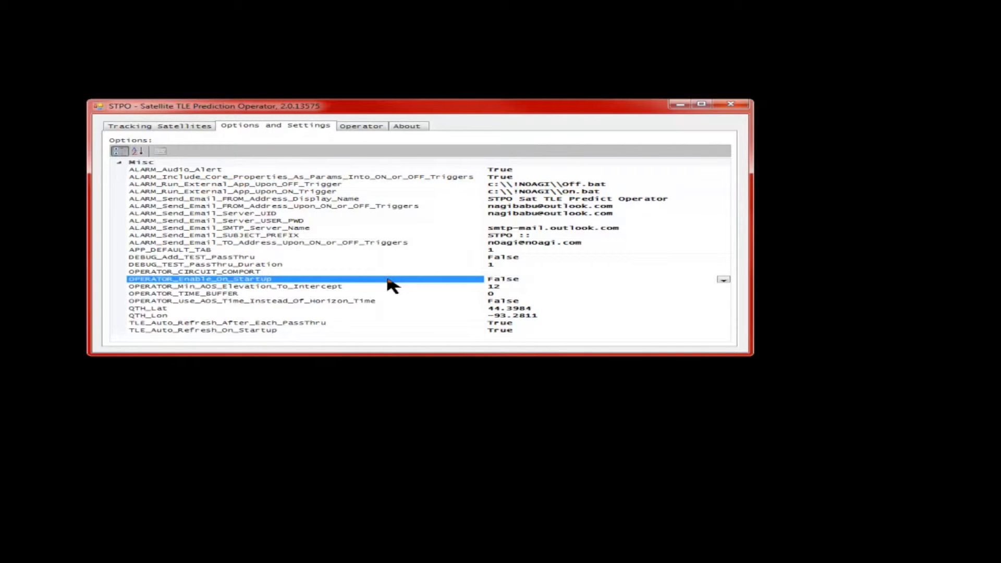
pyautogui.moveTo(391, 244)
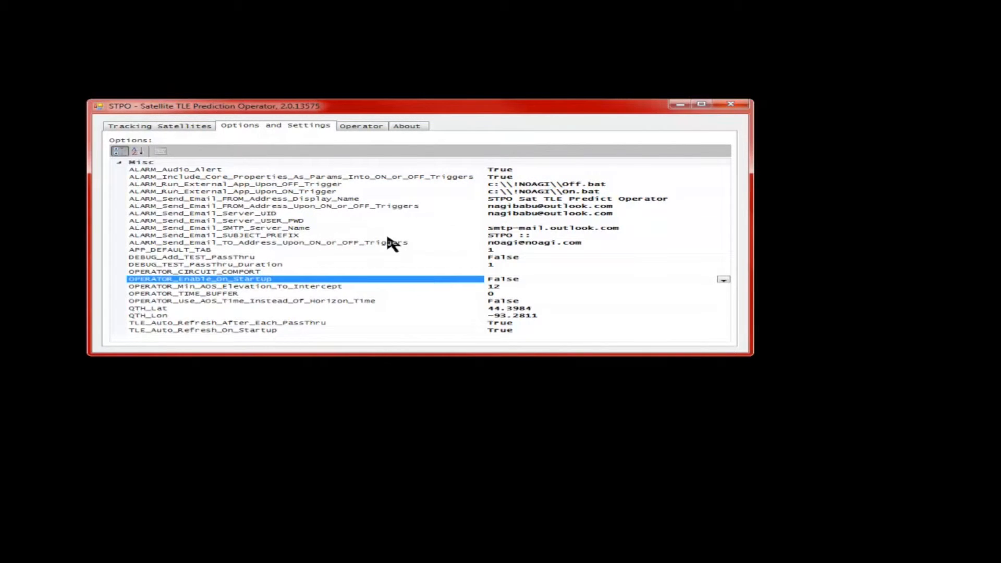
pyautogui.moveTo(380, 207)
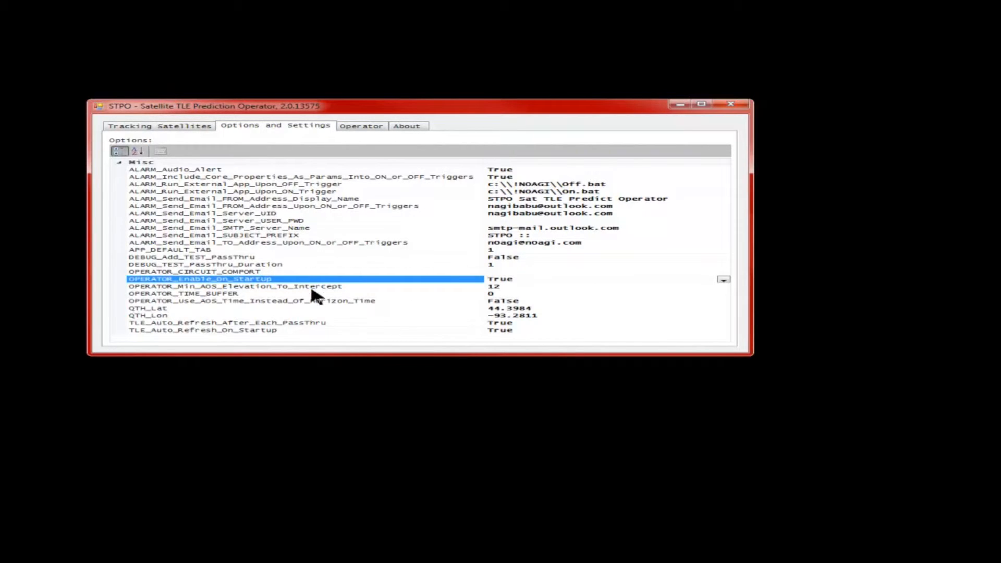
pyautogui.click(235, 286)
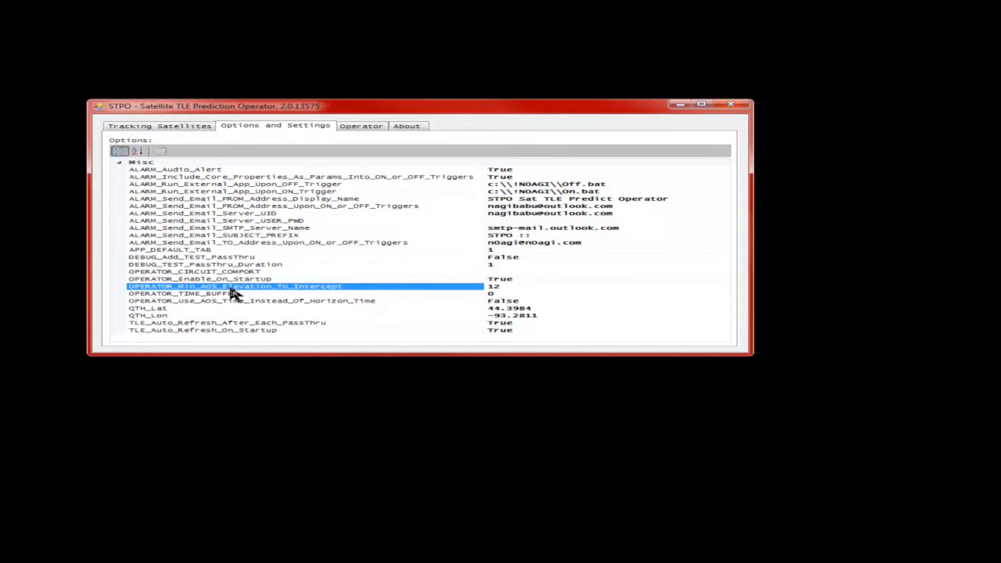
pyautogui.moveTo(407, 289)
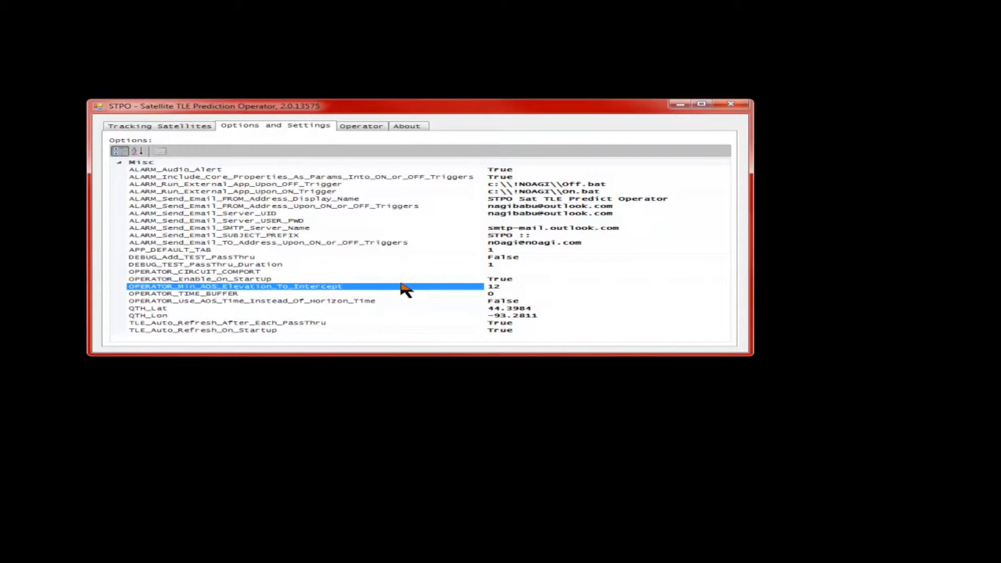
pyautogui.moveTo(412, 291)
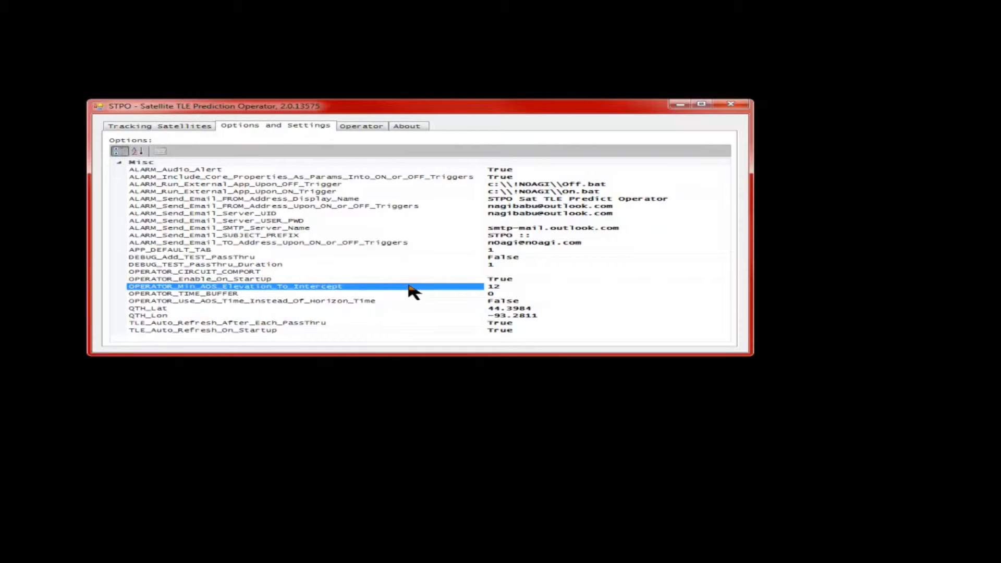
pyautogui.write('10')
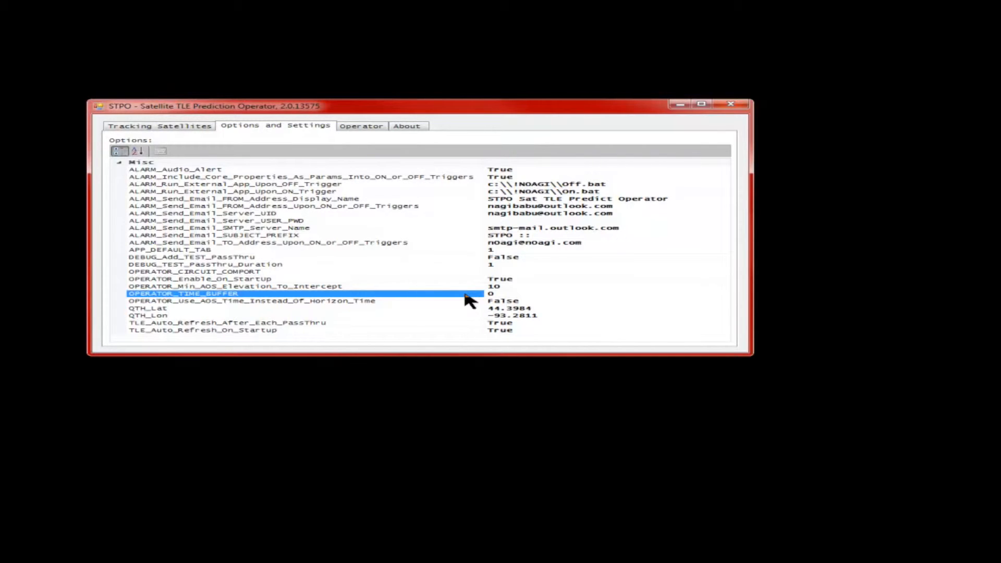
pyautogui.moveTo(482, 313)
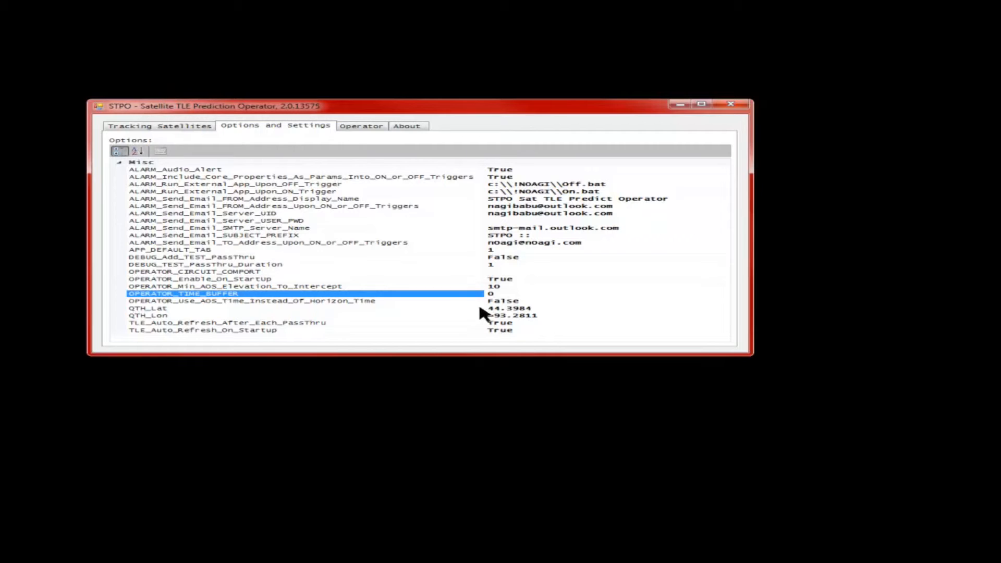
# - Set OPERATOR_TIME_BUFFER to 2 and reach the TLE auto-refresh after each pass-thru setting
pyautogui.write('2')
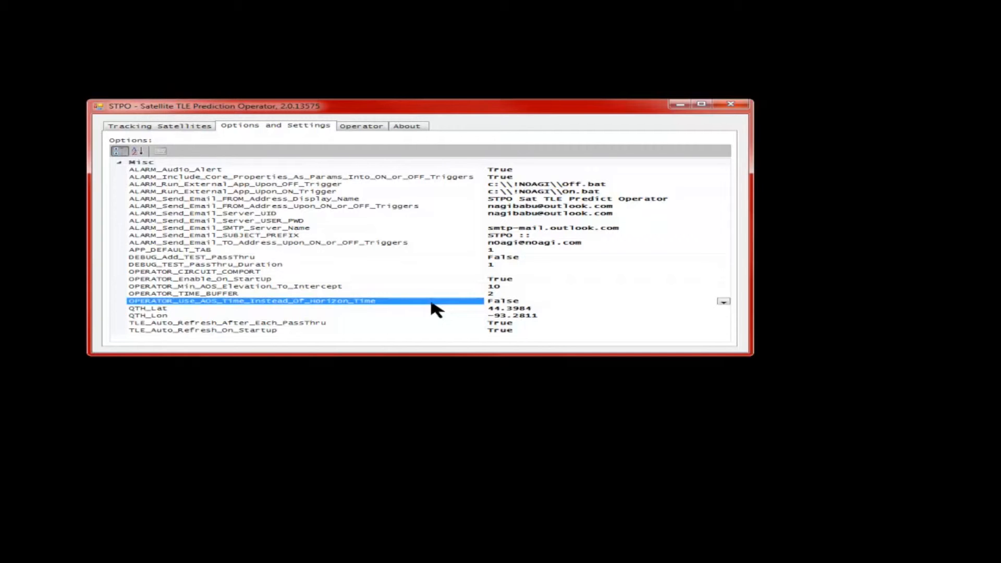
pyautogui.click(148, 309)
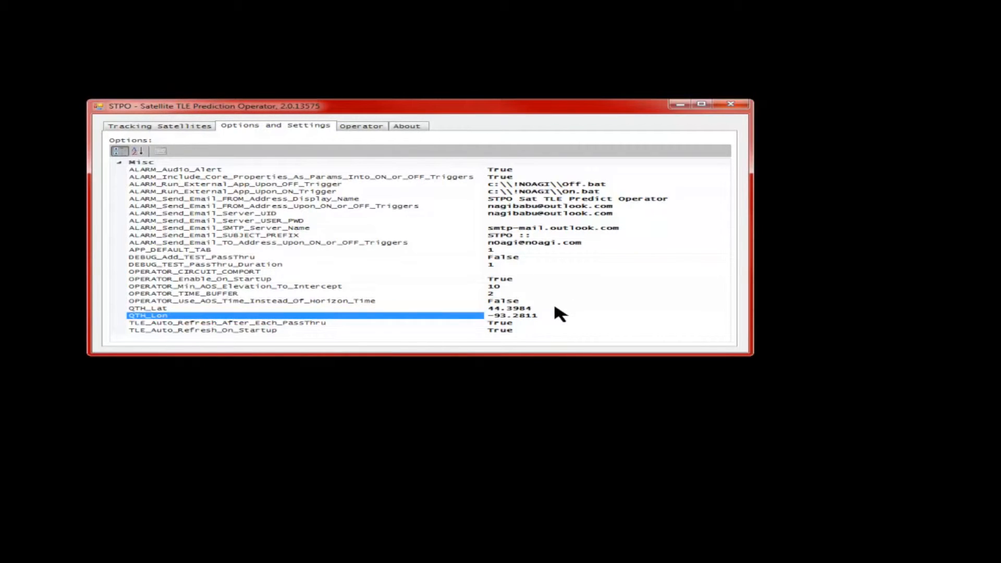
pyautogui.moveTo(436, 326)
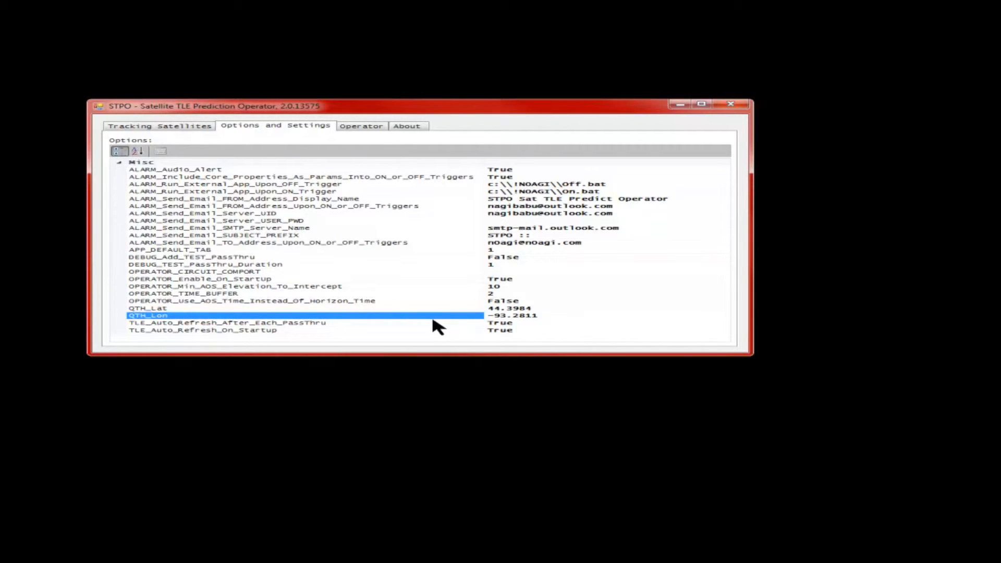
pyautogui.click(227, 323)
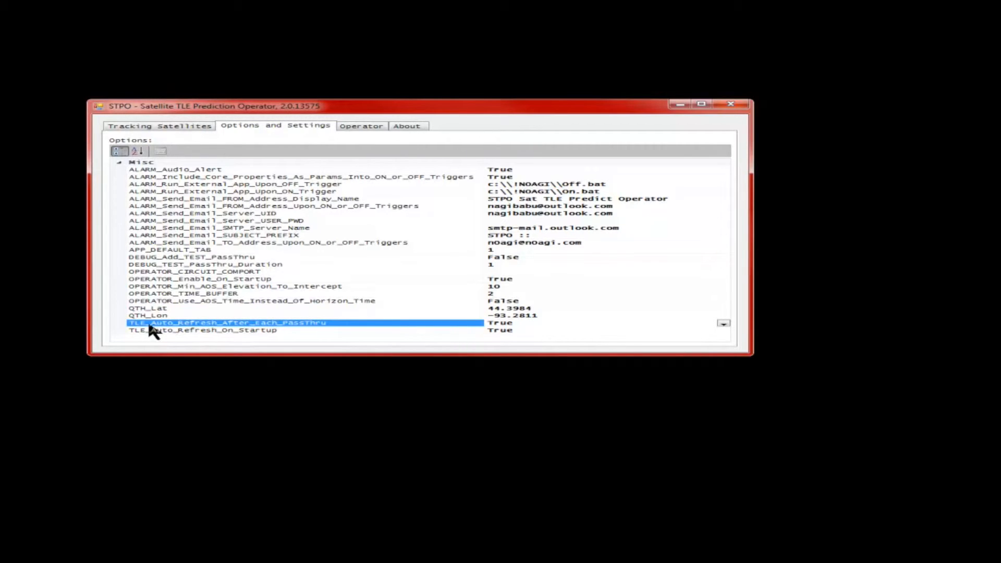
pyautogui.moveTo(354, 330)
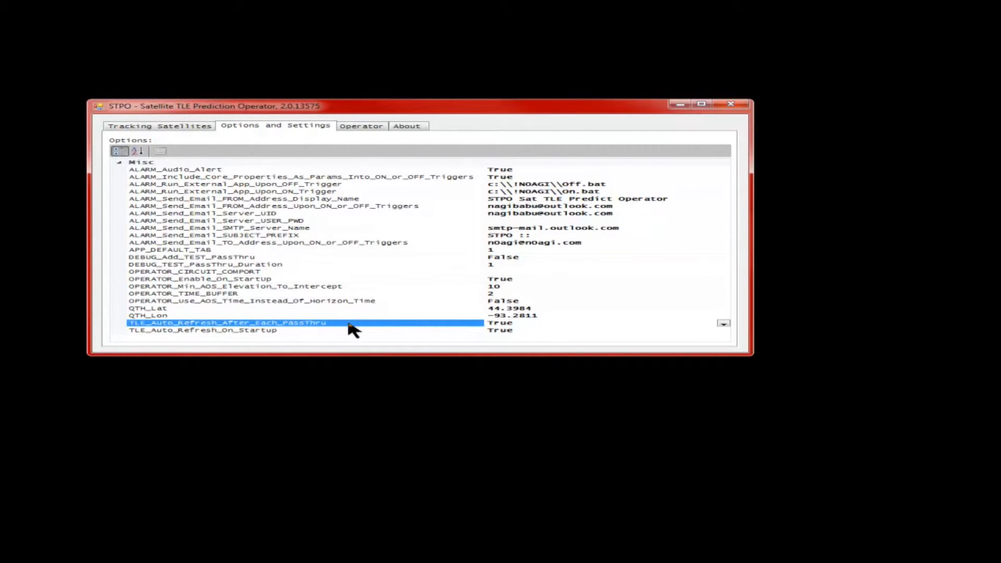
# - Review the TLE auto-refresh after each pass-thru and on-startup options
pyautogui.click(159, 126)
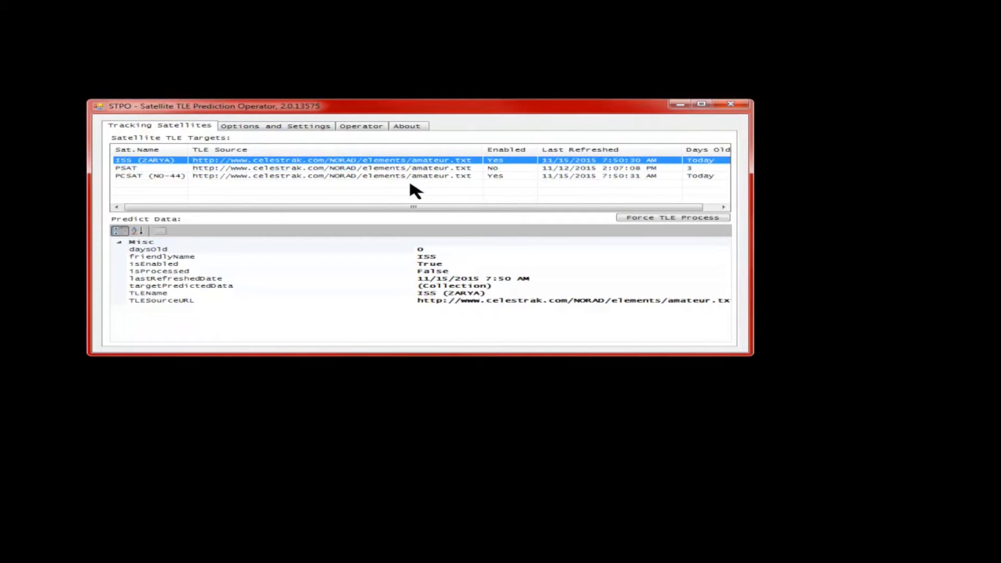
pyautogui.click(275, 126)
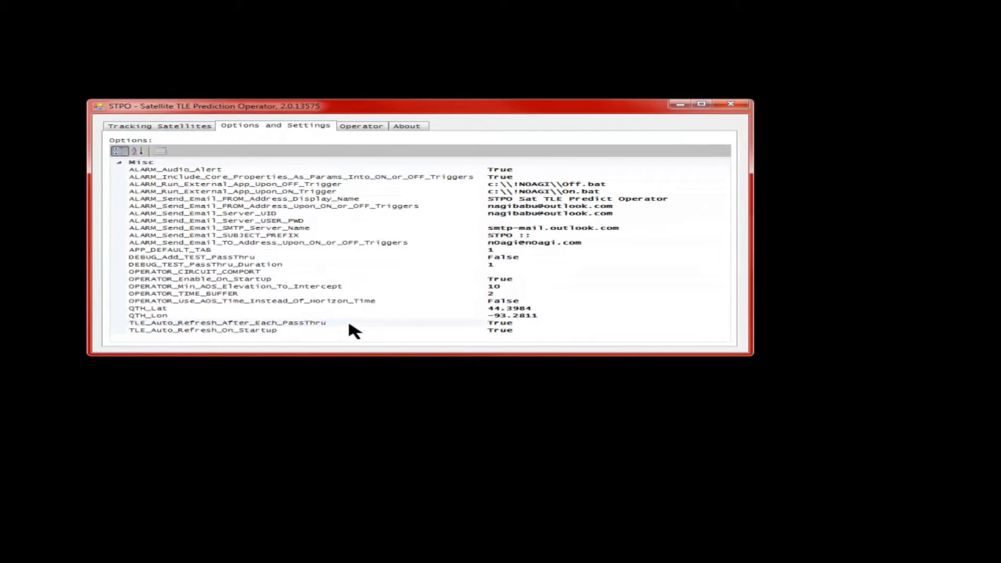
pyautogui.click(226, 323)
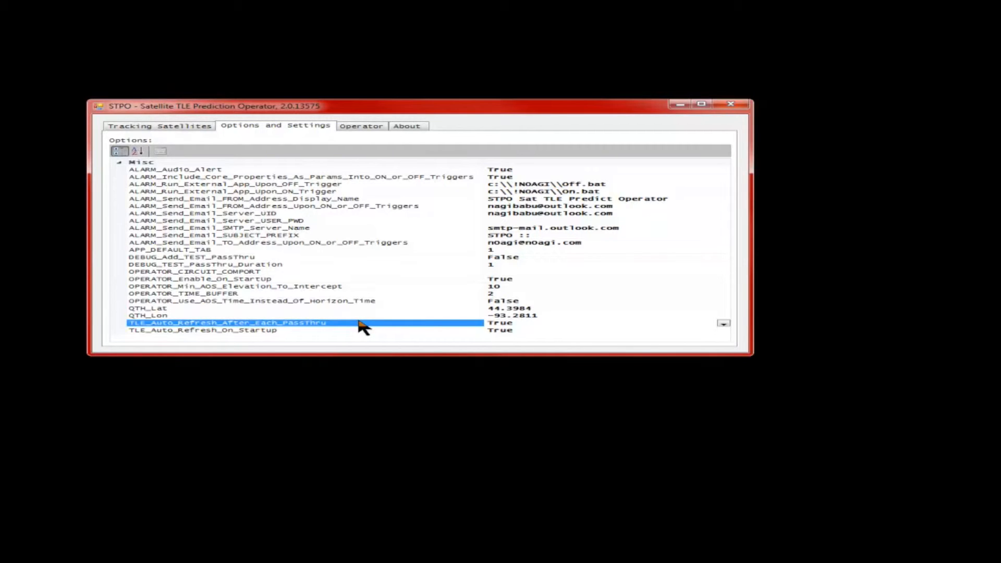
pyautogui.click(203, 331)
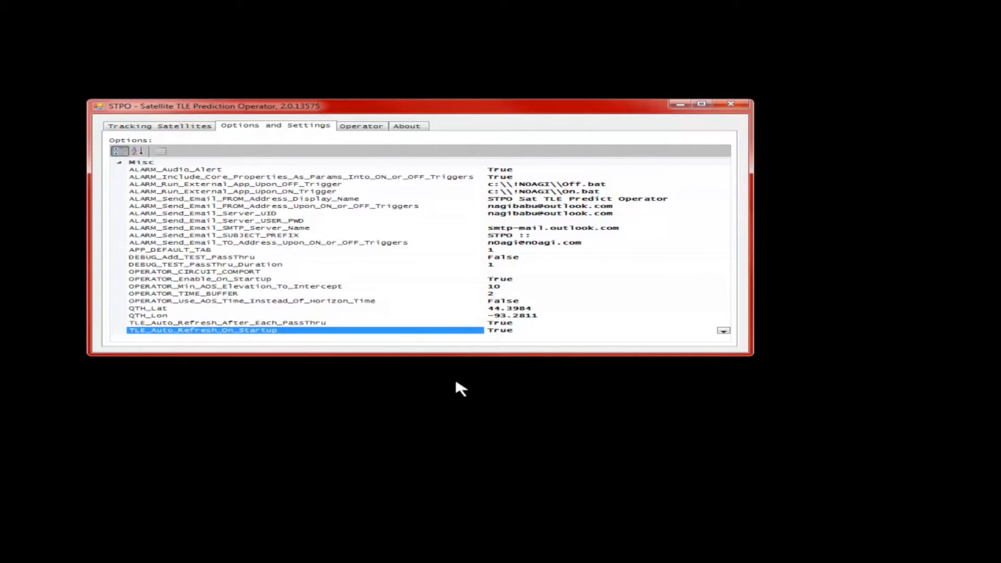
pyautogui.moveTo(470, 260)
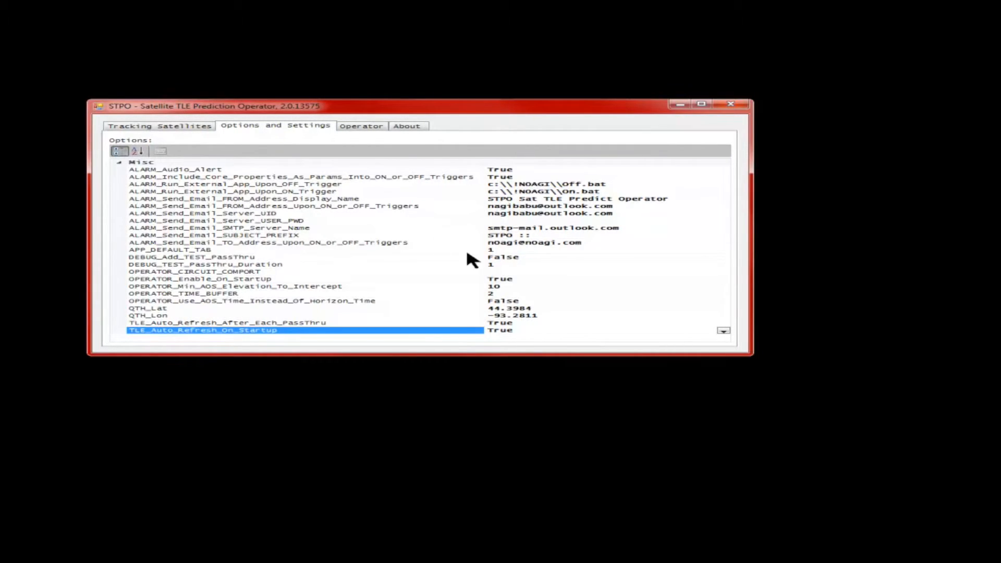
# - Show PSAT's prediction data among the tracked satellites and force a fresh TLE process
pyautogui.click(160, 125)
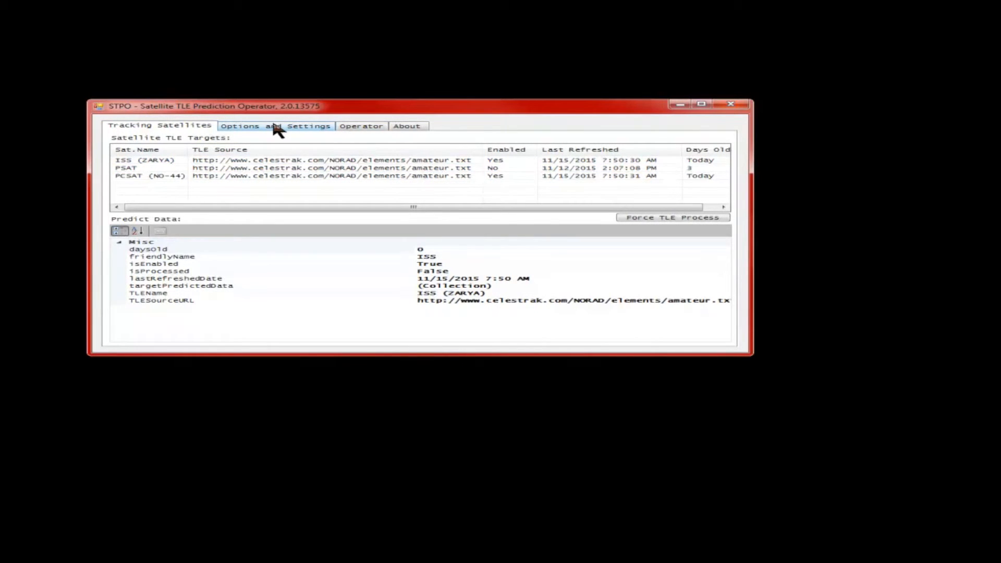
pyautogui.click(160, 168)
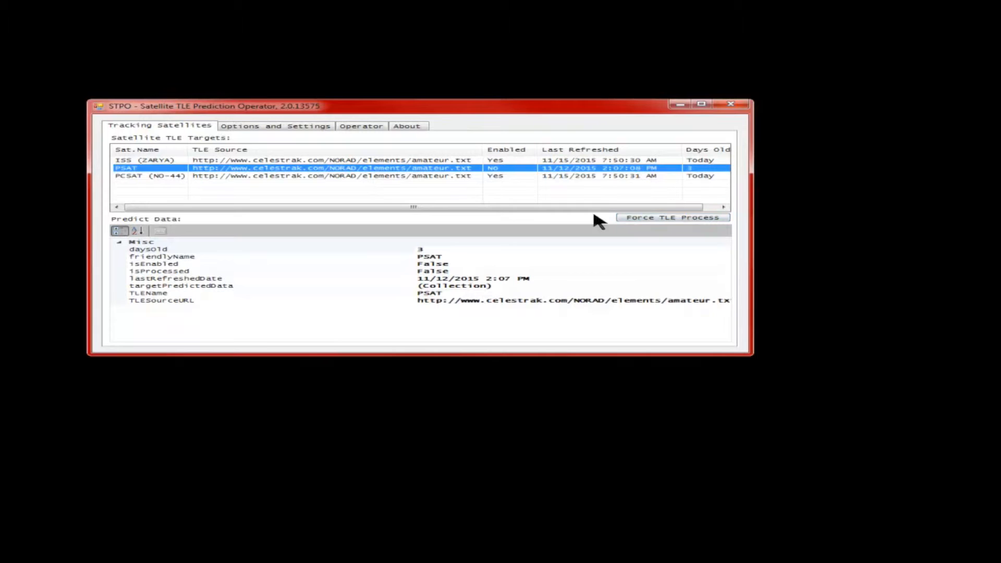
pyautogui.moveTo(659, 228)
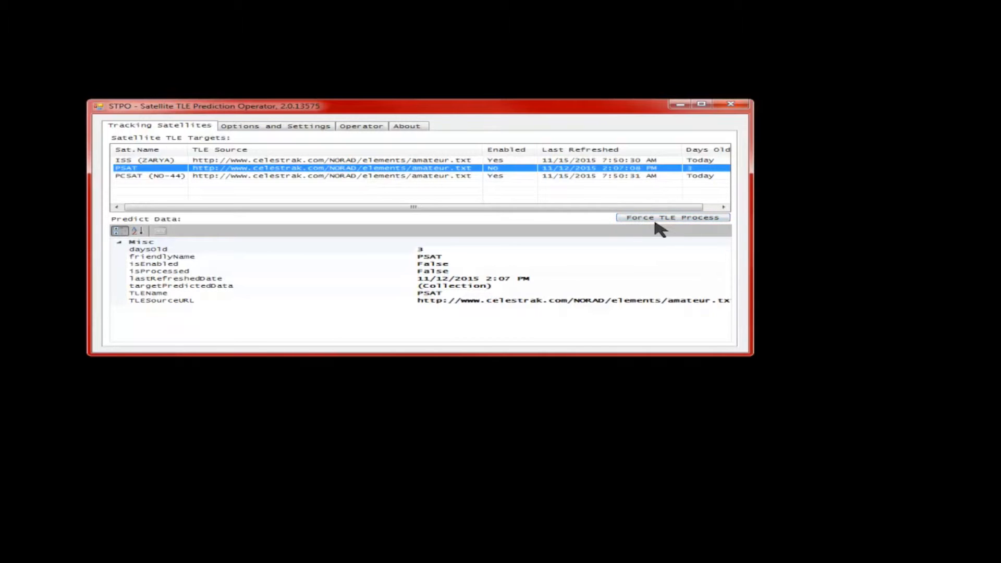
pyautogui.moveTo(686, 222)
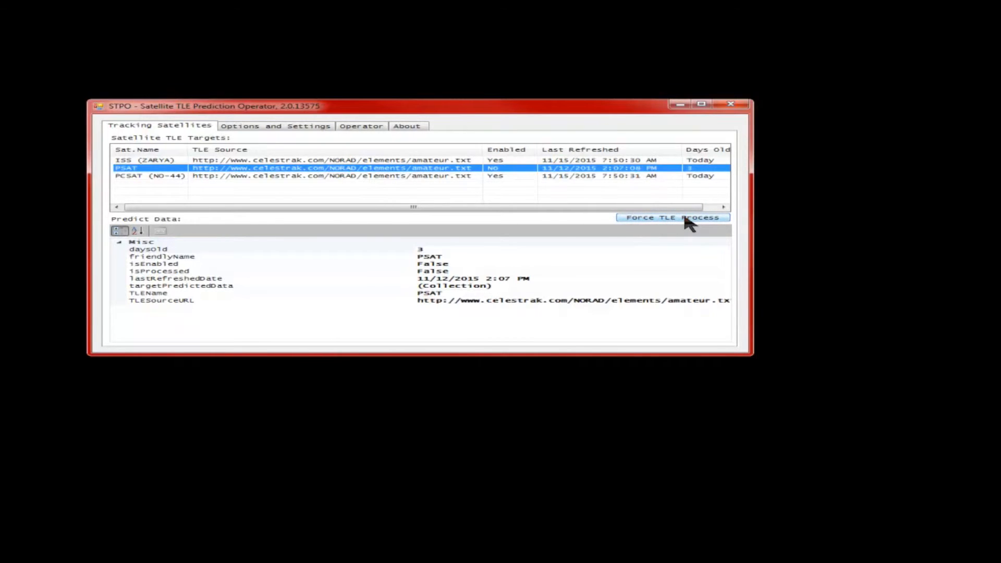
pyautogui.click(275, 126)
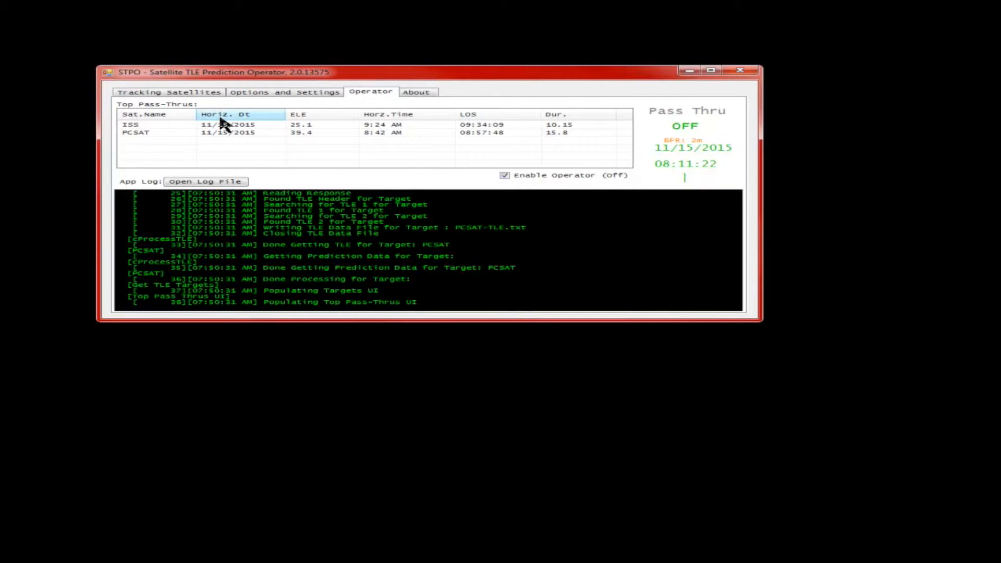
pyautogui.moveTo(262, 161)
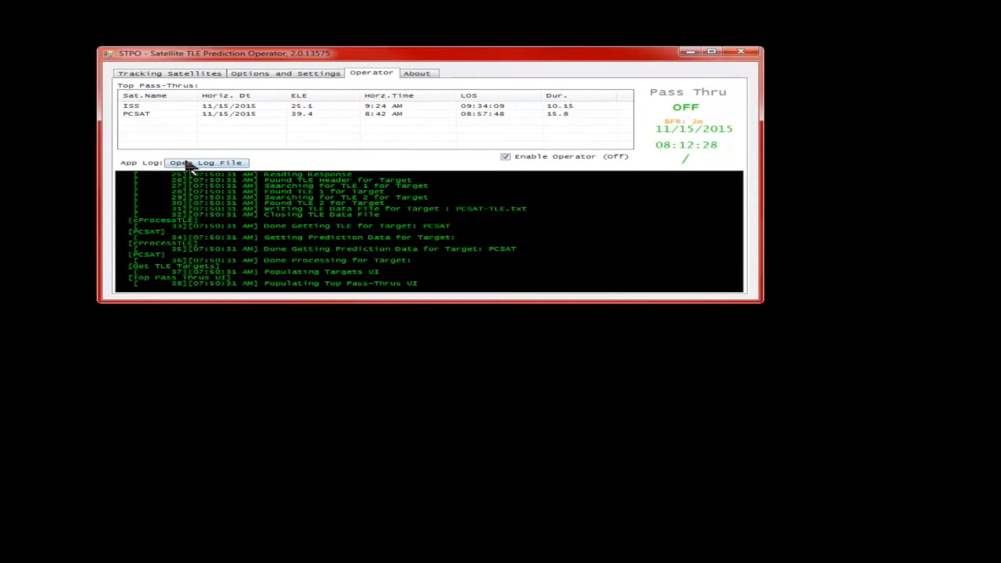
pyautogui.moveTo(169, 118)
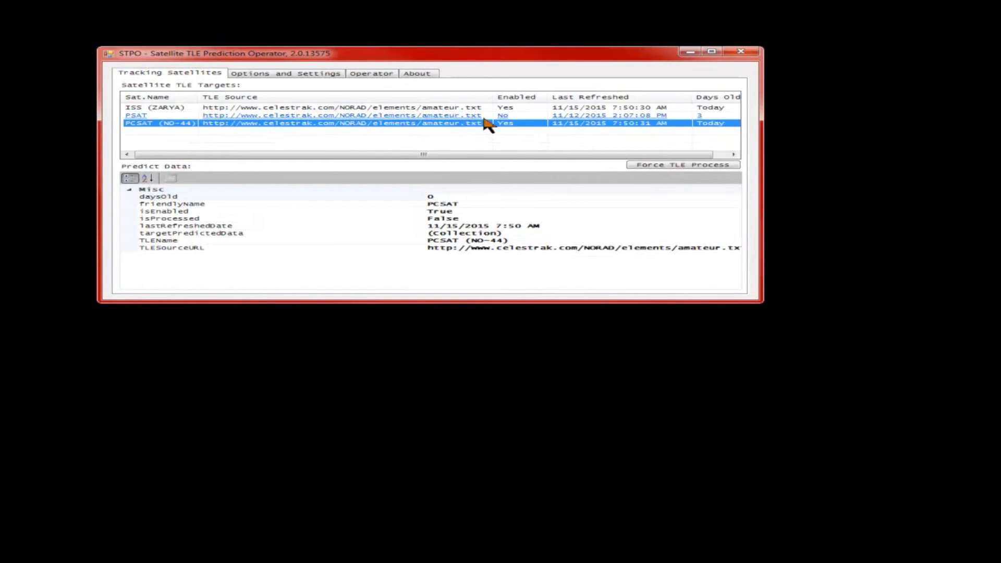
# - Compare ISS and PCSAT predict data against their upcoming pass-thrus in the operator view
pyautogui.click(155, 107)
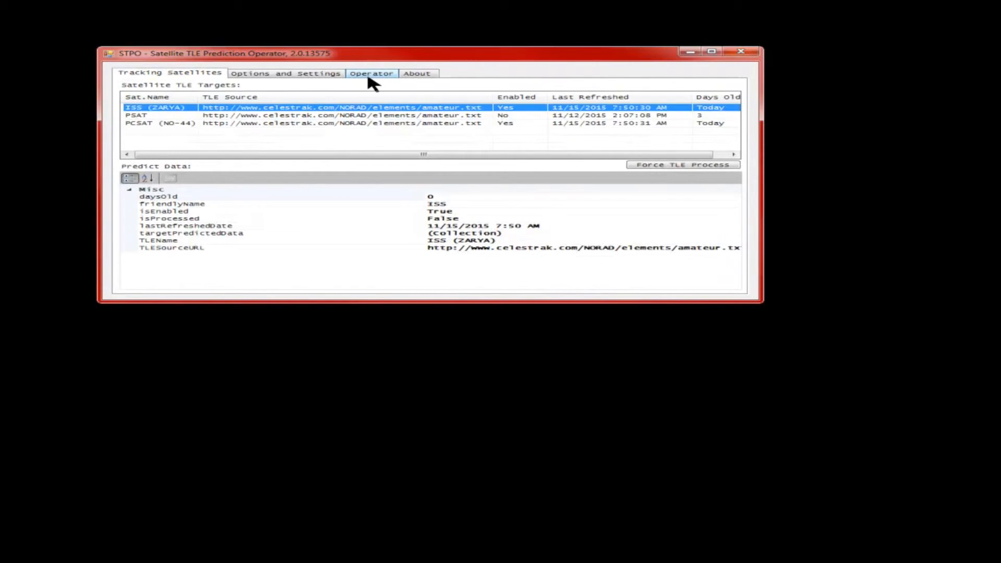
pyautogui.click(371, 73)
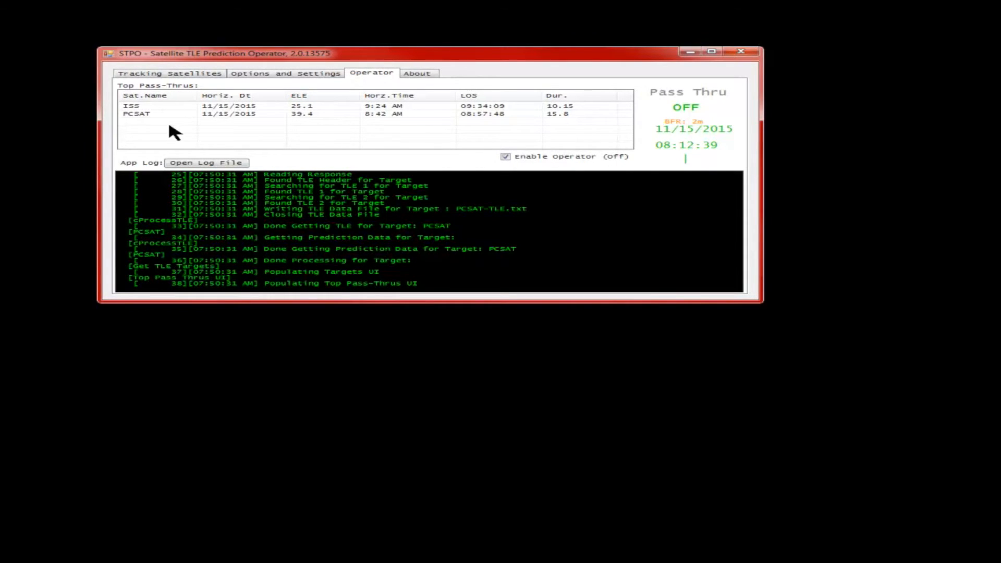
pyautogui.moveTo(181, 112)
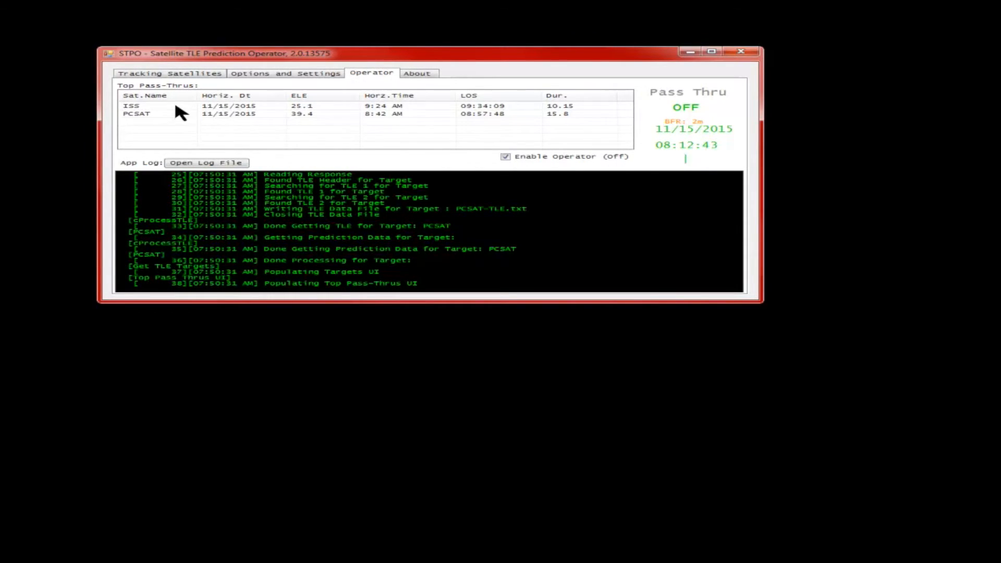
pyautogui.moveTo(267, 111)
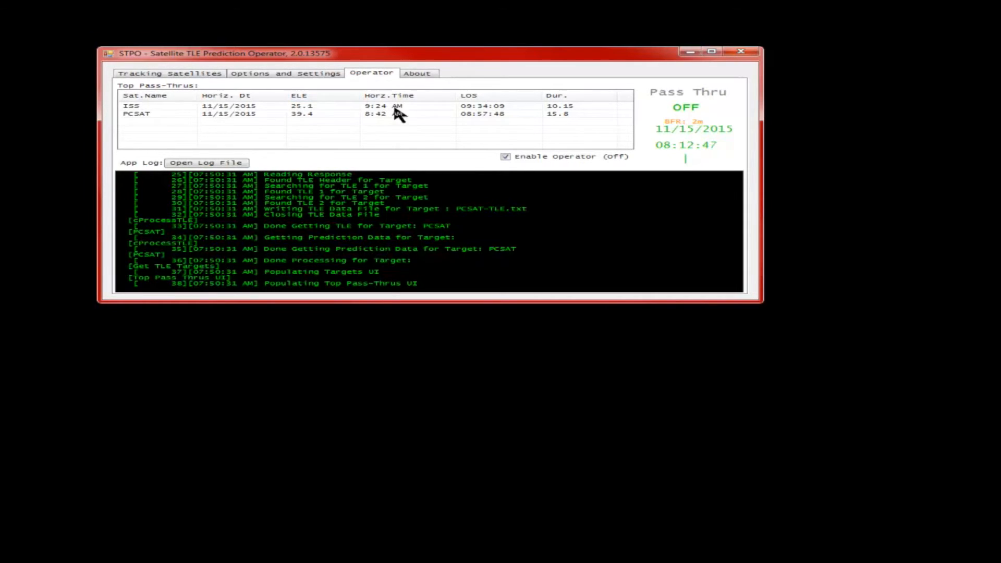
pyautogui.moveTo(407, 115)
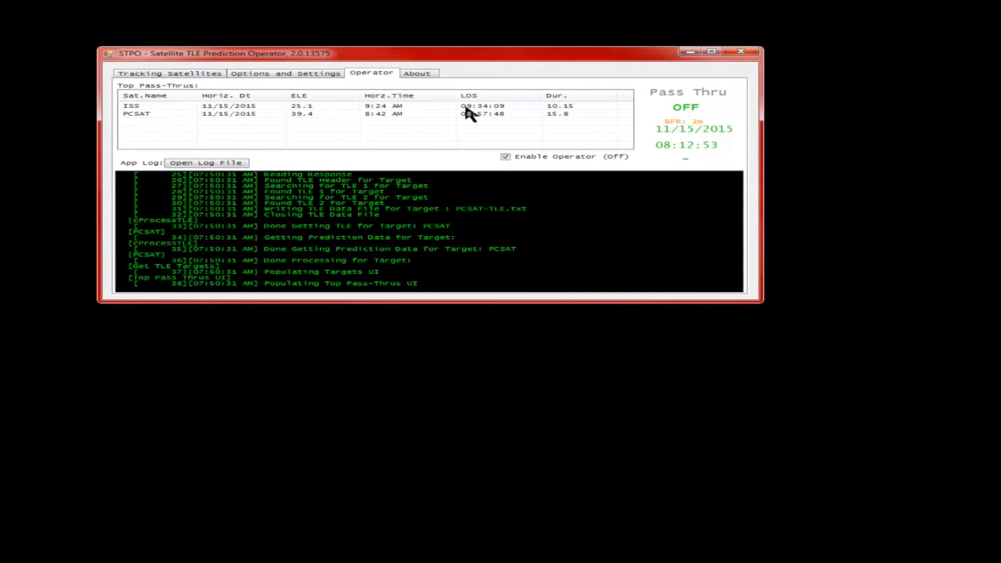
pyautogui.moveTo(511, 113)
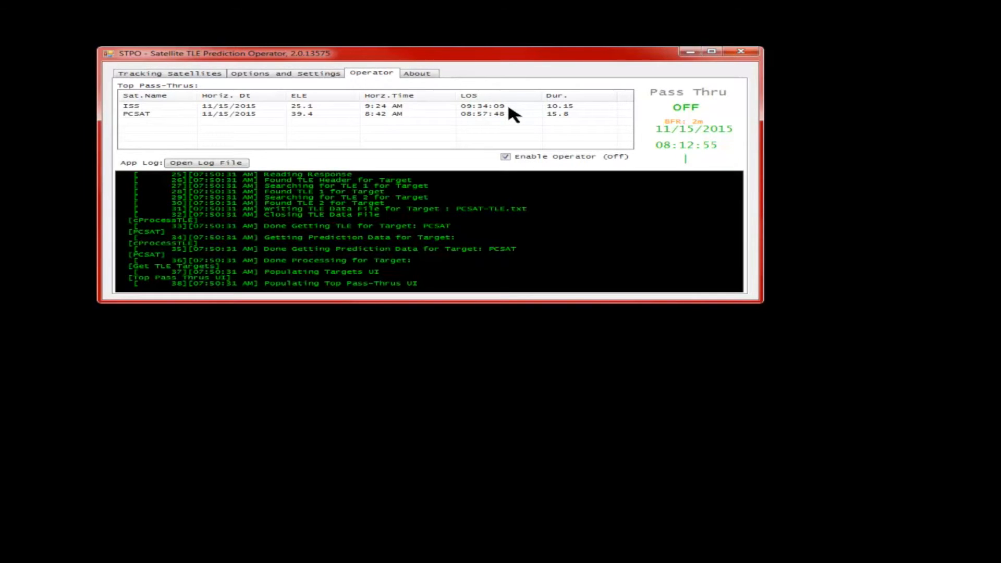
pyautogui.moveTo(610, 118)
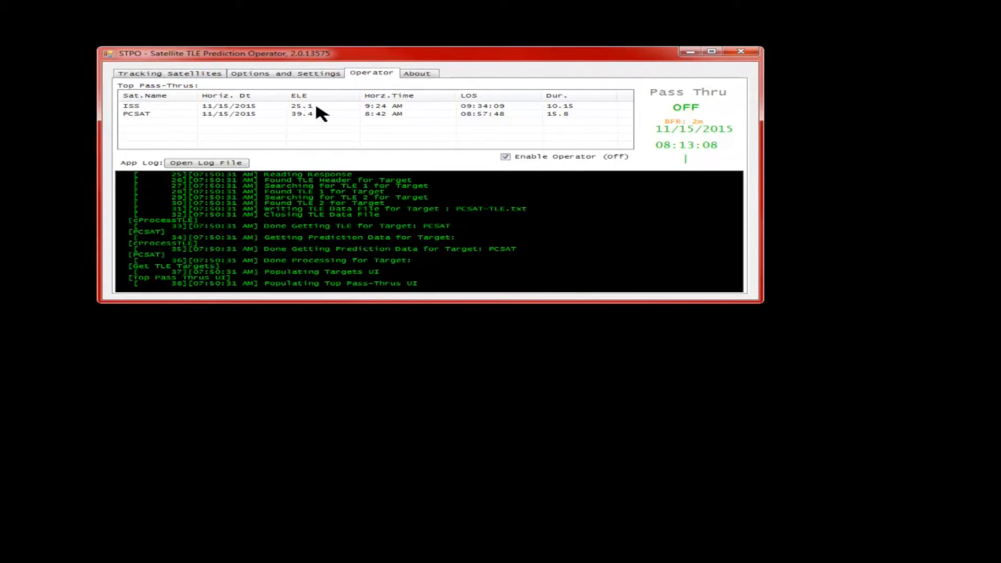
pyautogui.moveTo(232, 115)
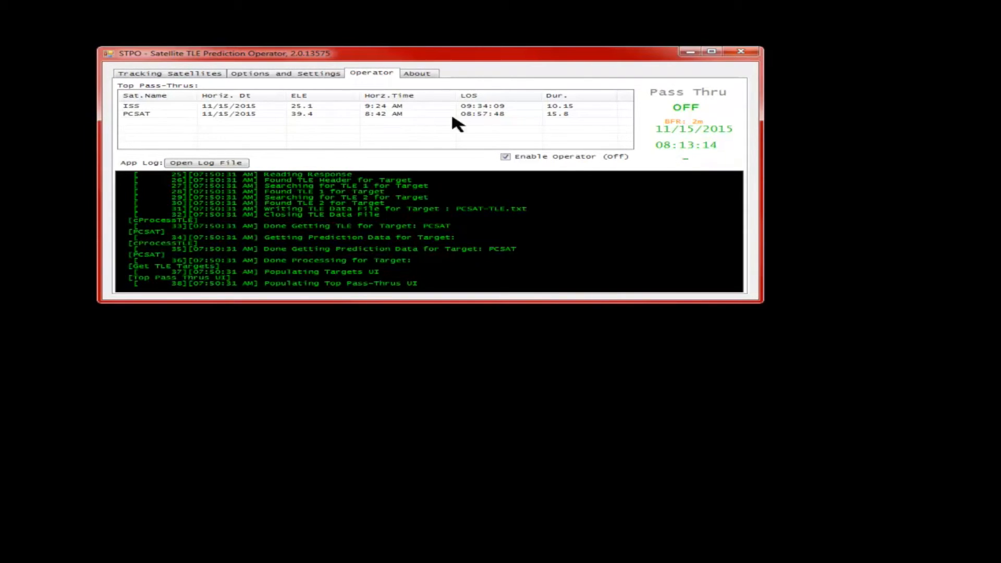
pyautogui.click(170, 73)
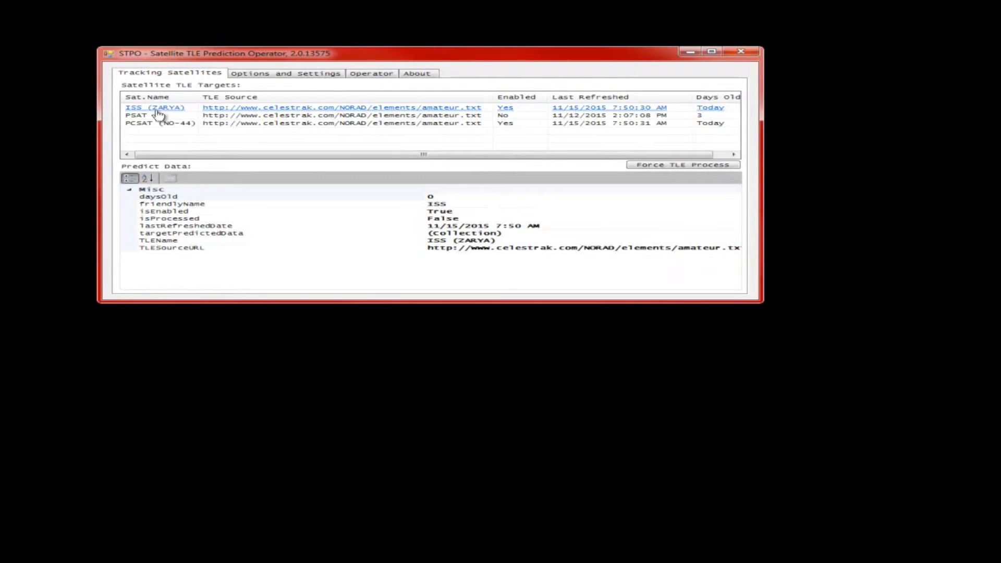
pyautogui.click(159, 123)
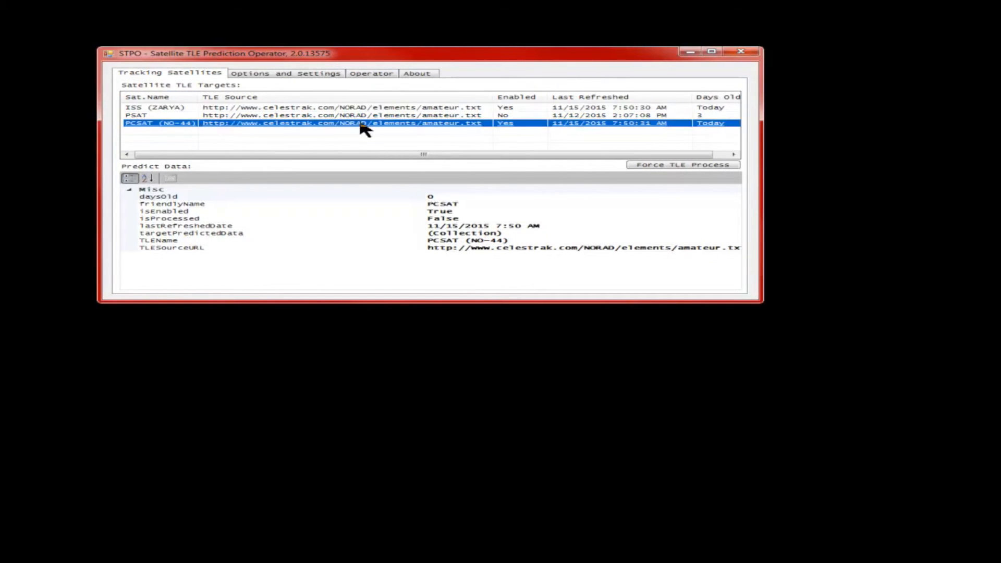
pyautogui.moveTo(376, 83)
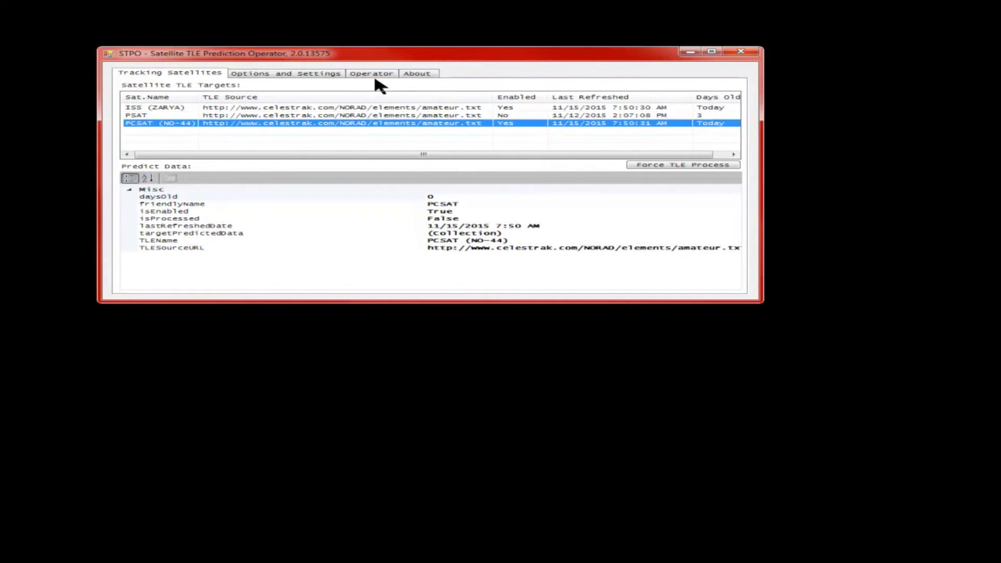
pyautogui.click(371, 73)
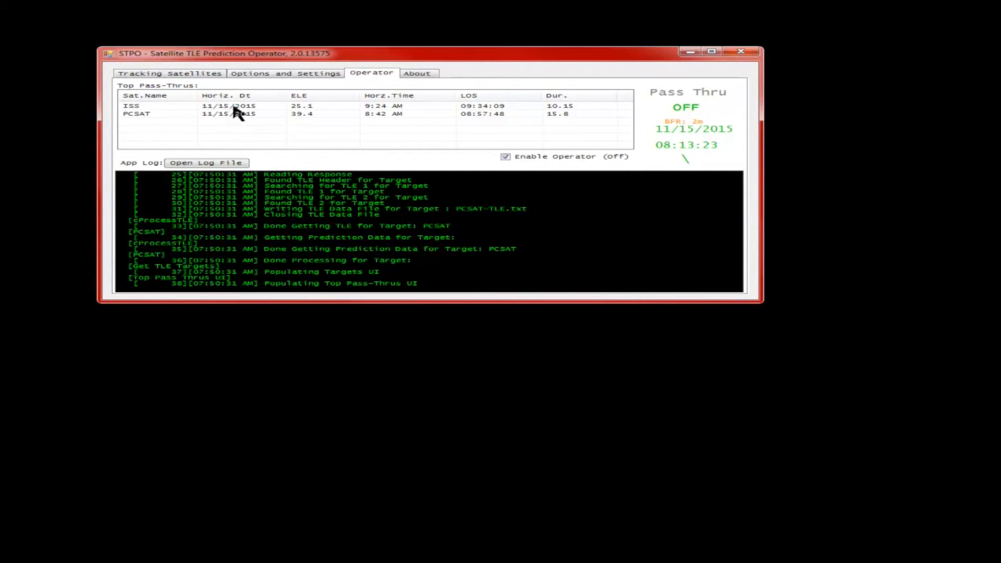
pyautogui.moveTo(169, 118)
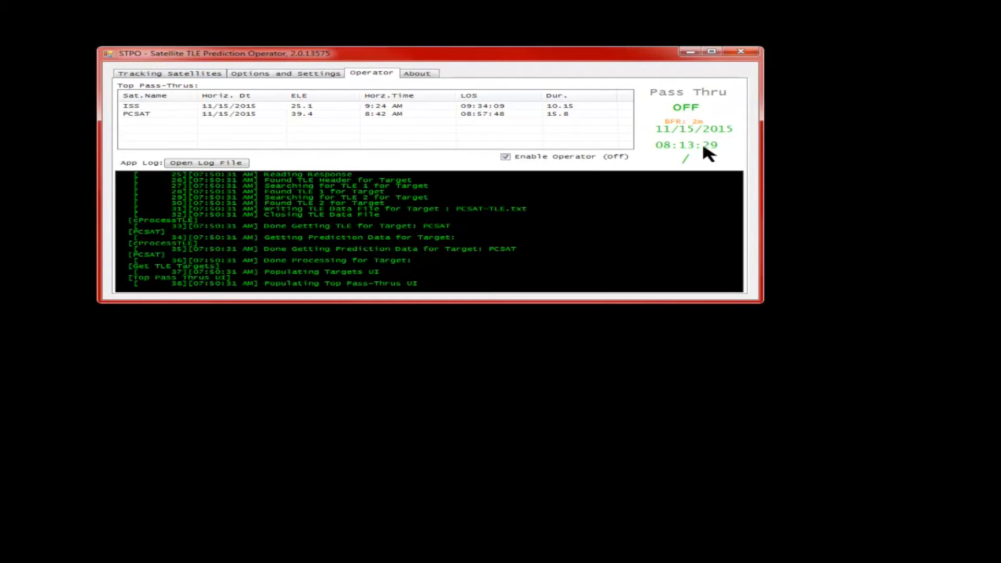
pyautogui.moveTo(757, 124)
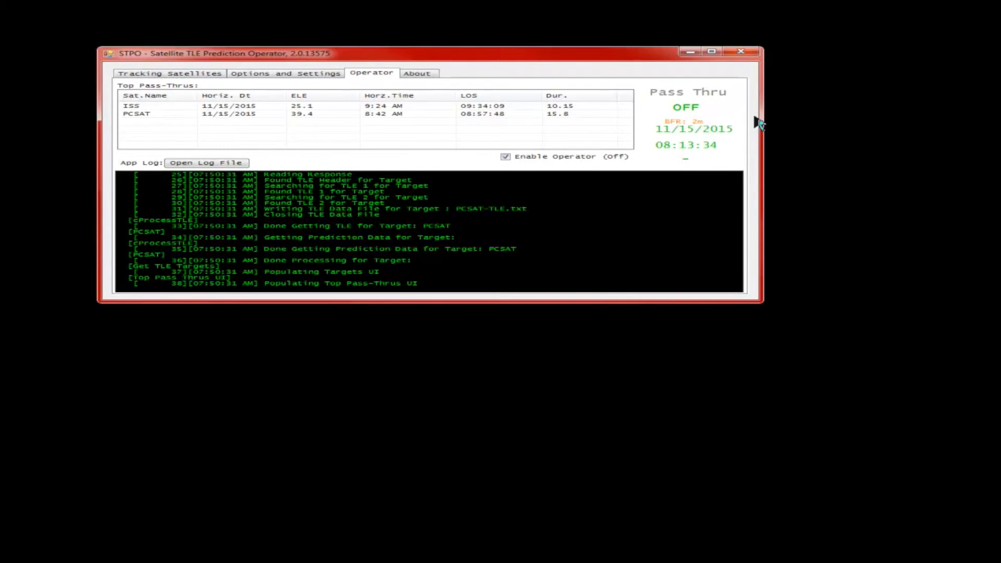
pyautogui.moveTo(403, 114)
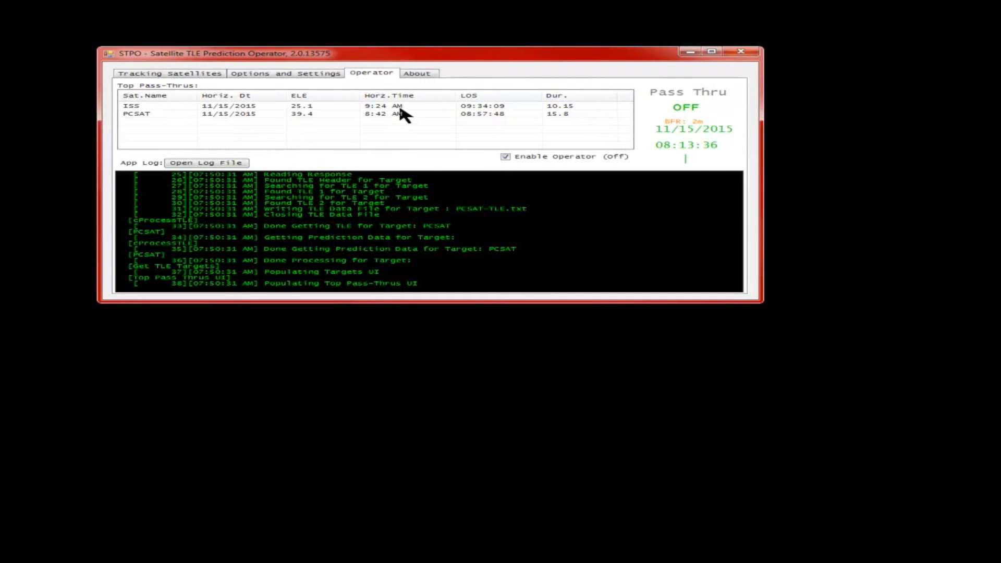
pyautogui.moveTo(720, 174)
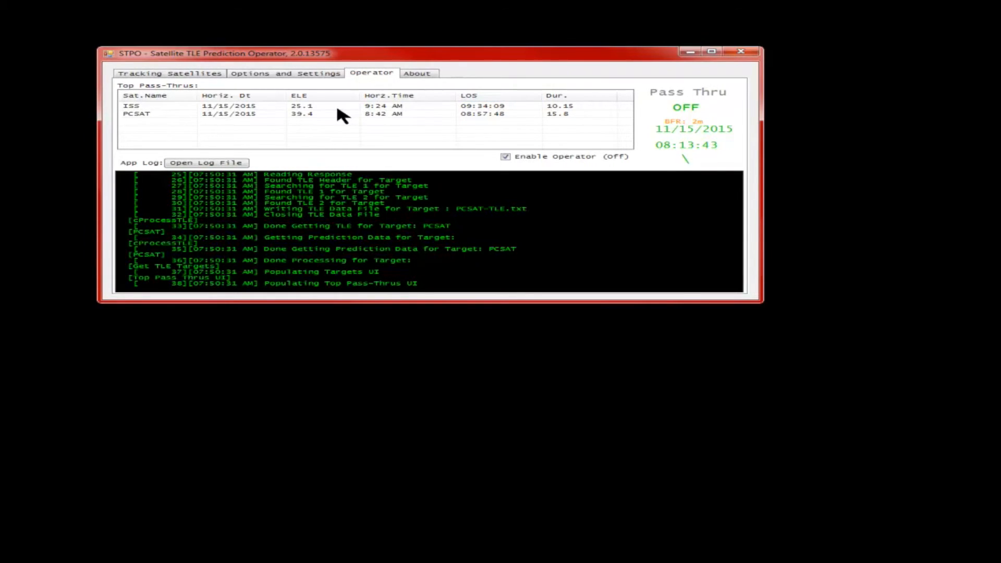
pyautogui.moveTo(702, 126)
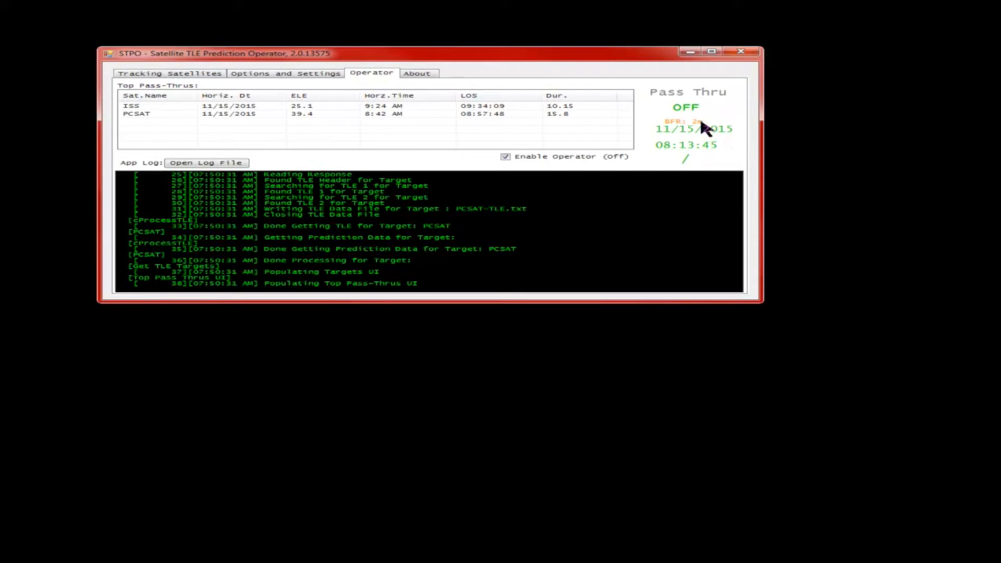
pyautogui.moveTo(664, 127)
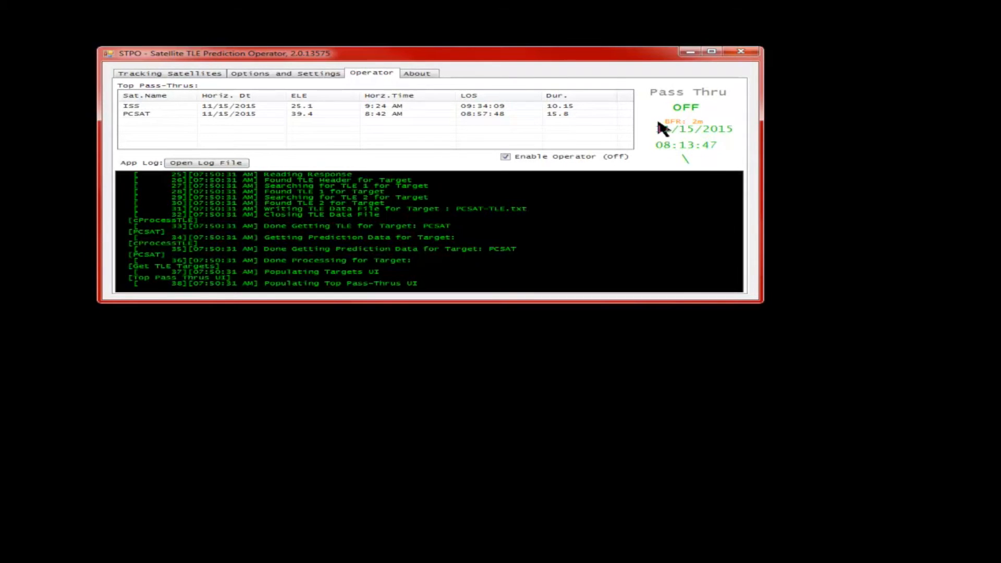
pyautogui.moveTo(689, 166)
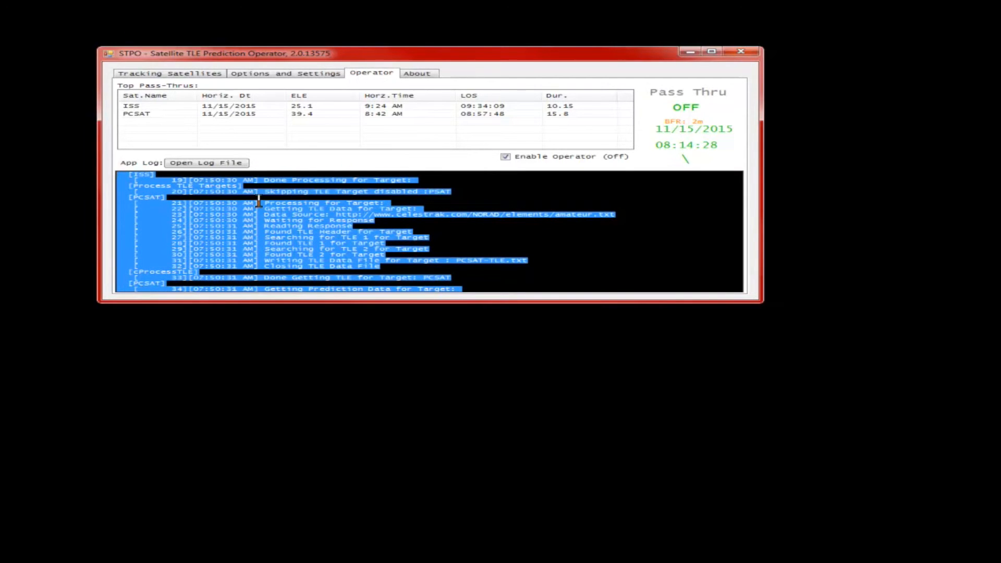
pyautogui.moveTo(338, 217)
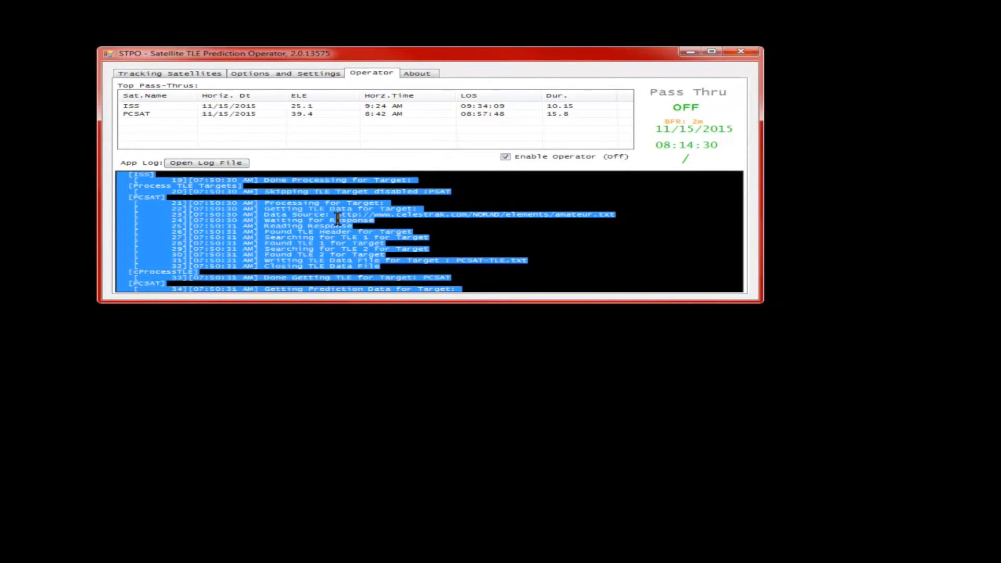
# - View the full operator log file in Notepad, then show the About page with version 2.0.13575, build 11.15.2015
pyautogui.click(437, 194)
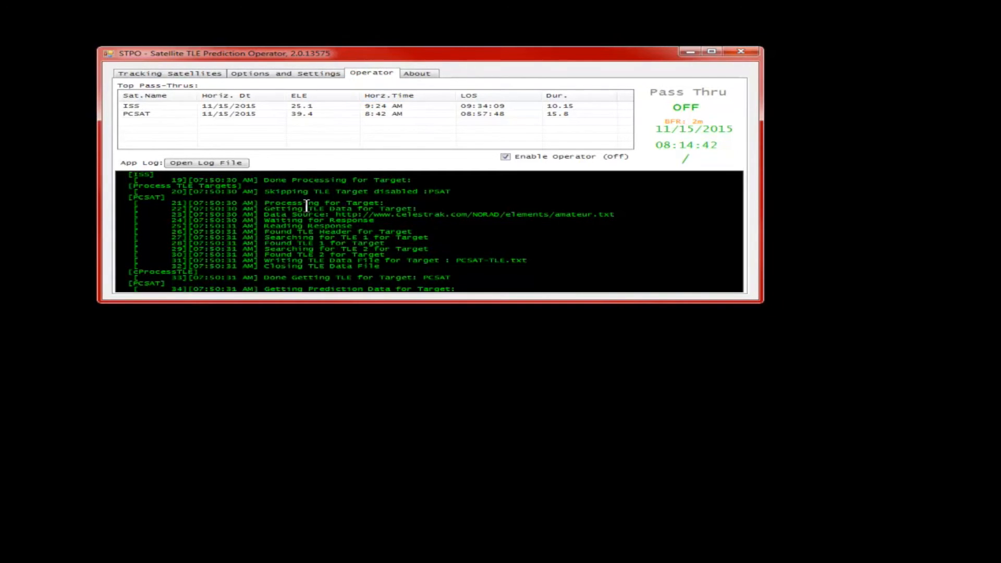
pyautogui.click(205, 163)
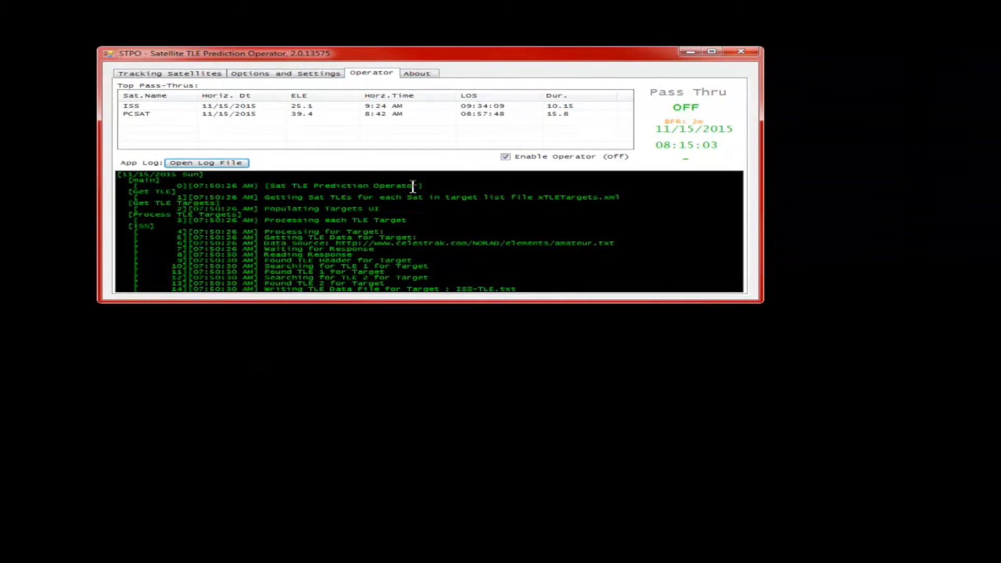
pyautogui.click(207, 162)
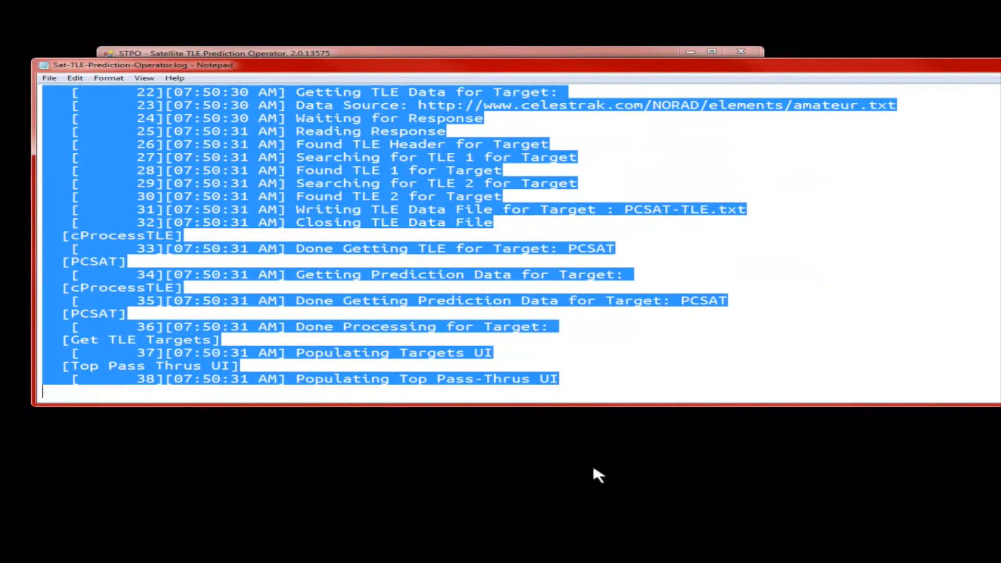
pyautogui.click(416, 73)
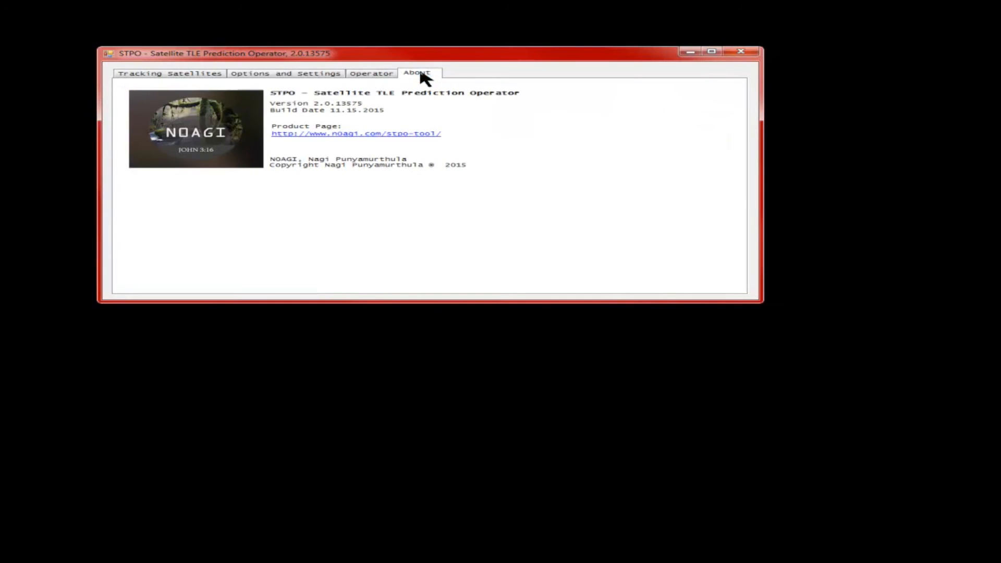
pyautogui.moveTo(408, 249)
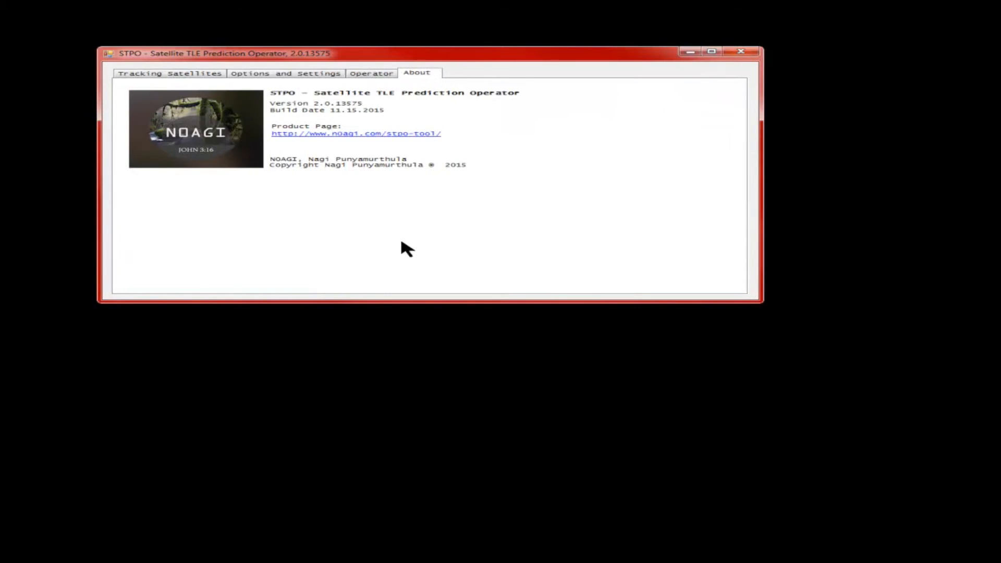
pyautogui.moveTo(301, 111)
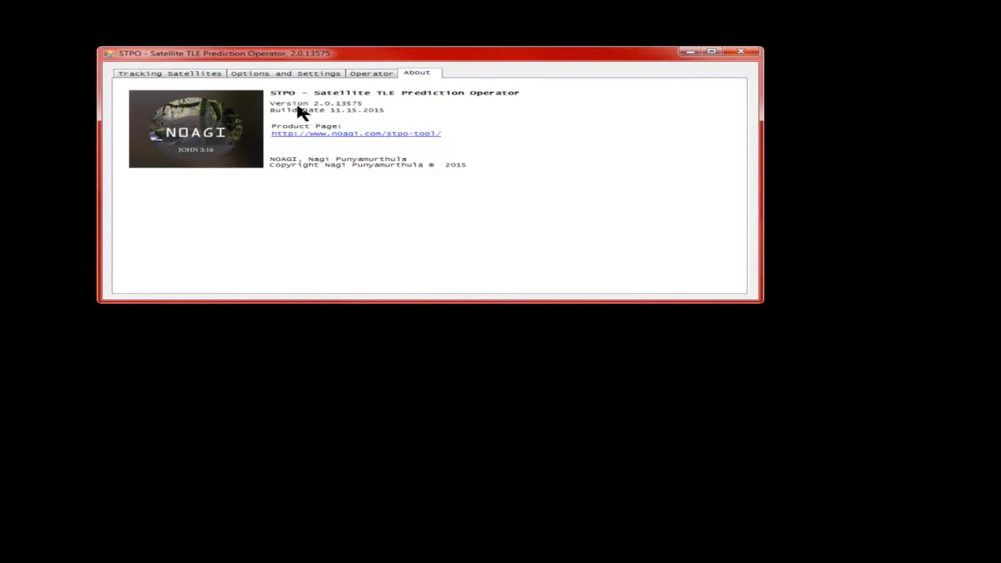
pyautogui.moveTo(404, 137)
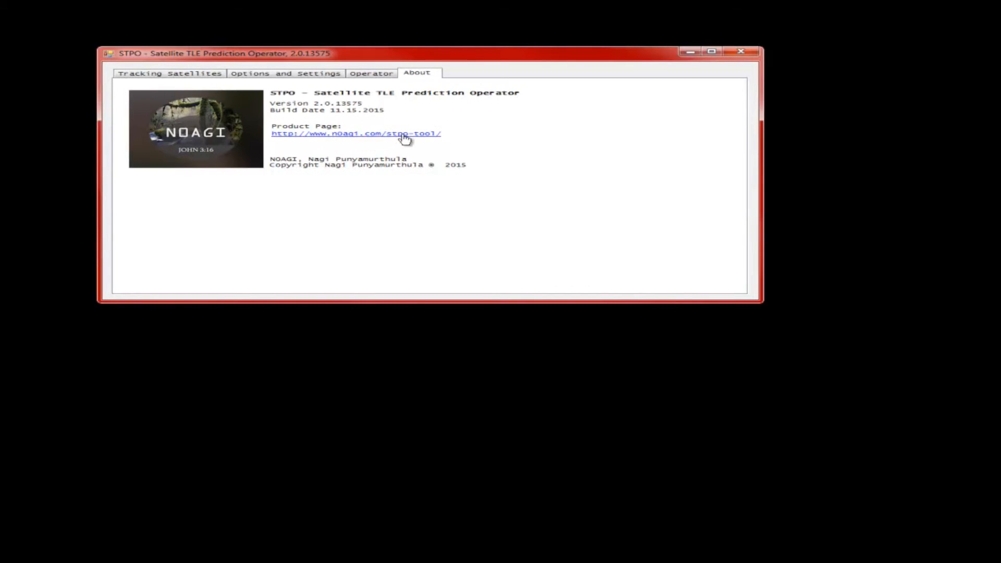
pyautogui.click(355, 133)
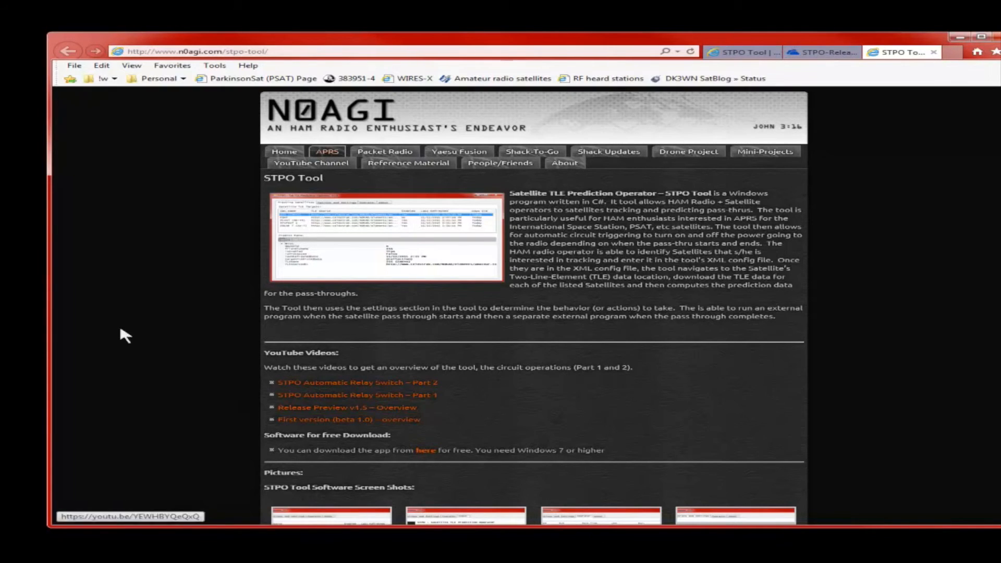
pyautogui.click(881, 52)
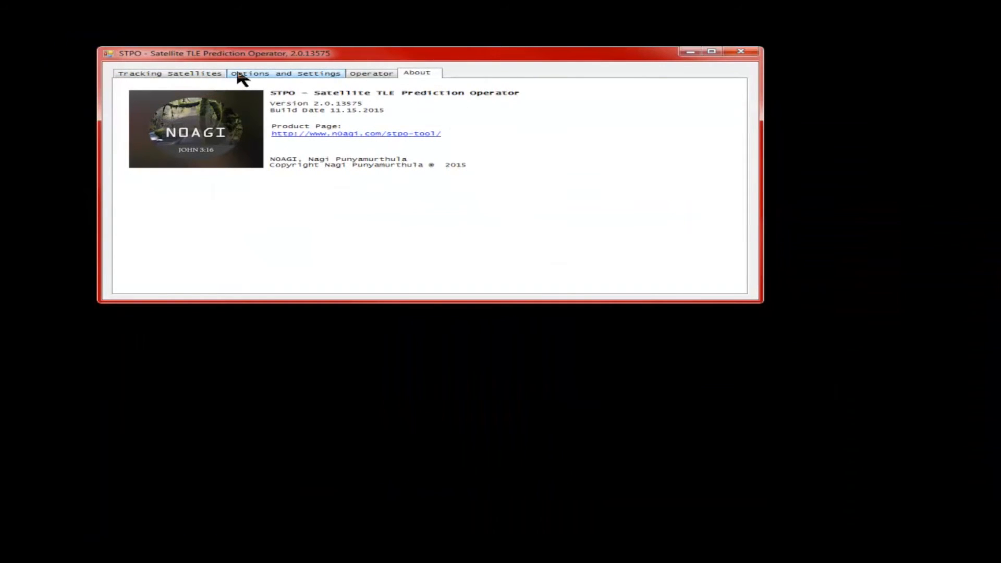
# - Show the Options and Settings list of all program options
pyautogui.click(285, 73)
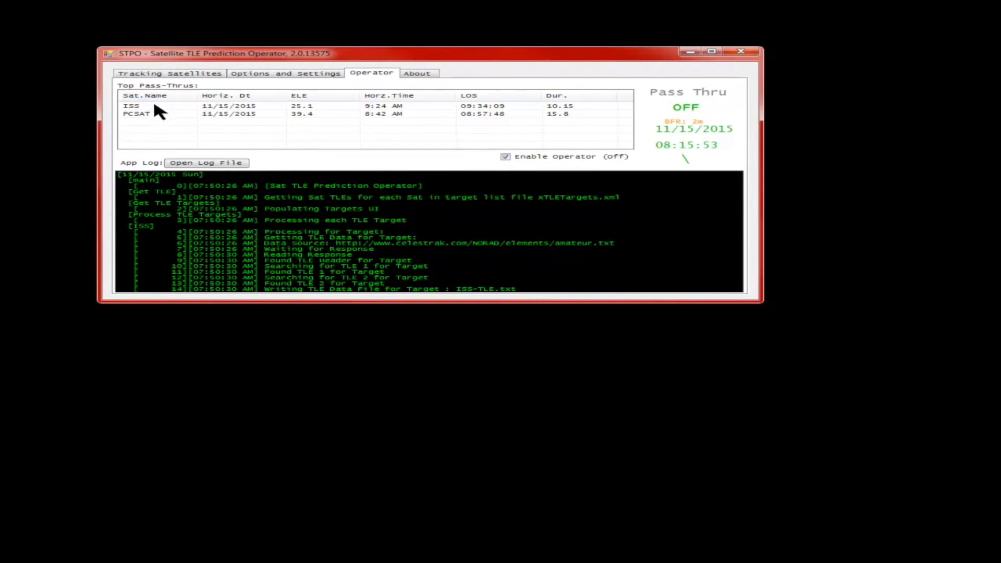
pyautogui.moveTo(498, 114)
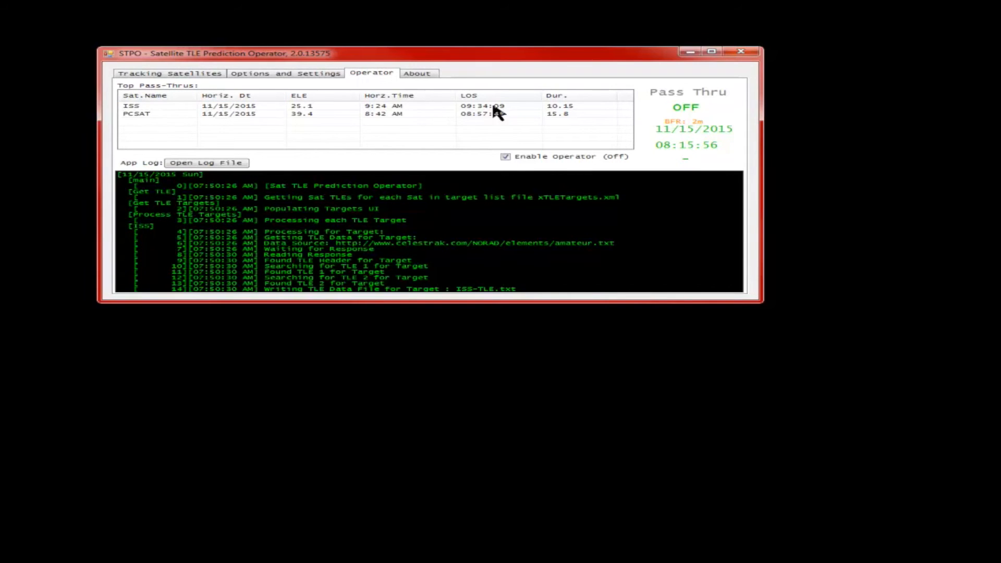
pyautogui.moveTo(402, 118)
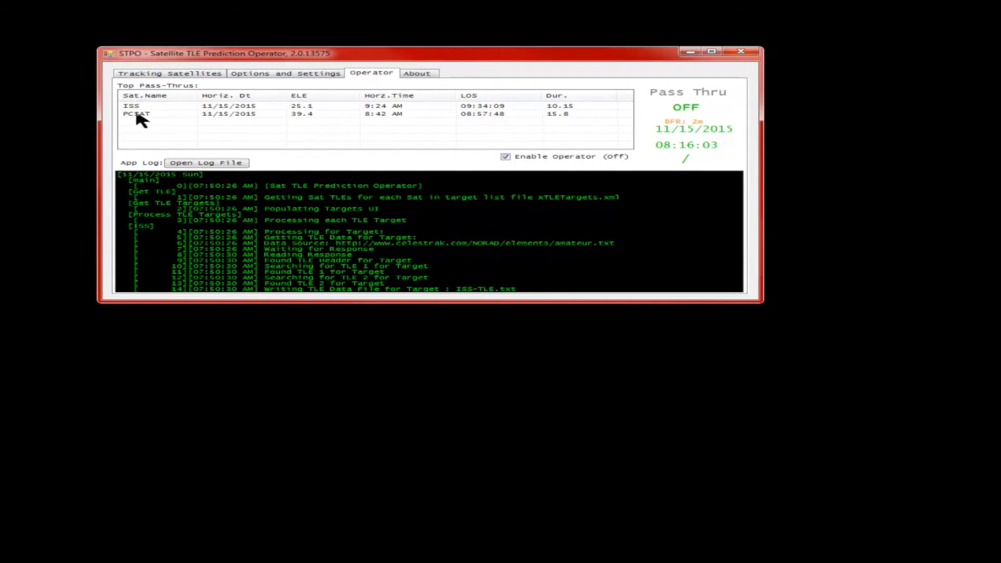
pyautogui.click(285, 73)
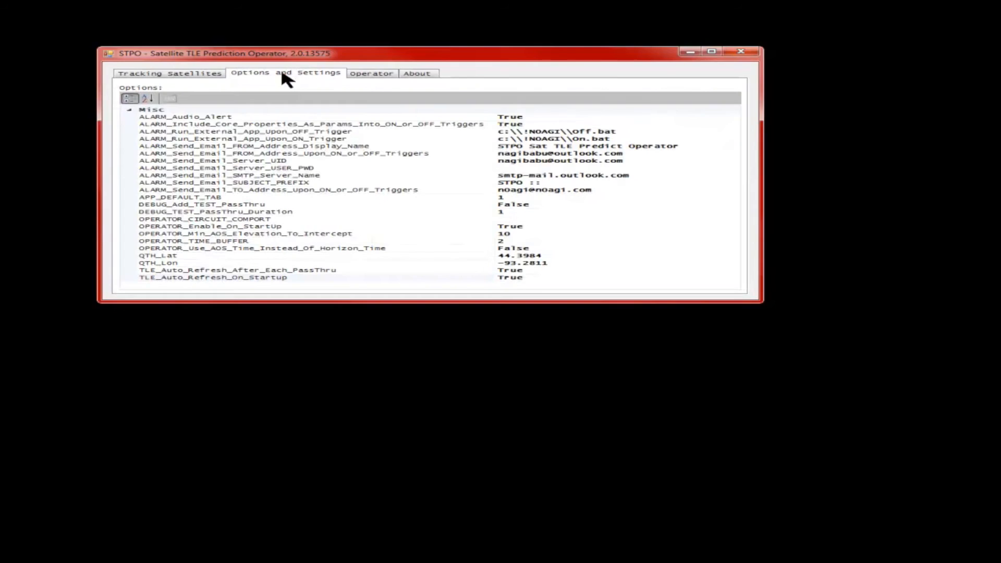
pyautogui.moveTo(289, 205)
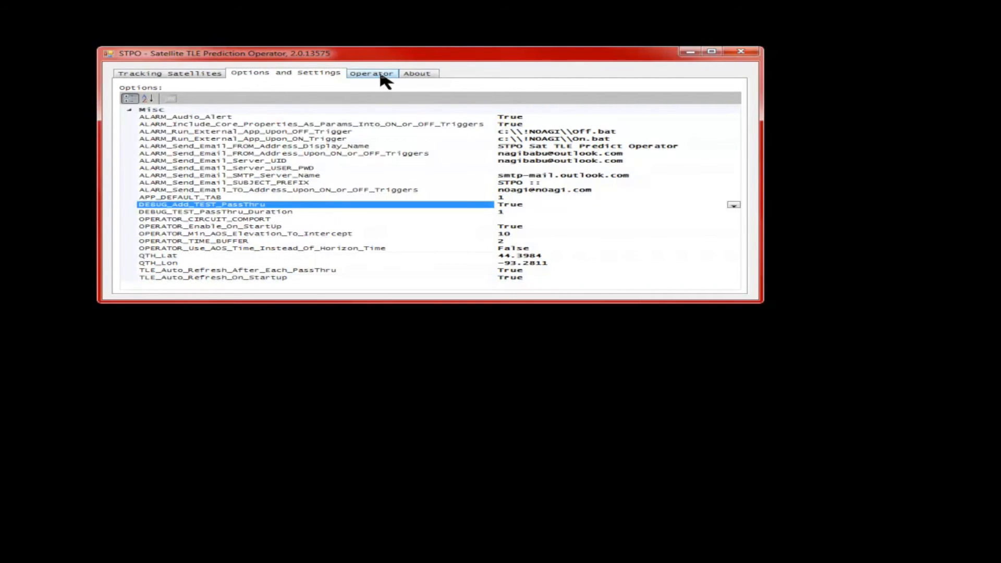
# - Return to the Operator pass list, where the --Test Sat-- pass-thru now appears
pyautogui.click(371, 73)
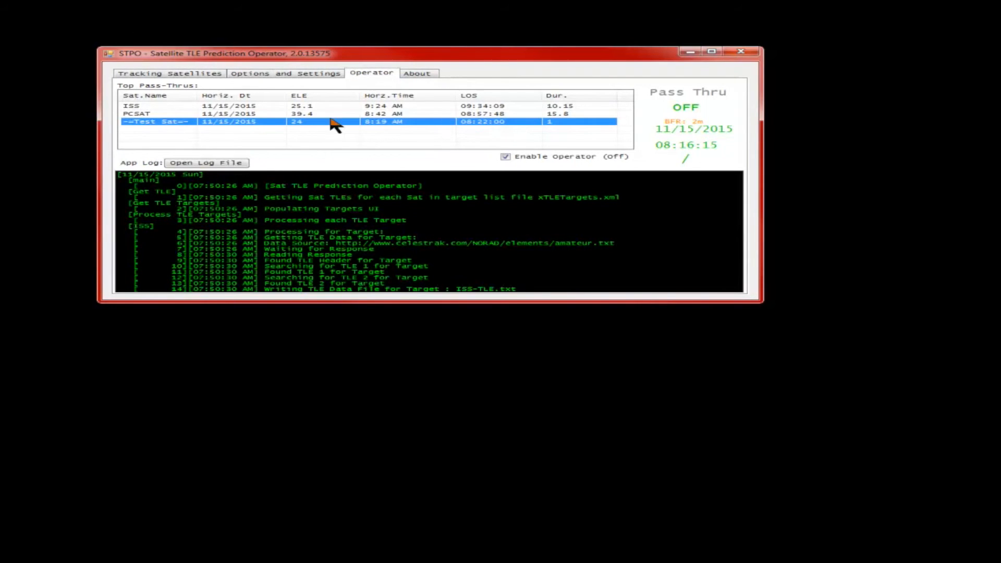
pyautogui.moveTo(192, 127)
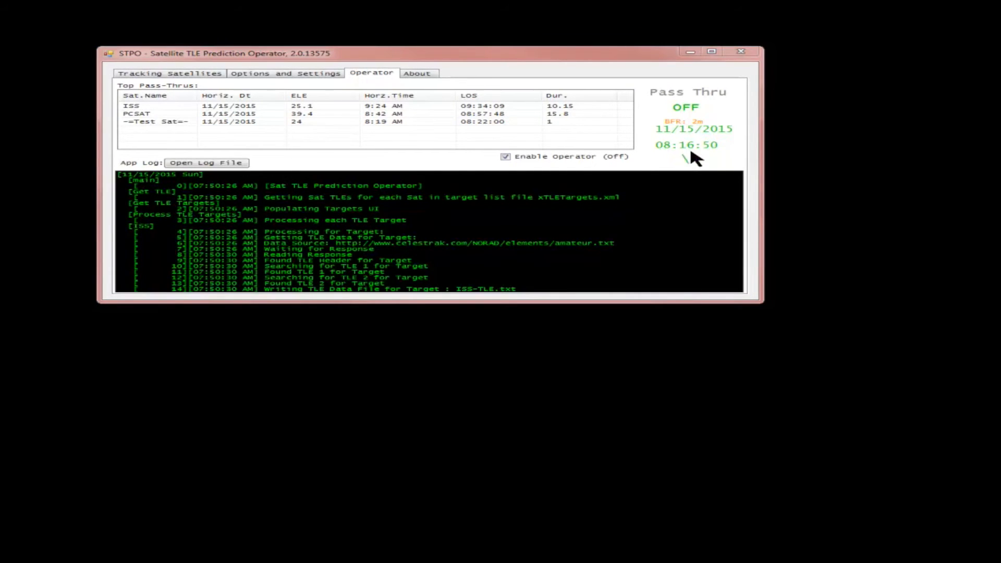
pyautogui.moveTo(384, 125)
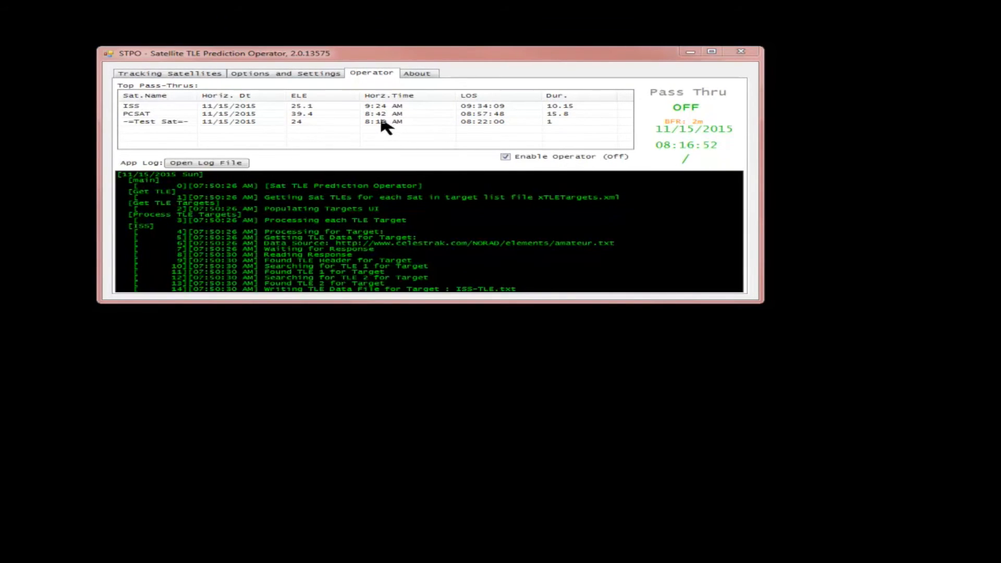
pyautogui.moveTo(644, 150)
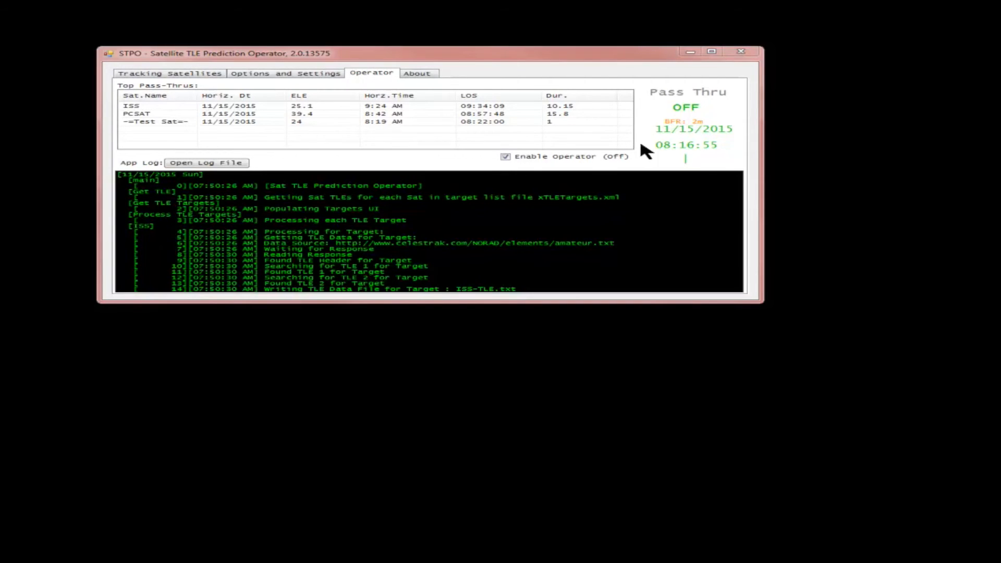
pyautogui.moveTo(689, 153)
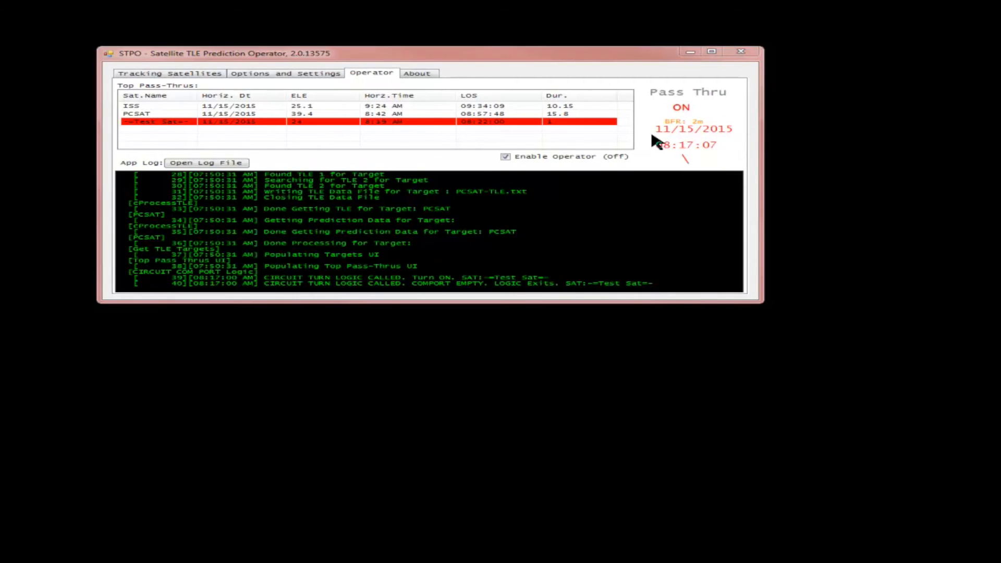
pyautogui.moveTo(716, 168)
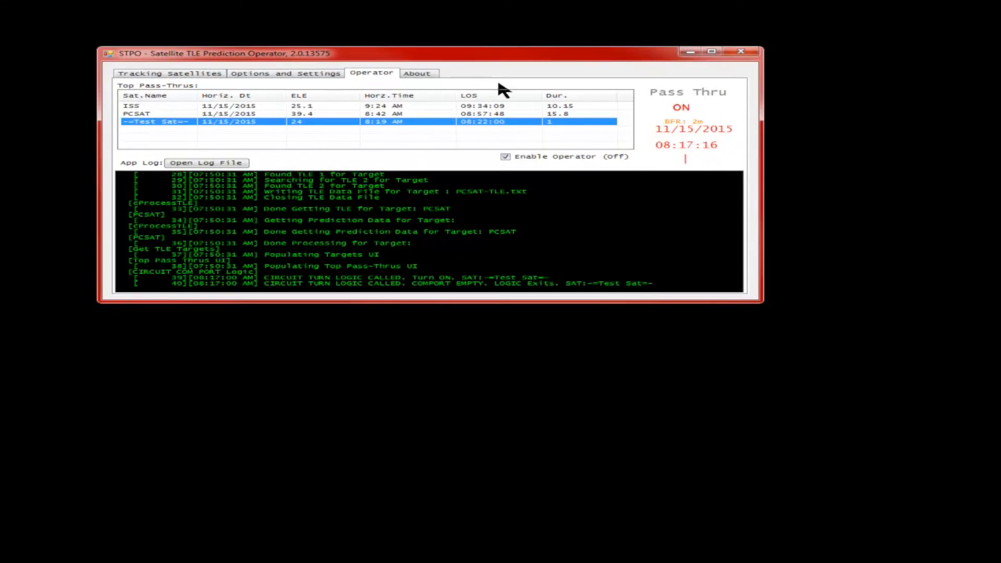
# - Glance at Options and Settings, then watch the --Test Sat-- pass switch Pass Thru ON
pyautogui.click(285, 73)
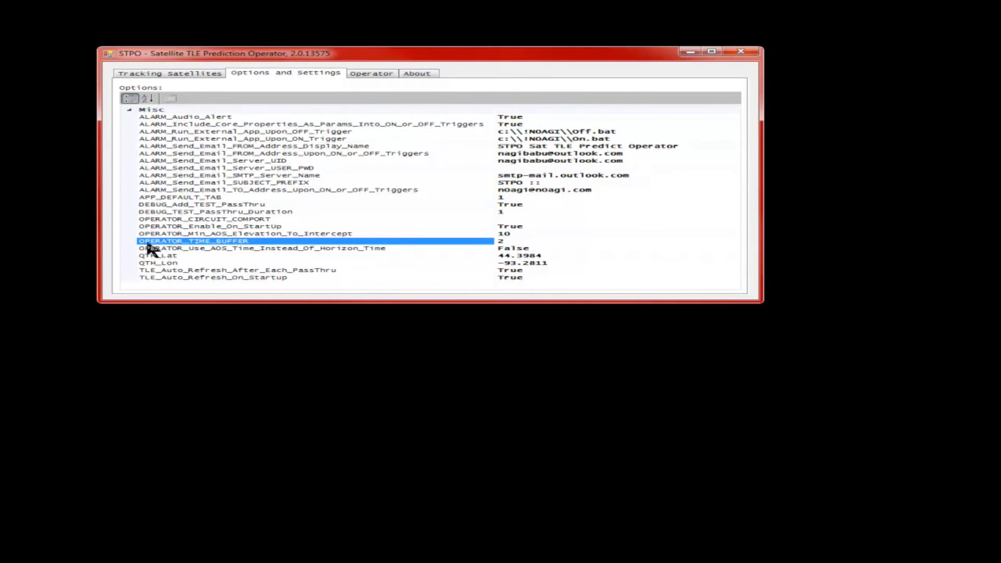
pyautogui.click(371, 73)
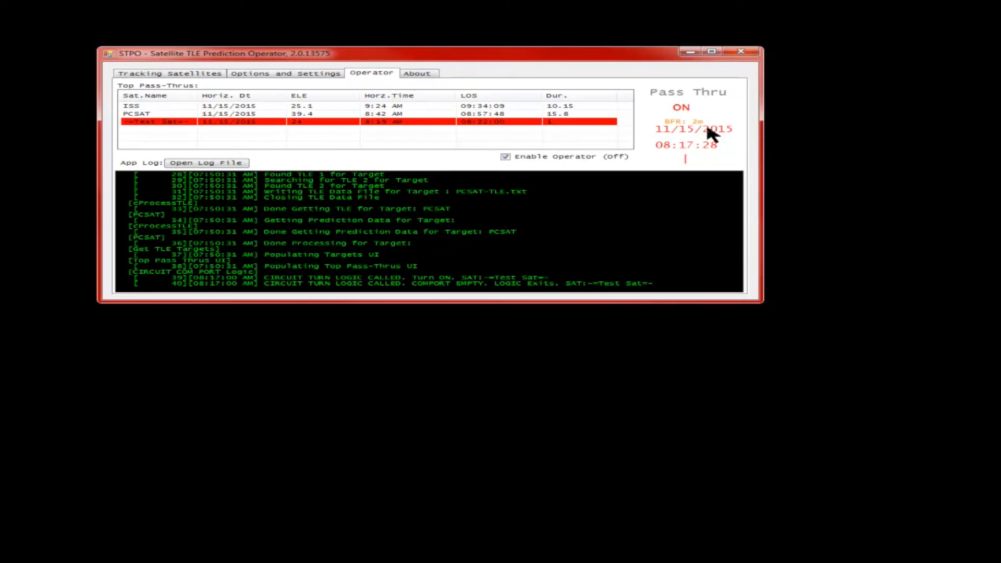
pyautogui.moveTo(494, 127)
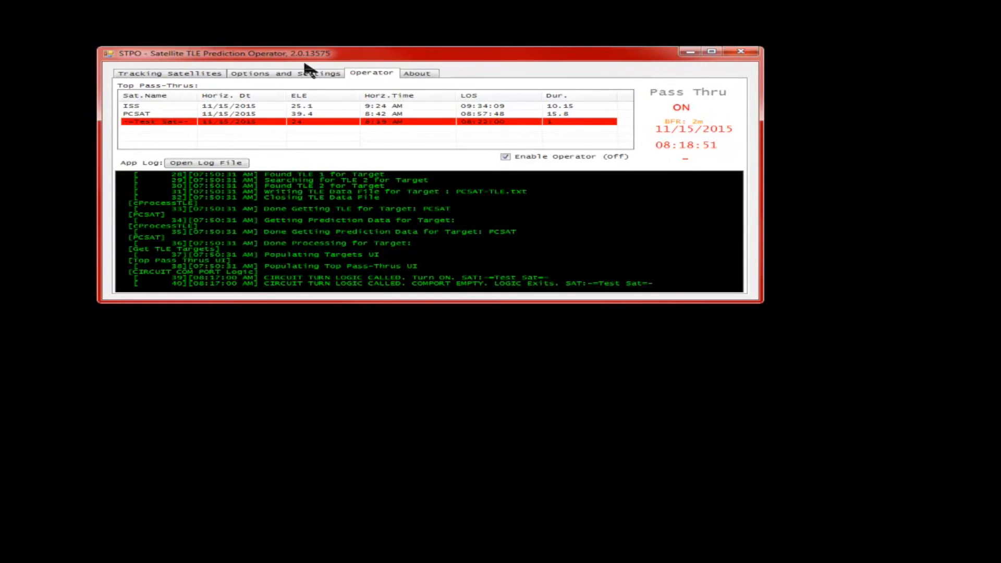
# - Watch the rescheduled --Test Sat-- pass turn Pass Thru ON and then back OFF
pyautogui.click(284, 73)
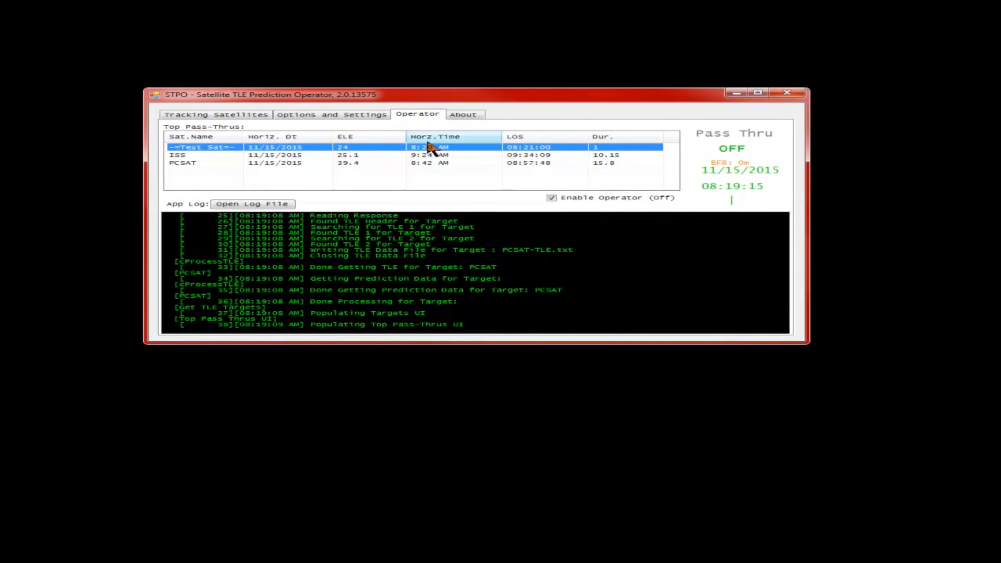
pyautogui.moveTo(734, 195)
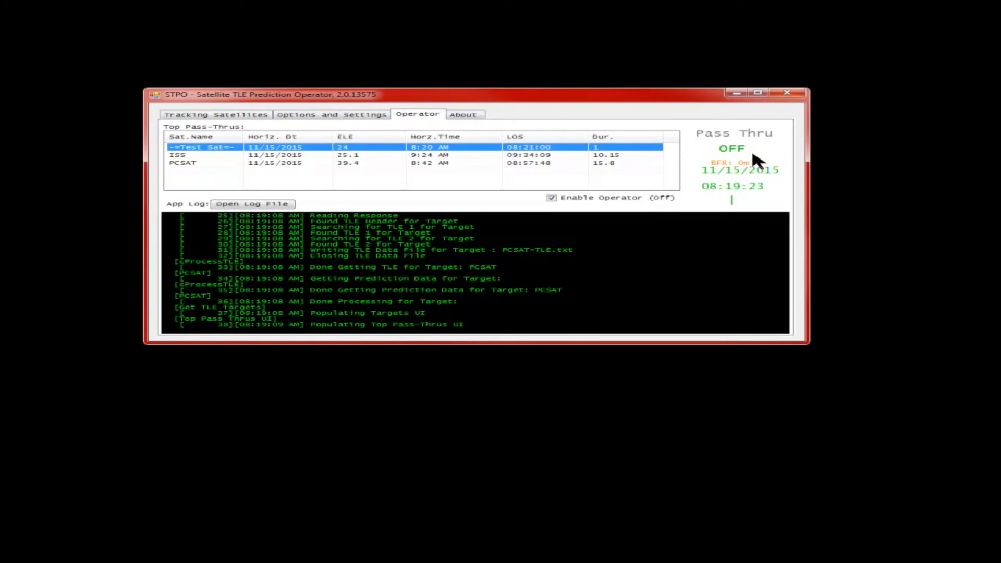
pyautogui.moveTo(469, 157)
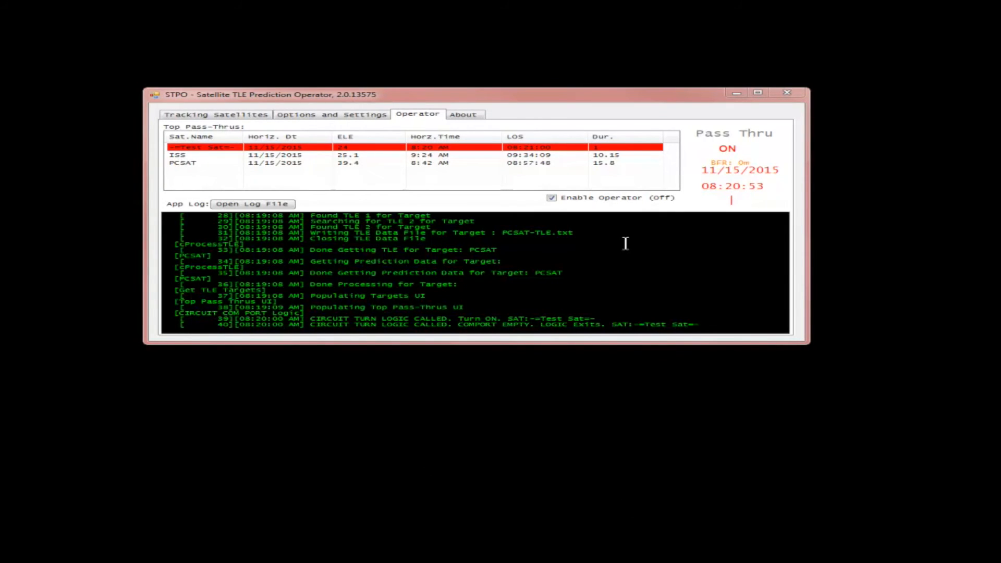
pyautogui.moveTo(596, 211)
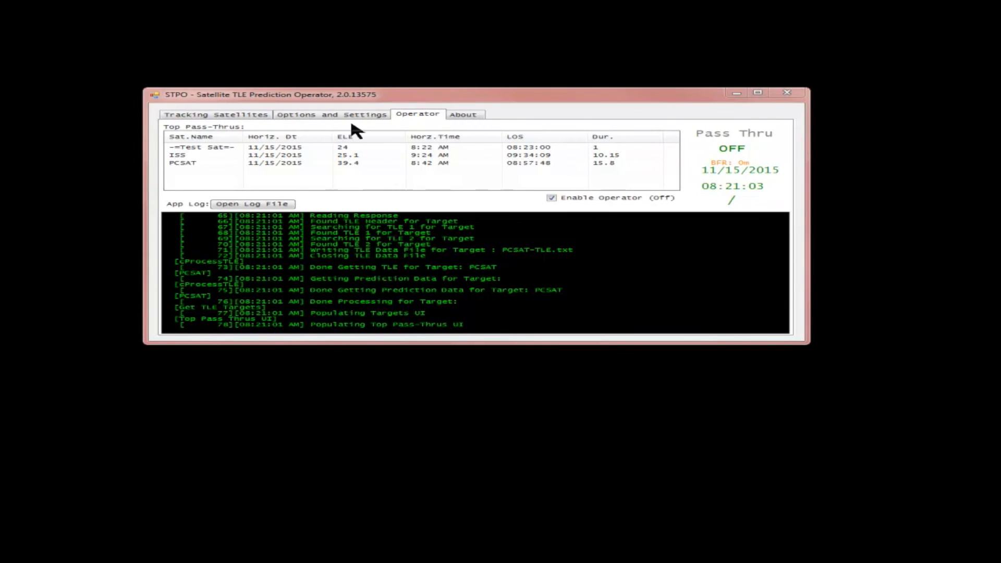
# - Set DEBUG_Add_TEST_PassThru back to False, return to the Operator view and disable the operator
pyautogui.click(332, 115)
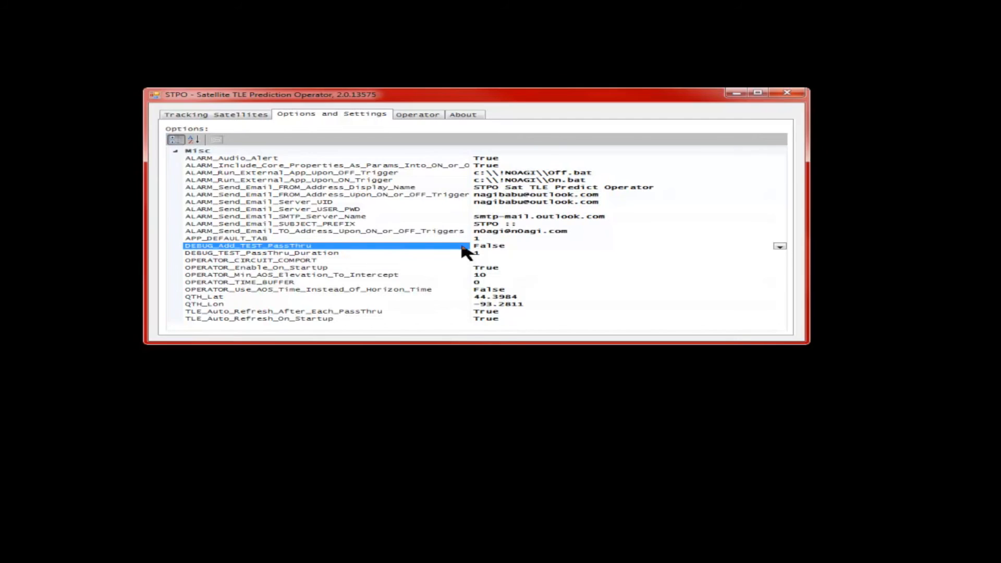
pyautogui.click(418, 115)
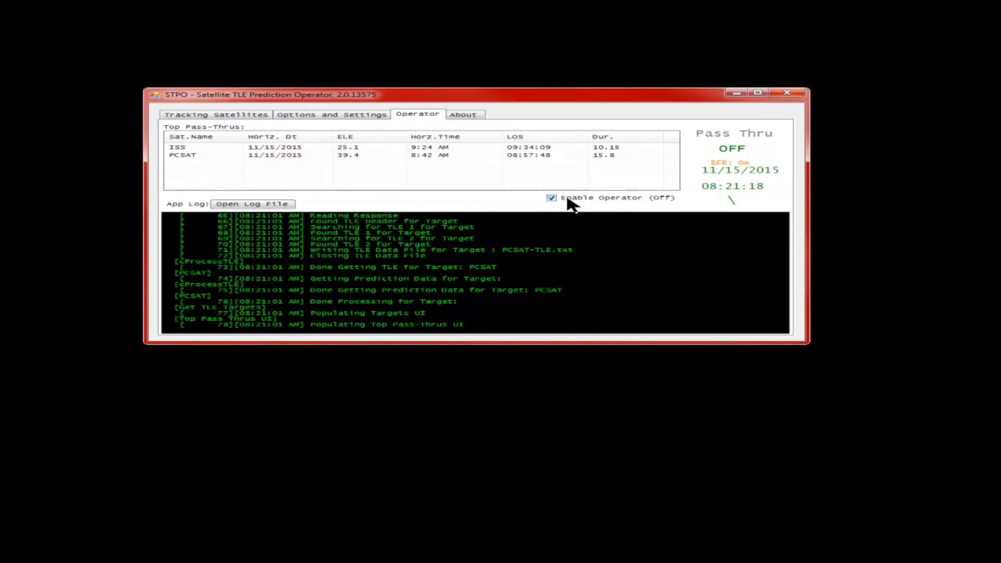
pyautogui.click(552, 197)
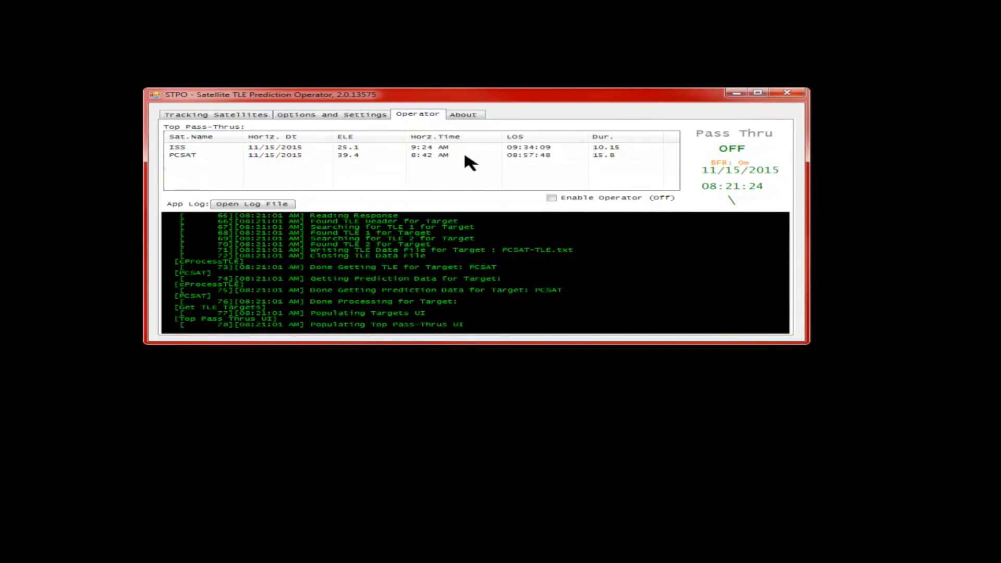
pyautogui.moveTo(593, 110)
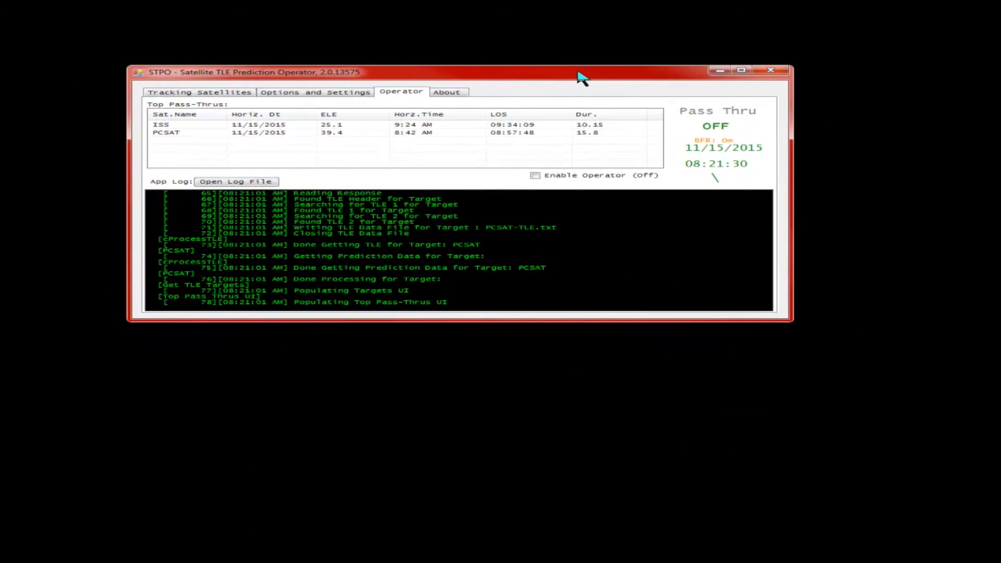
pyautogui.moveTo(254, 161)
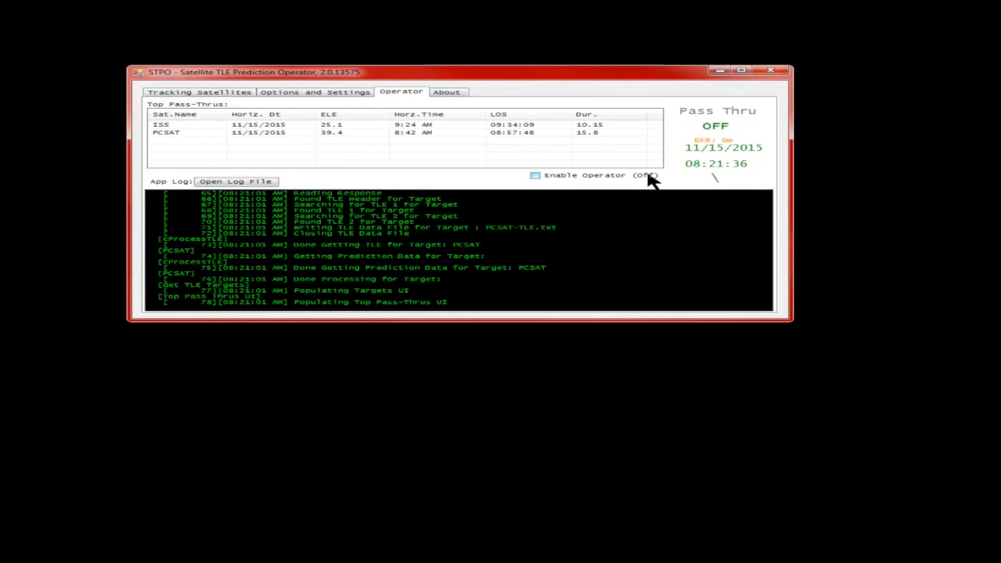
# - Toggle Enable Operator off and on, leave it checked, and show the Tracking Satellites list
pyautogui.click(534, 175)
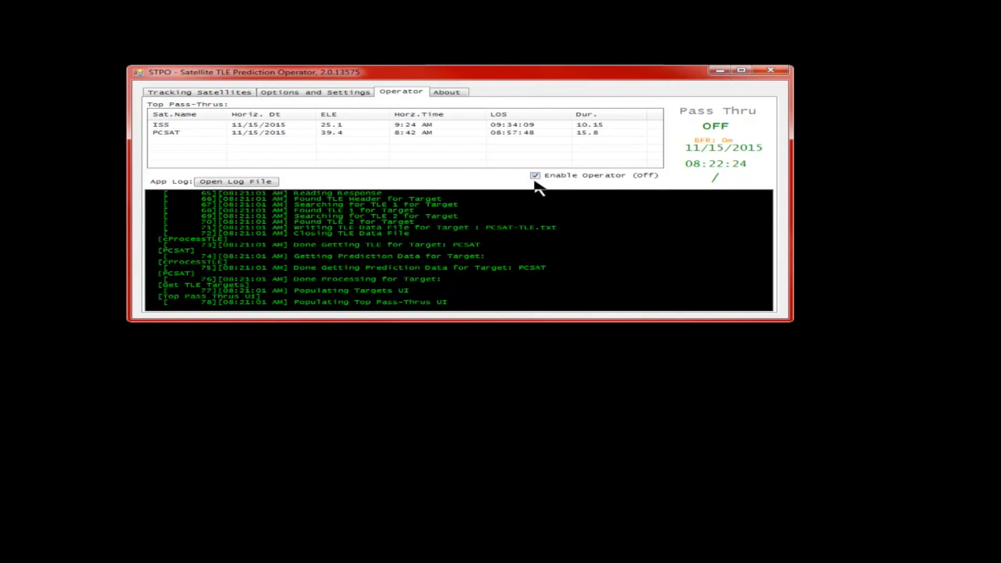
pyautogui.click(534, 175)
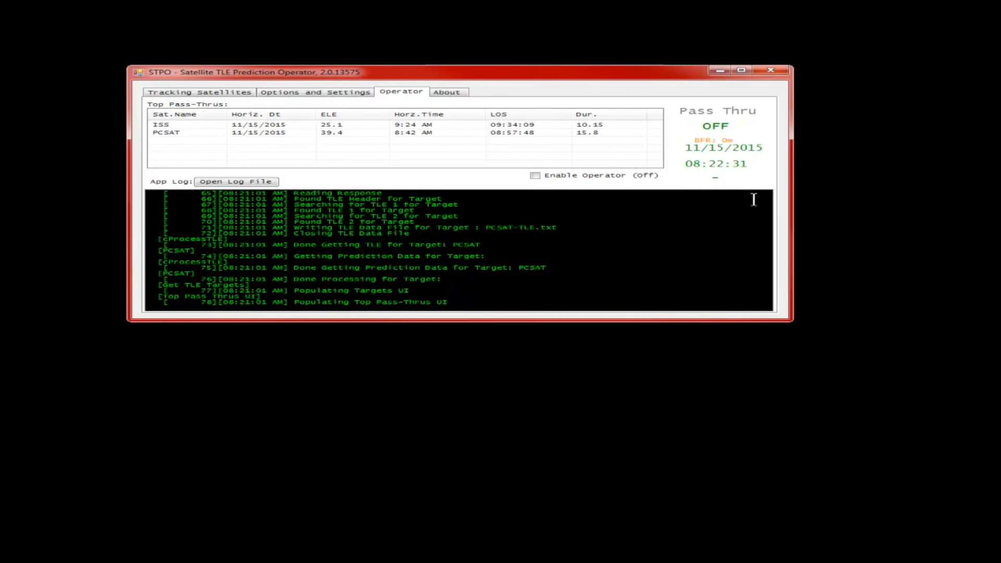
pyautogui.click(535, 175)
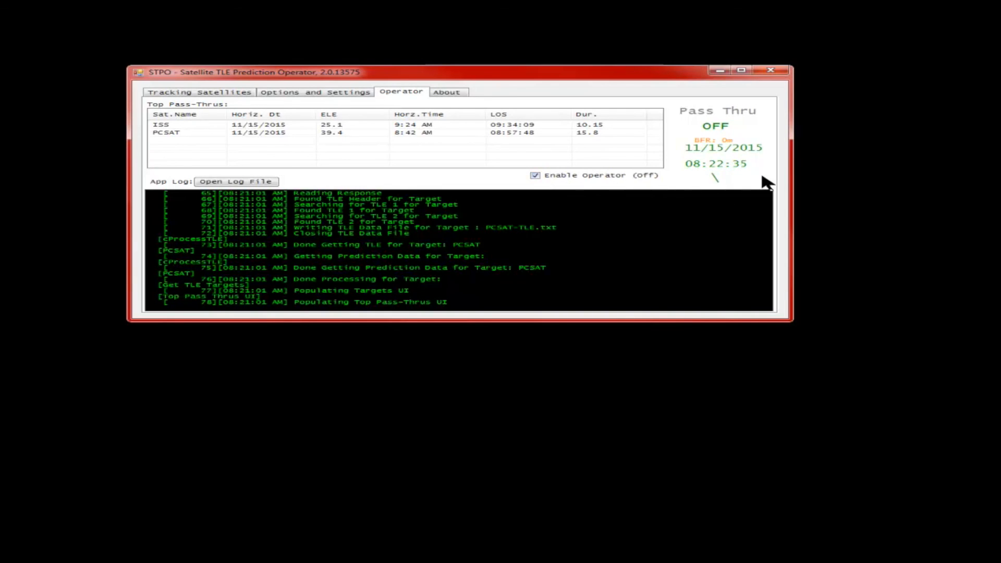
pyautogui.click(199, 92)
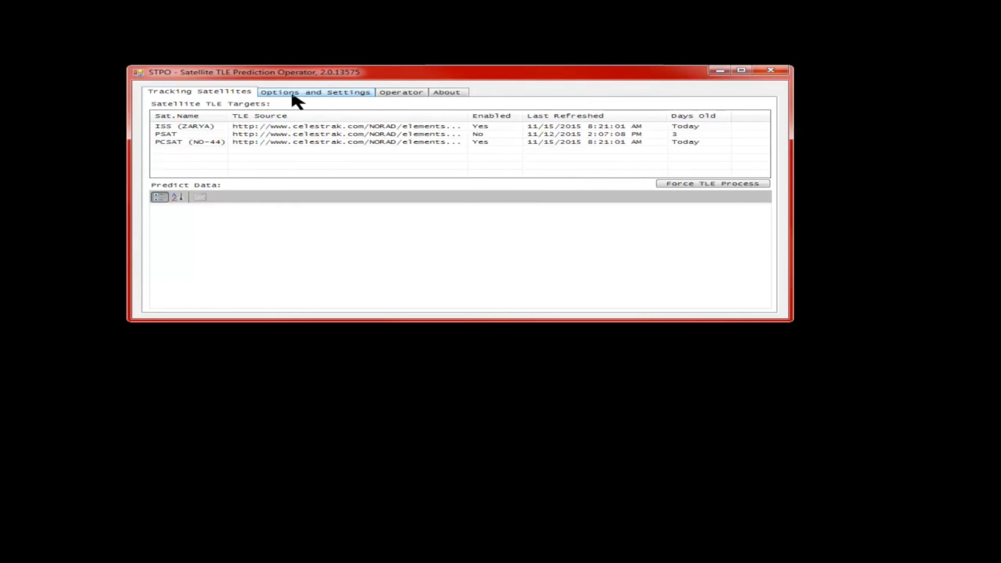
# - Show Options and Settings to edit the ALARM_Send_Email_TO_Address trigger recipient
pyautogui.click(314, 91)
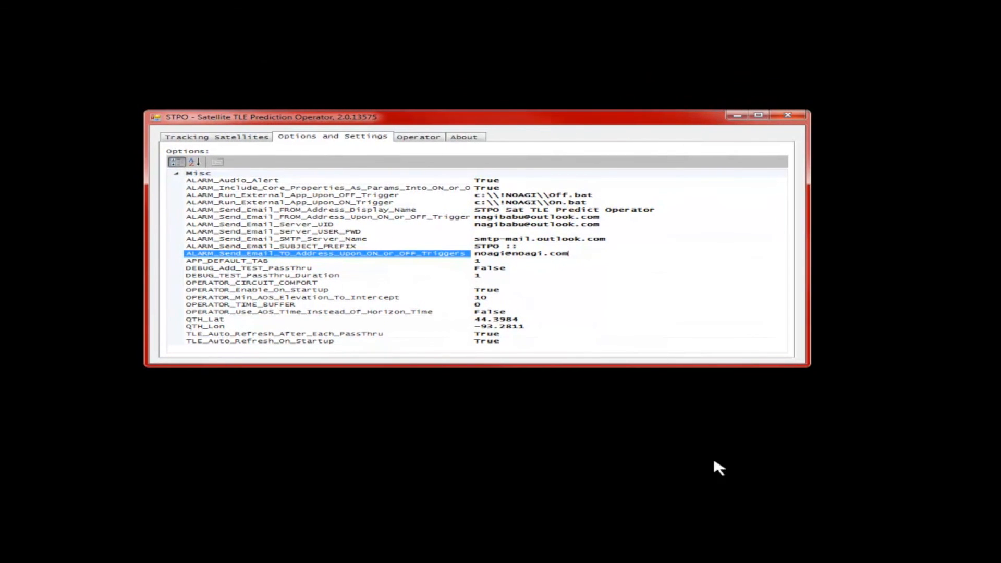
pyautogui.moveTo(597, 265)
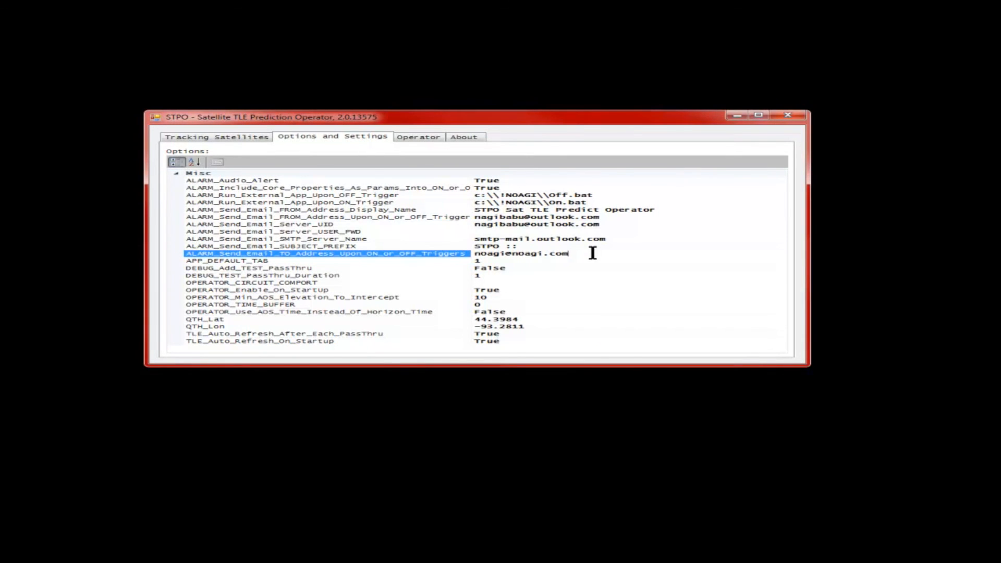
pyautogui.moveTo(590, 252)
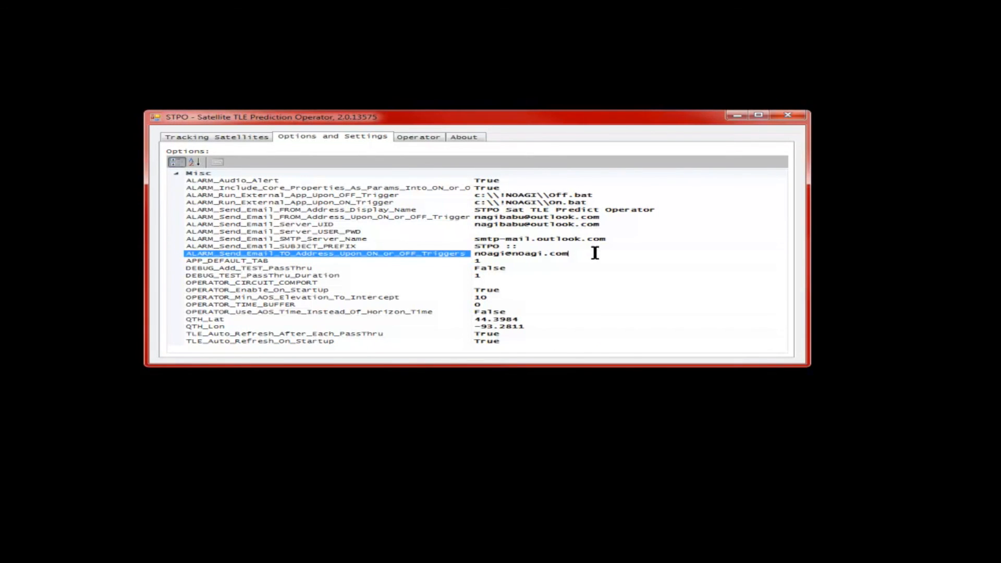